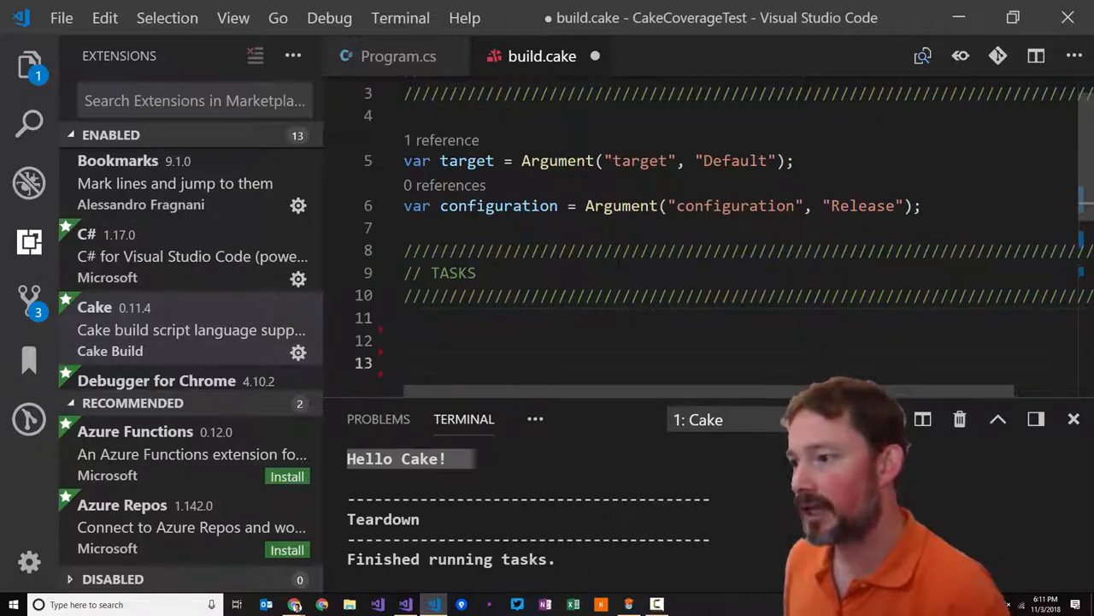
# Insert a task snippet and name it Clean, correcting a mistyped 'Cl;ea'
pyautogui.write('task')
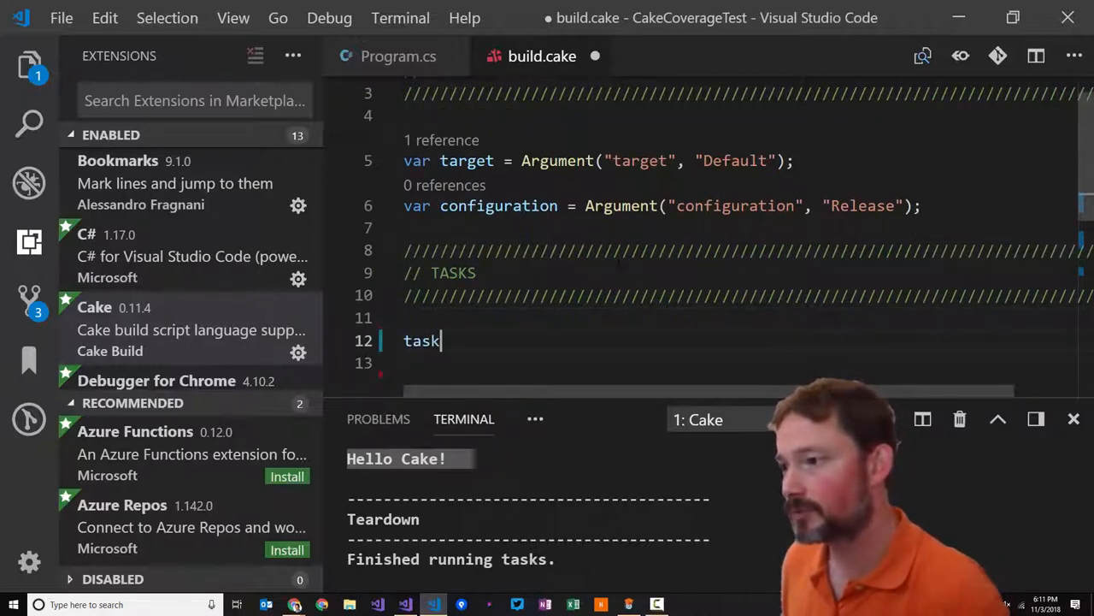
pyautogui.doubleClick(420, 340)
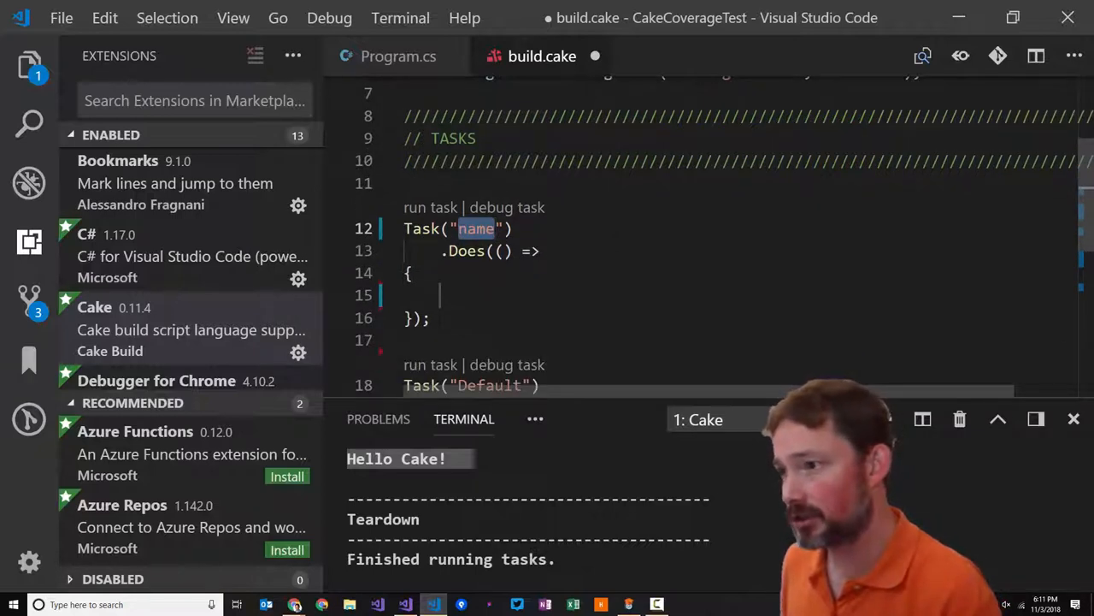
pyautogui.write('Clean')
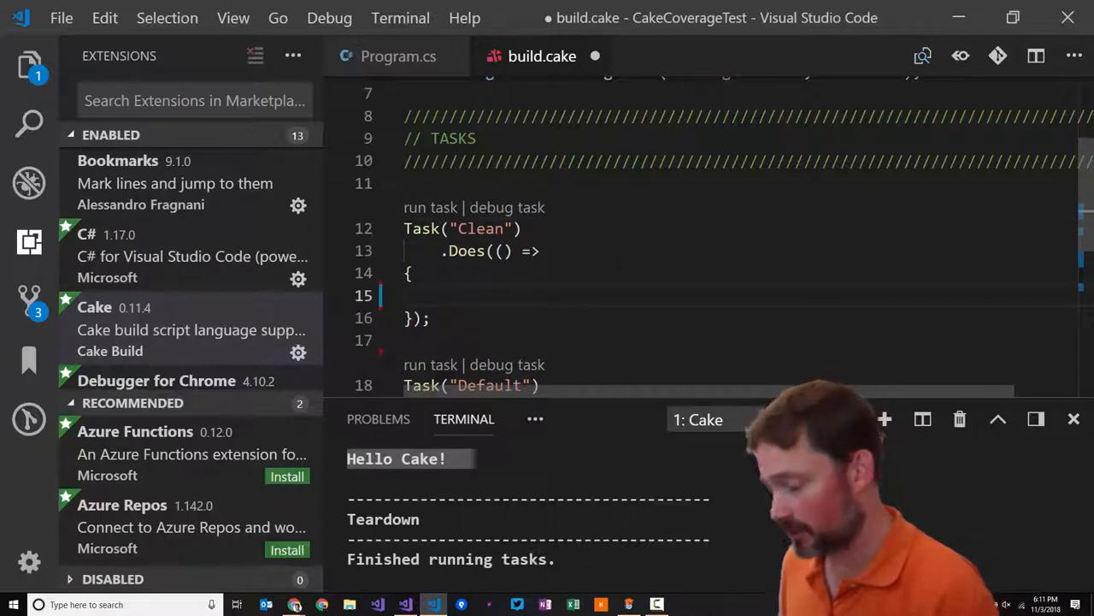
pyautogui.write('Cl;ea')
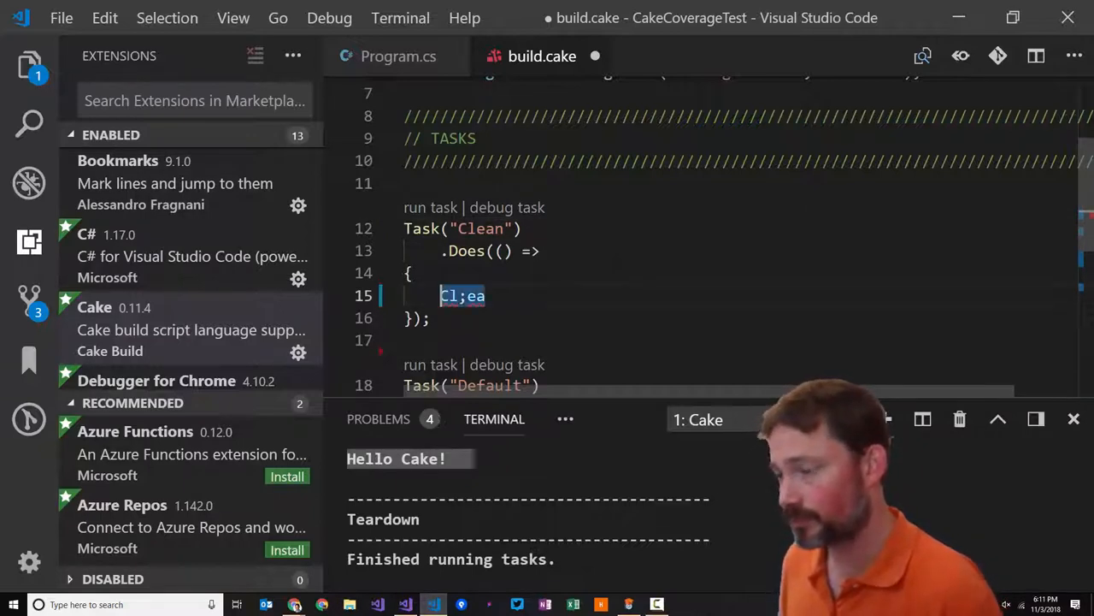
pyautogui.write('CleanDirectories(')
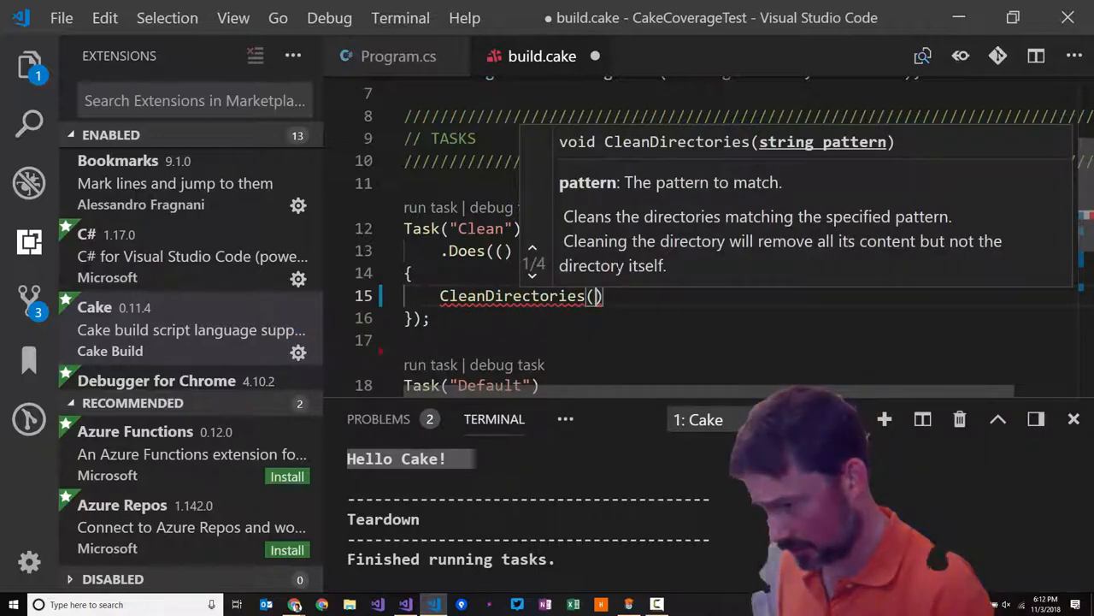
# Start the Clean body with CleanDirectories("**/bin/" + configuration) for the bin folders
pyautogui.write('""')
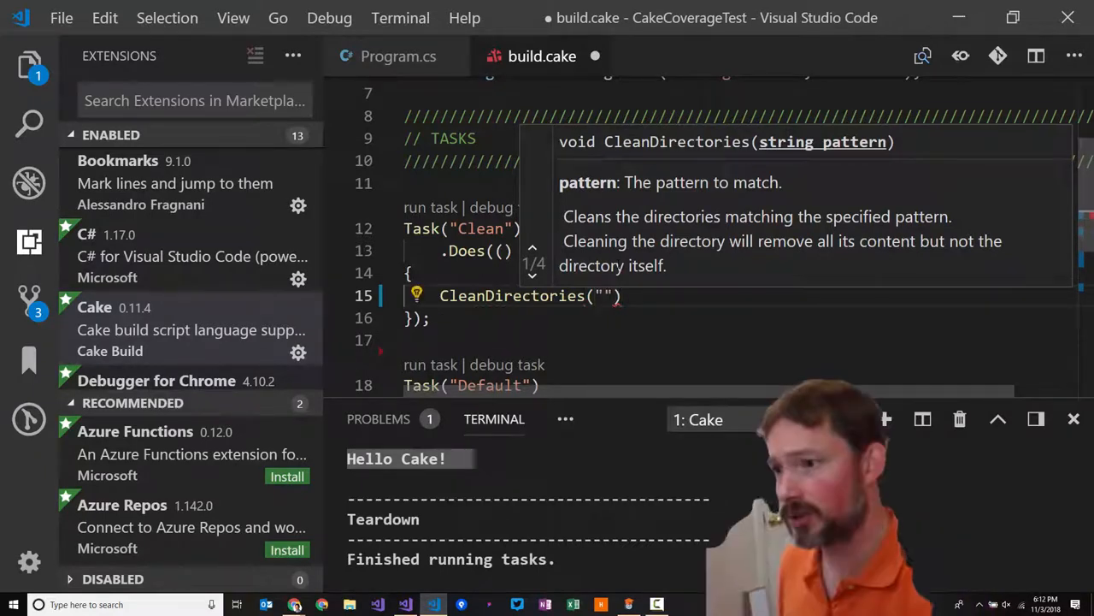
pyautogui.write('**')
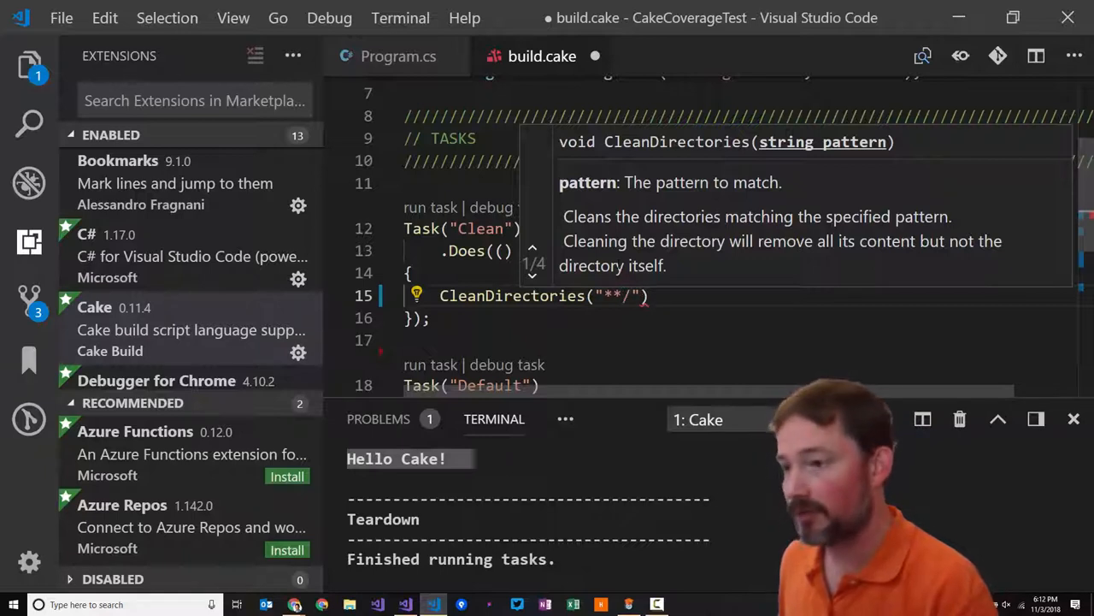
pyautogui.write('bin/')
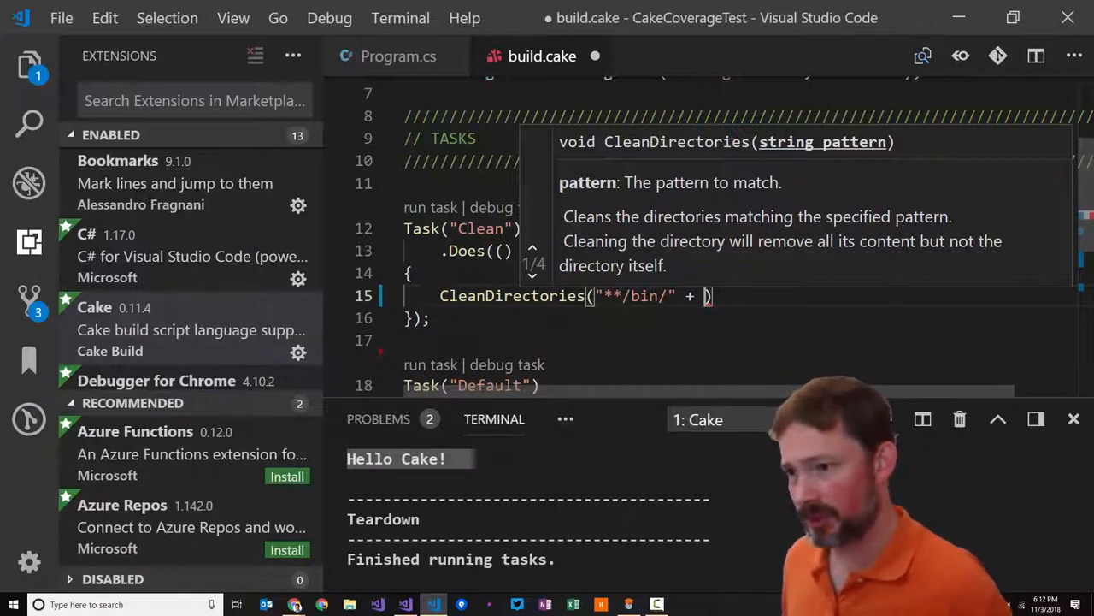
pyautogui.write('con')
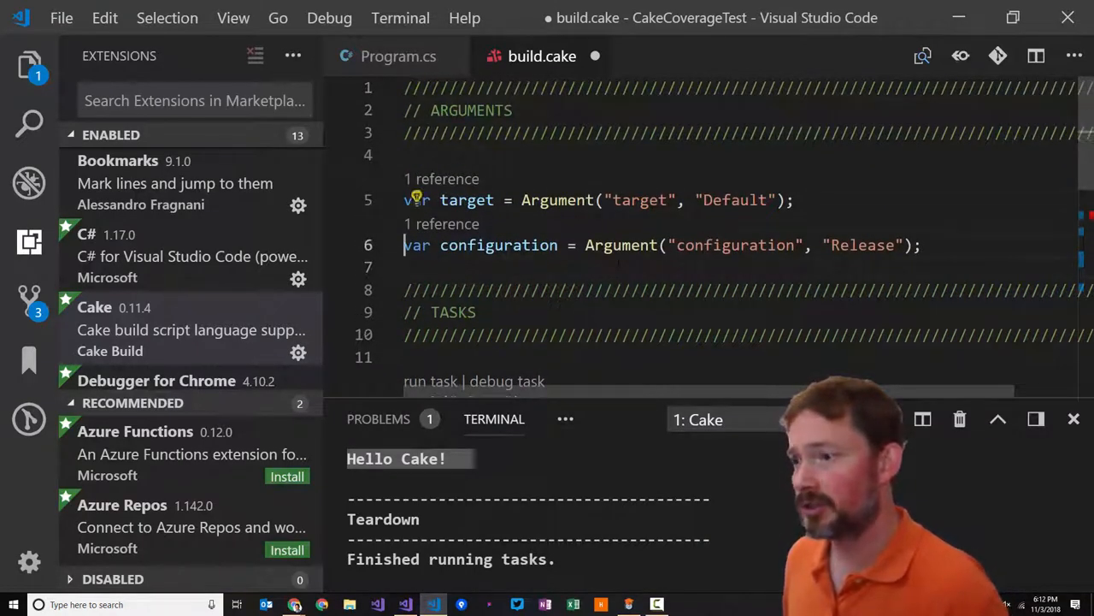
# Reuse the configuration variable to finish the bin line and add the **/obj/ line
pyautogui.doubleClick(499, 245)
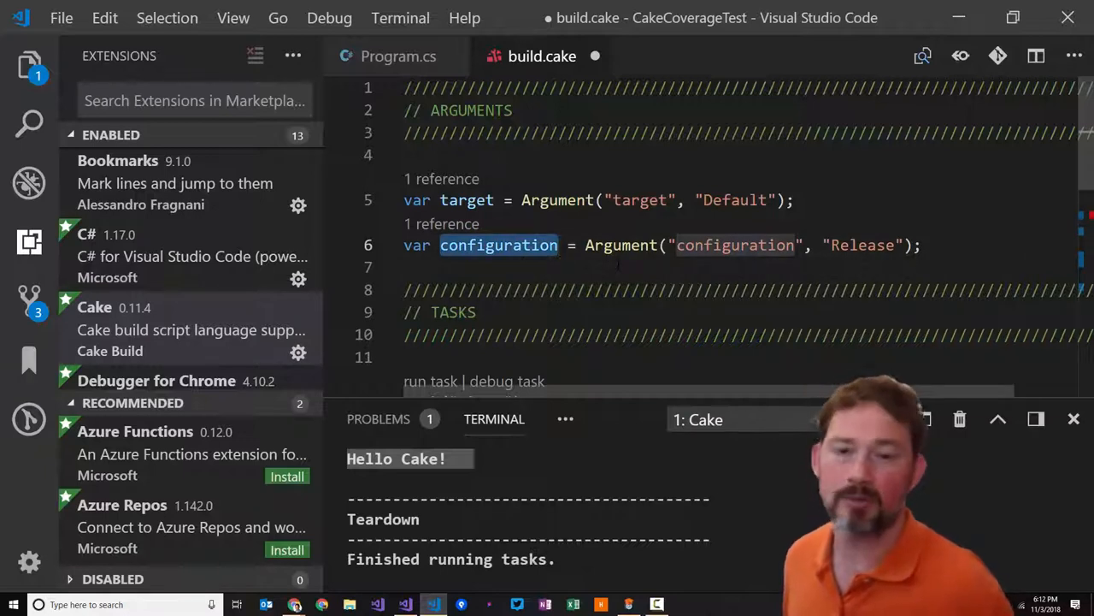
pyautogui.scroll(-3)
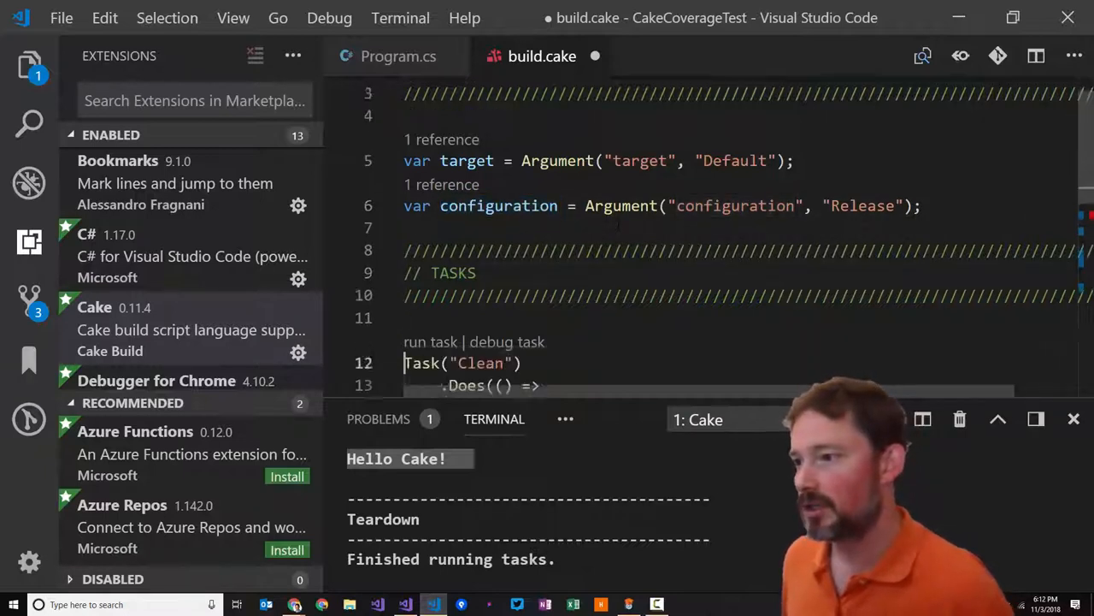
pyautogui.scroll(-3)
pyautogui.write('CleanDirectories("**/obj/" + configuration);')
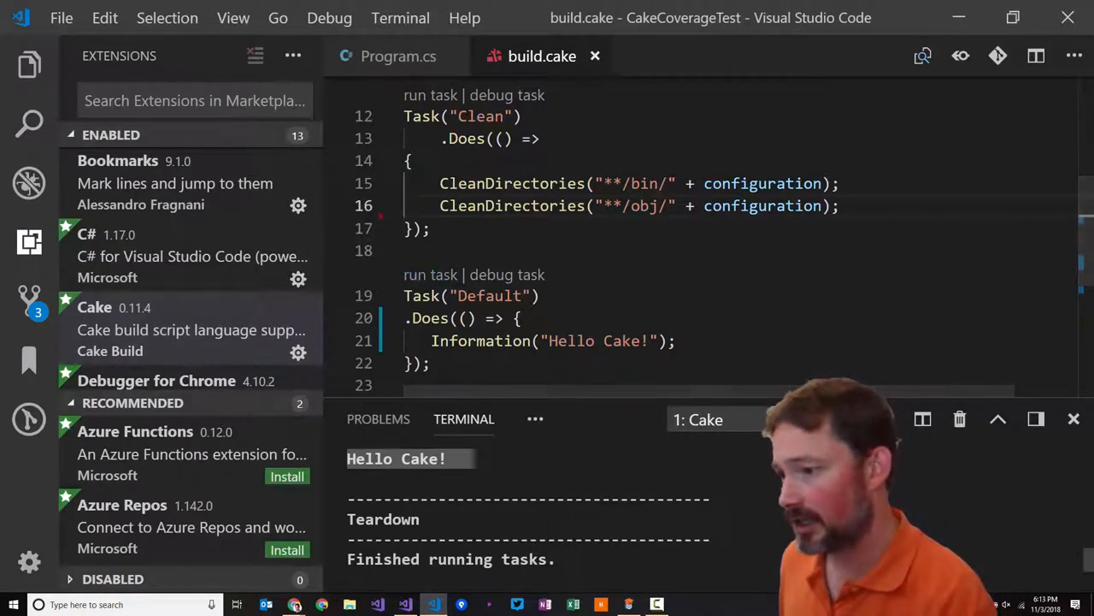
pyautogui.moveTo(453, 116)
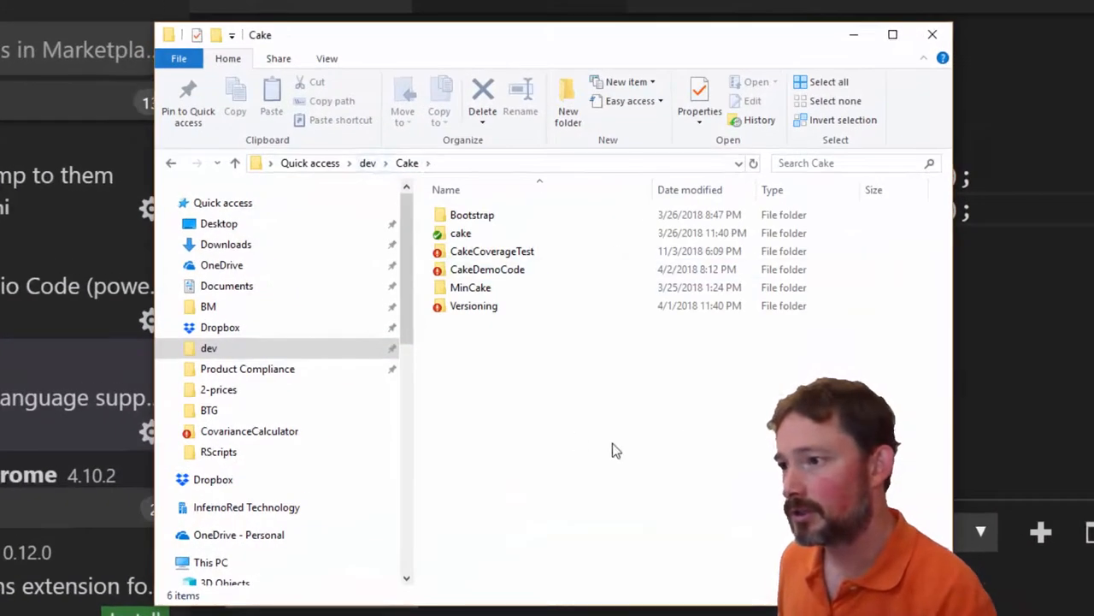
# Drill down CakeCoverageTest\CakeCoverageTest\bin\Release to the netcoreapp2.1 output folder
pyautogui.doubleClick(492, 250)
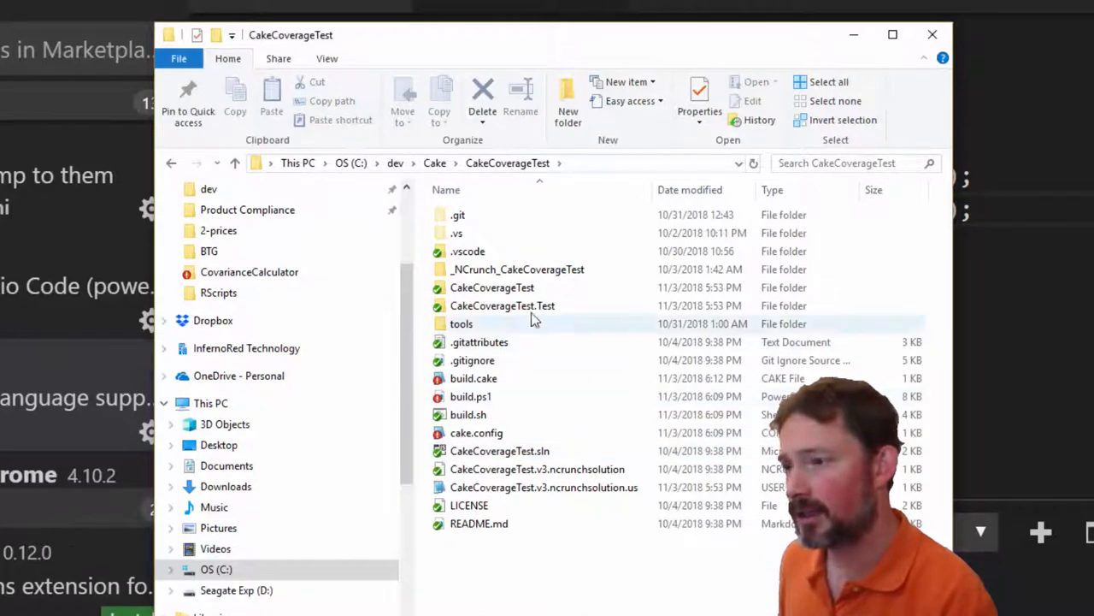
pyautogui.doubleClick(492, 288)
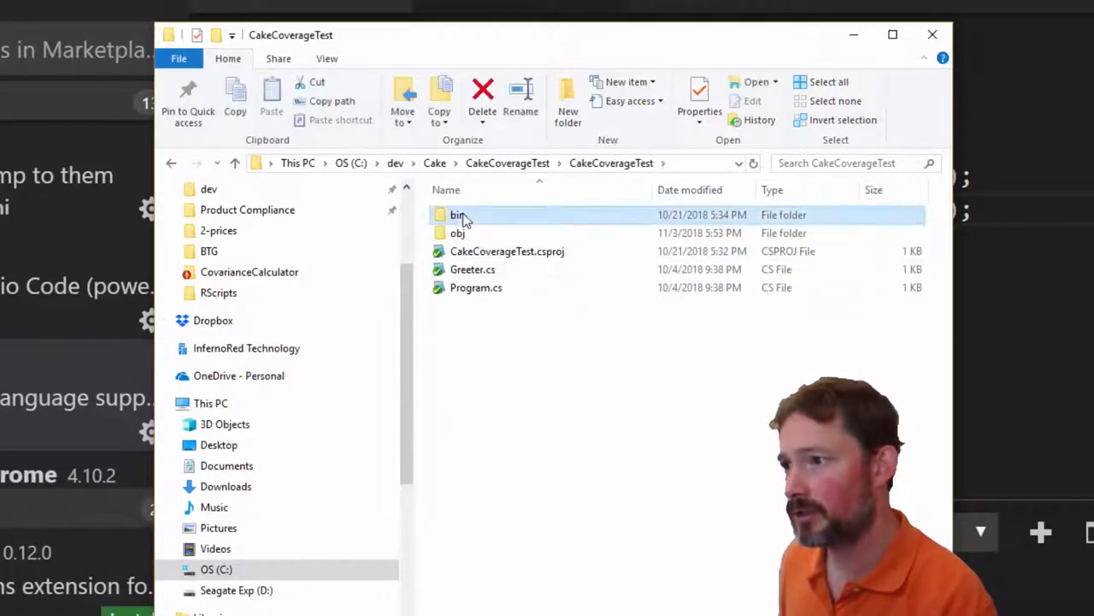
pyautogui.doubleClick(455, 216)
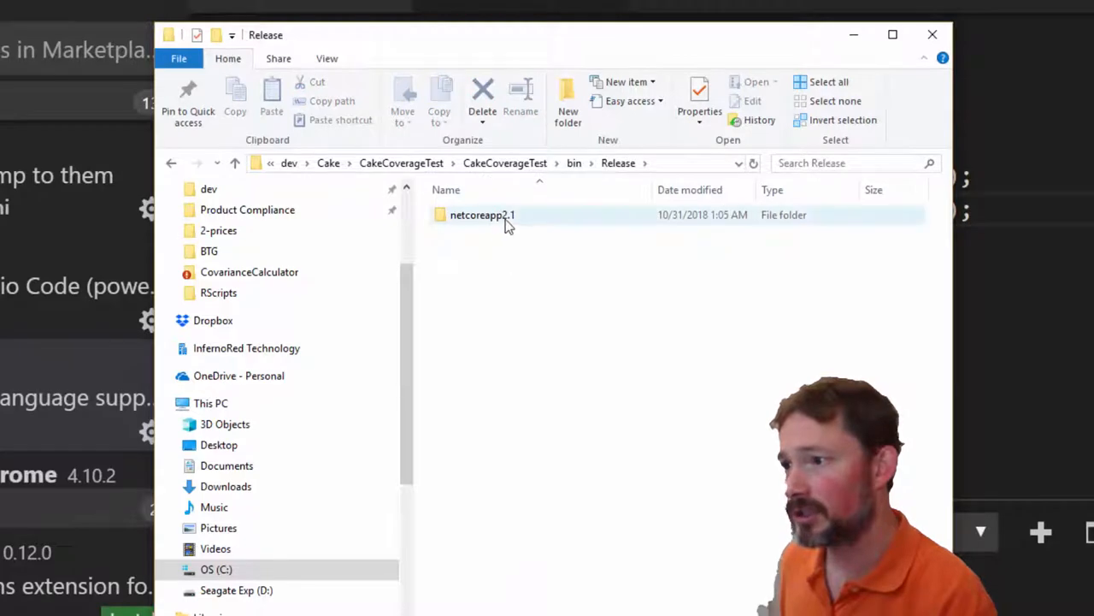
pyautogui.doubleClick(483, 216)
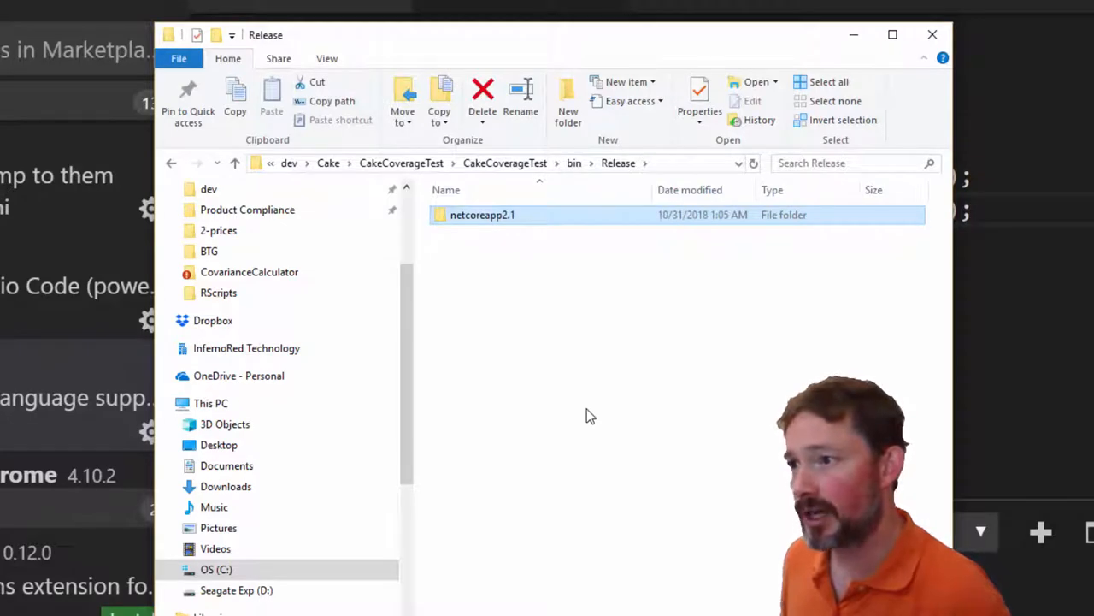
pyautogui.doubleClick(483, 215)
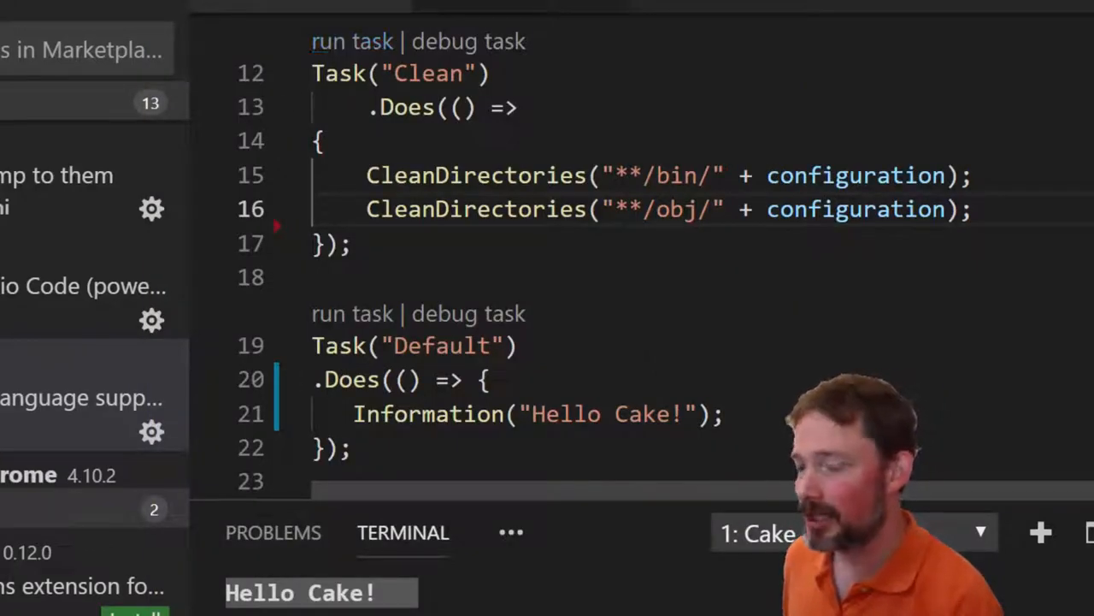
pyautogui.moveTo(623, 503)
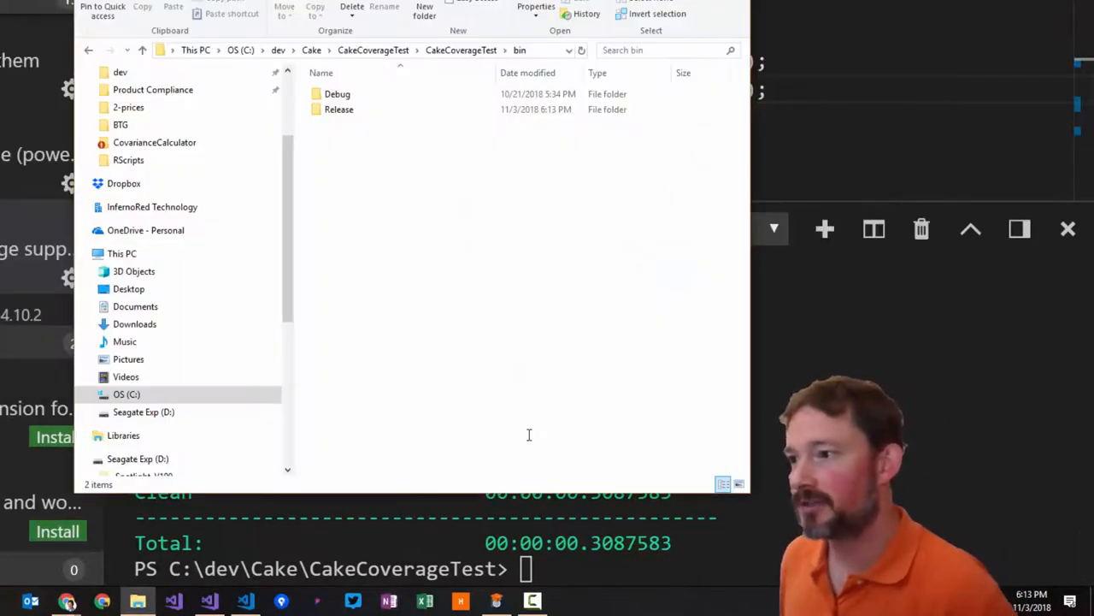
# Reopen bin\Release and verify it now shows 'This folder is empty'
pyautogui.doubleClick(337, 109)
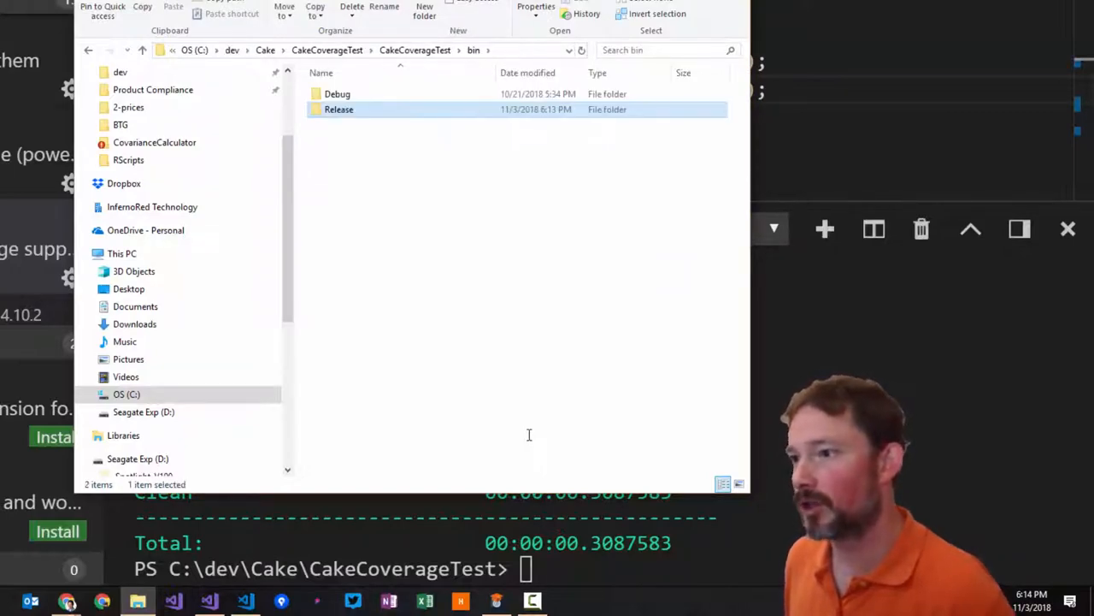
pyautogui.doubleClick(338, 109)
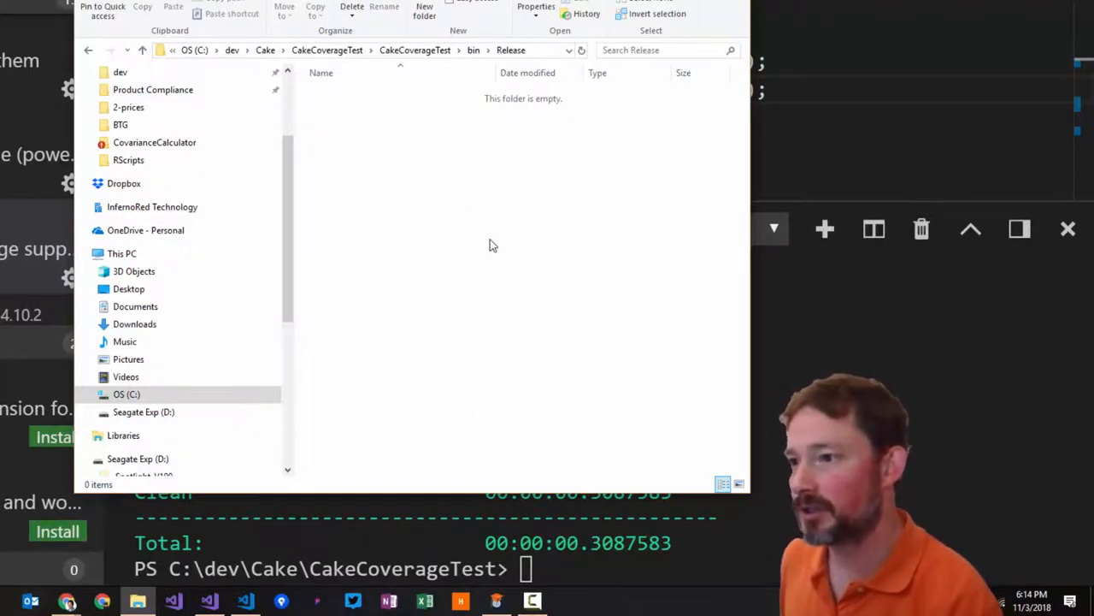
pyautogui.click(530, 602)
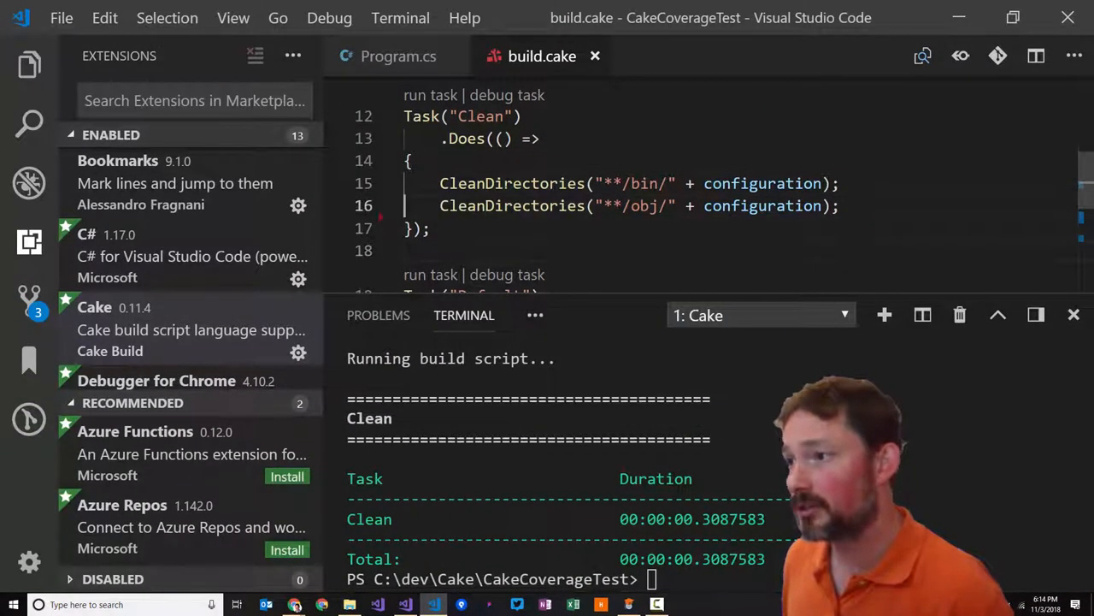
# Add a new task skeleton below Clean and name it Restore
pyautogui.scroll(-3)
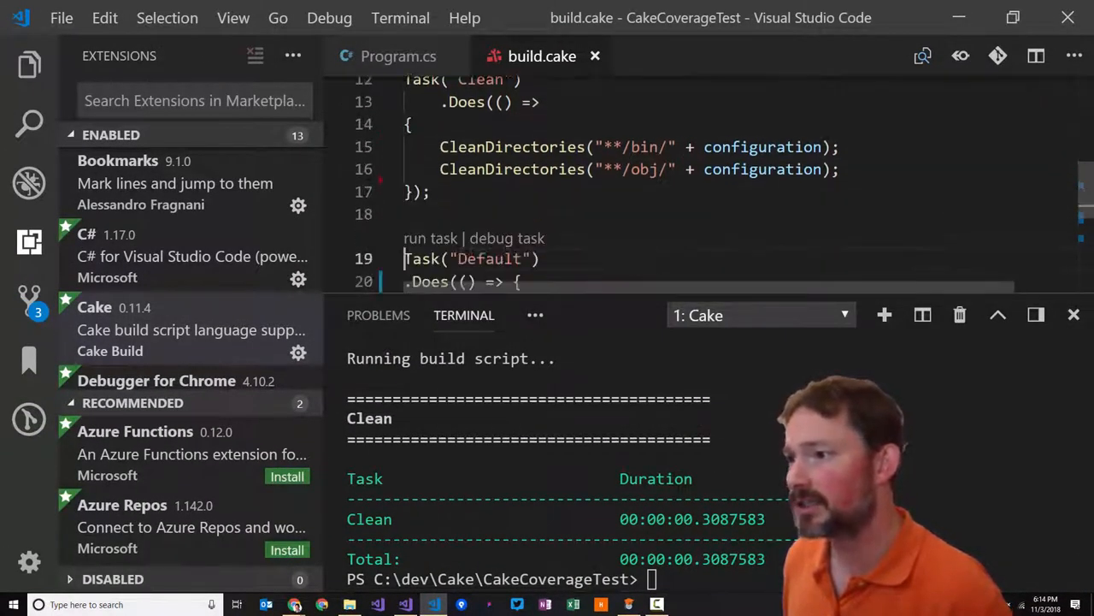
pyautogui.write('j')
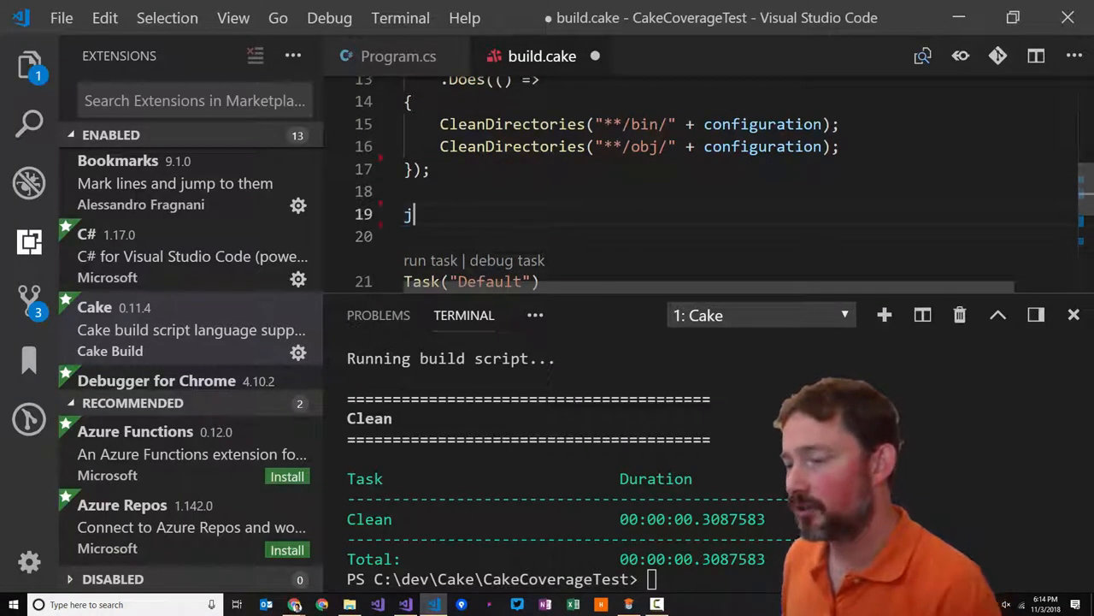
pyautogui.press('Backspace')
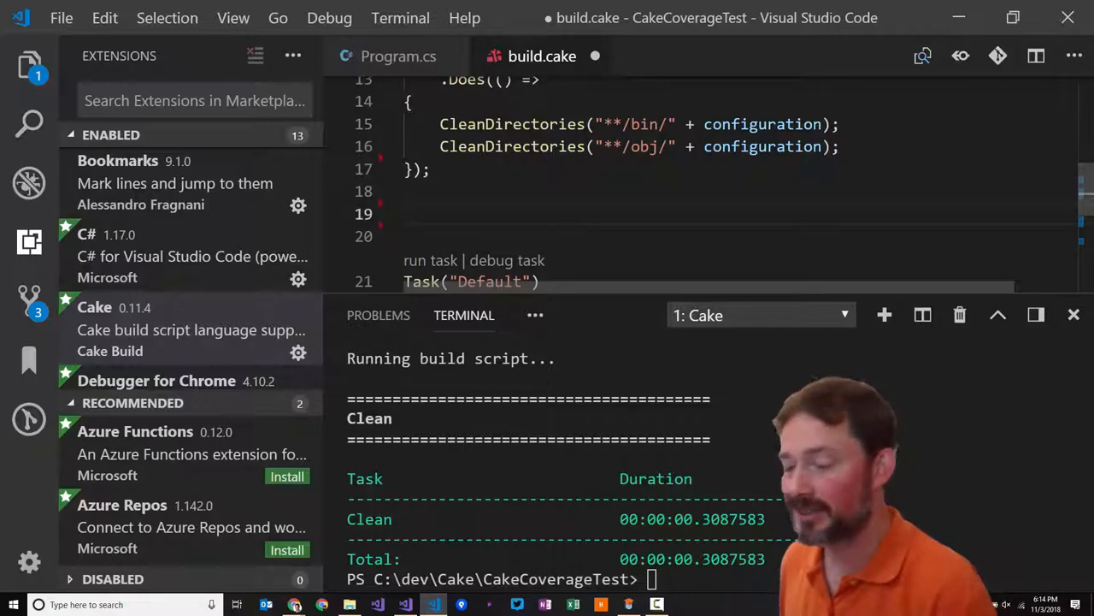
pyautogui.write('task')
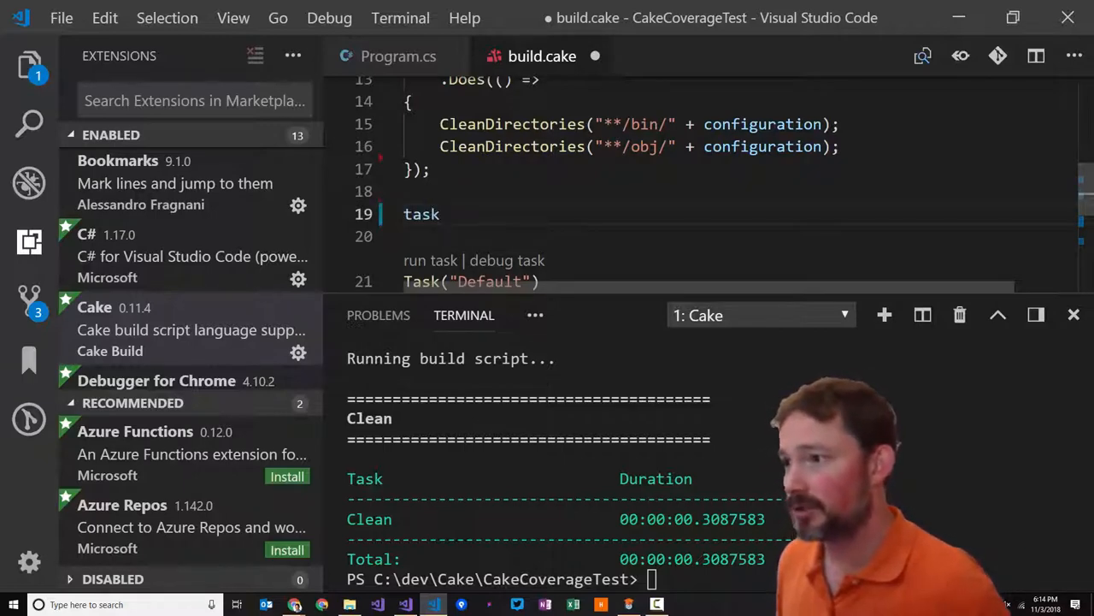
pyautogui.press('Tab')
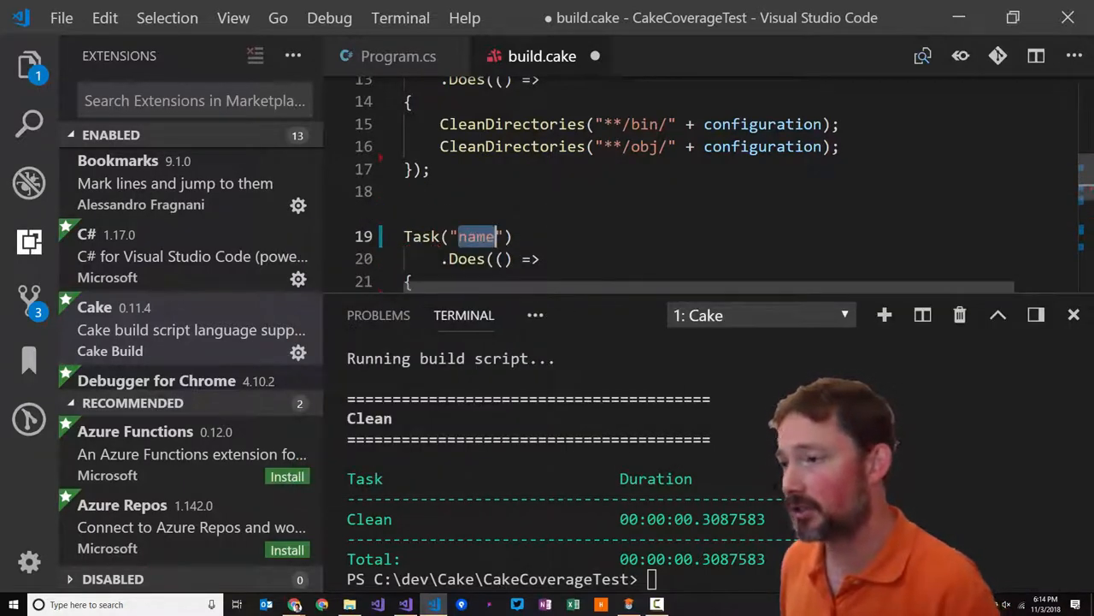
pyautogui.write('Restore')
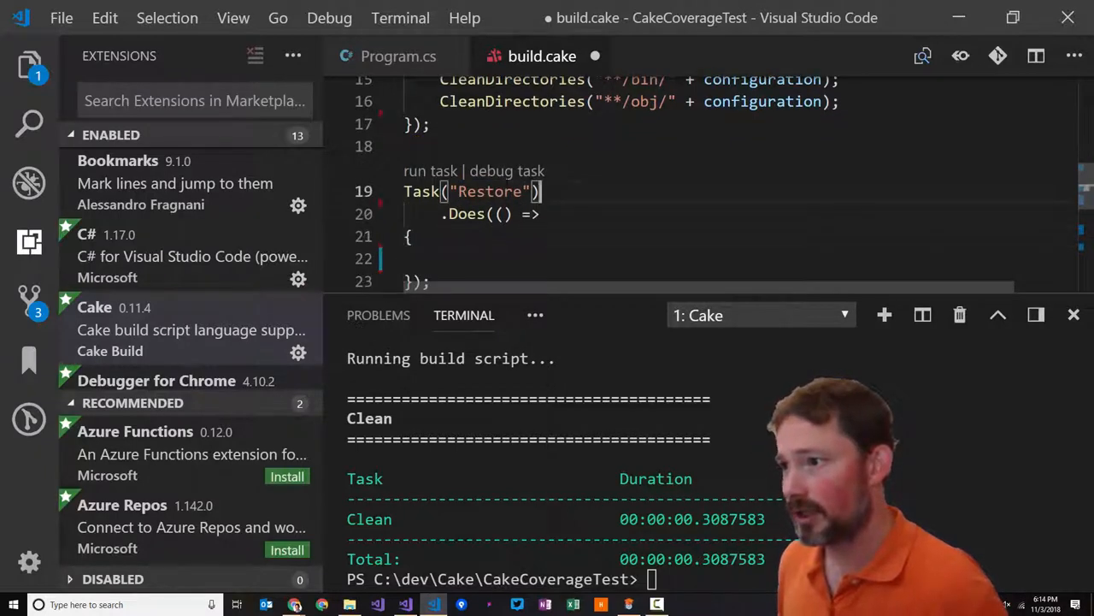
# Chain .IsDependentOn("Clean") onto the Restore task
pyautogui.press('Enter')
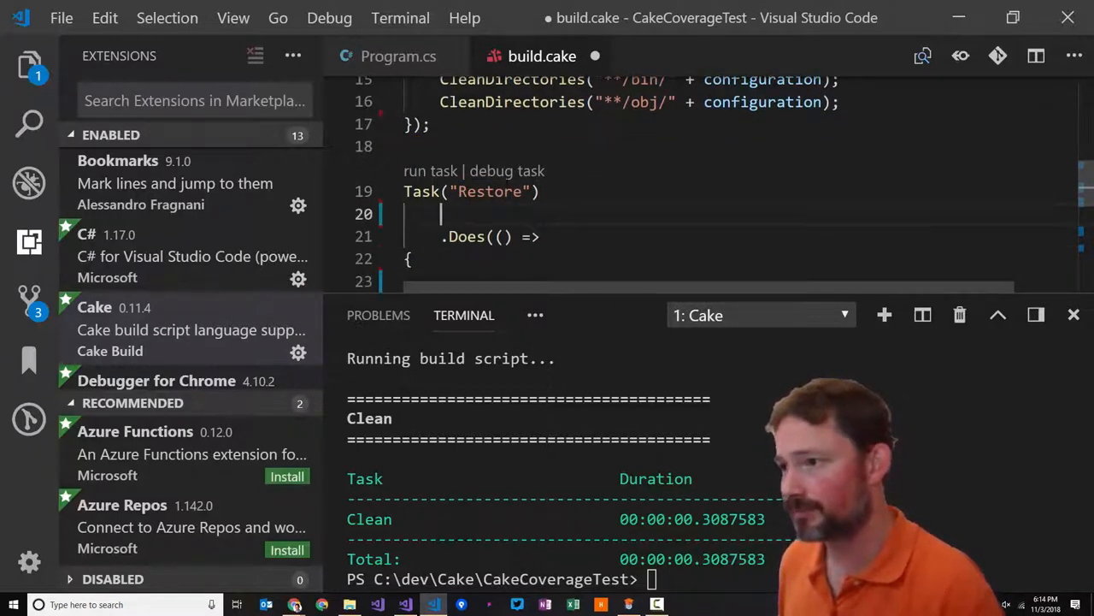
pyautogui.write('.IsDep')
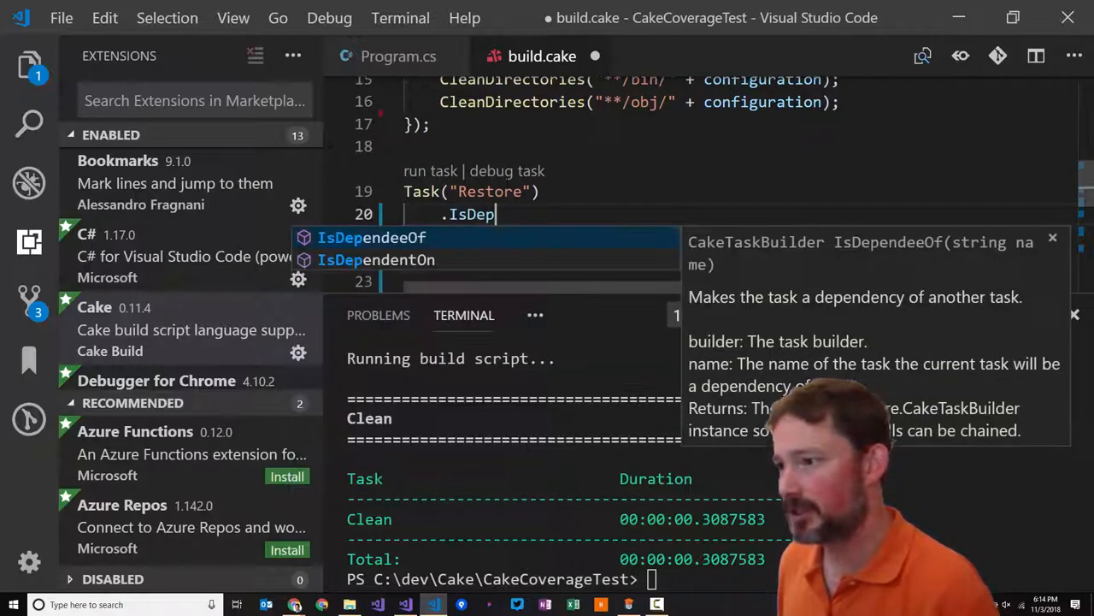
pyautogui.click(376, 260)
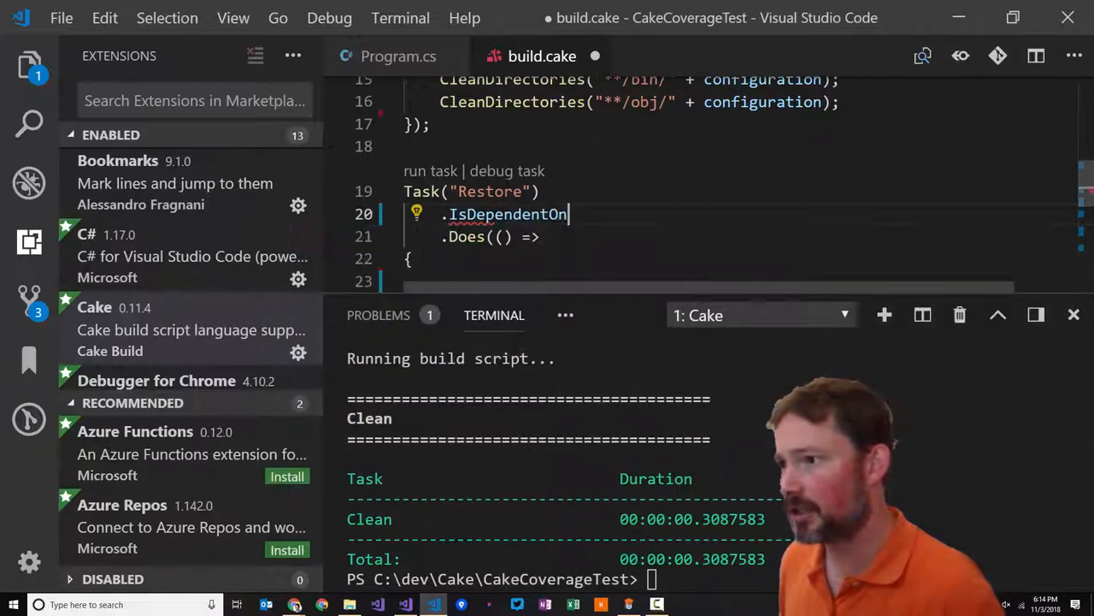
pyautogui.write('("")')
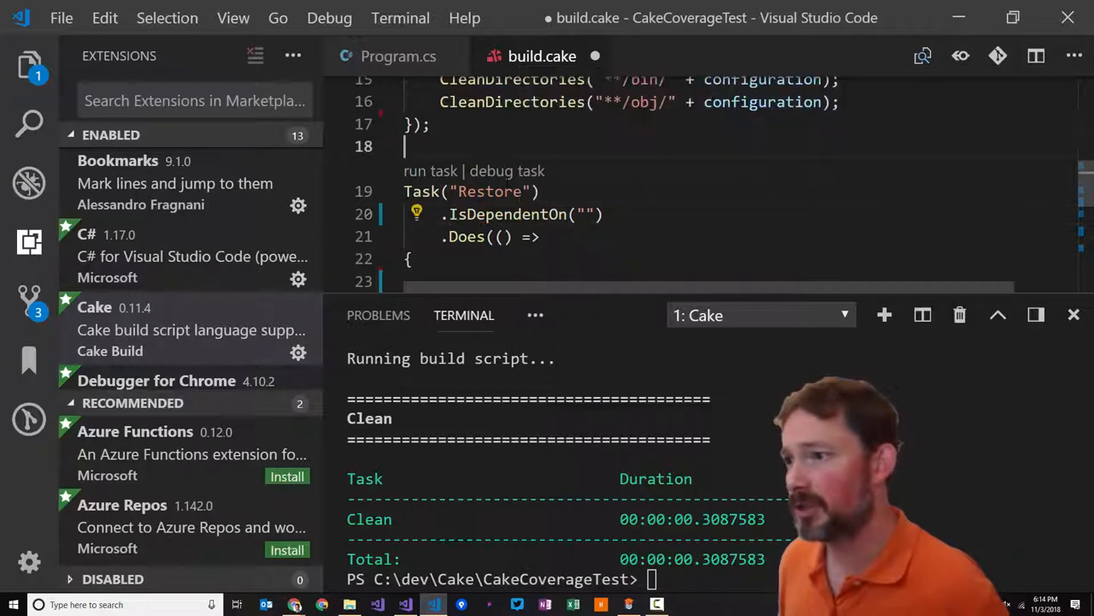
pyautogui.write('Clean')
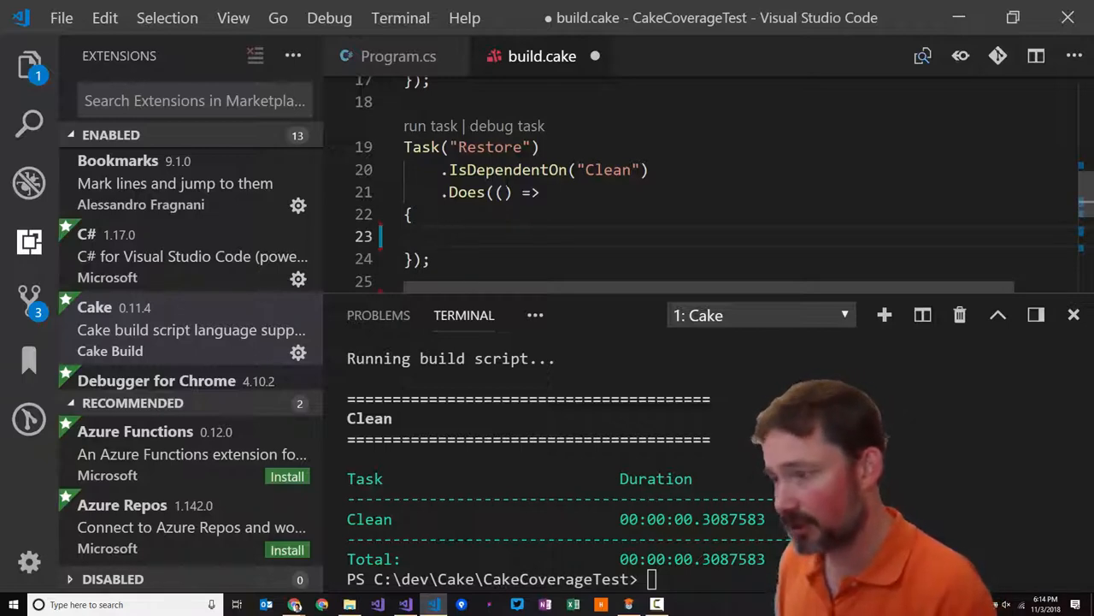
# Call DotNetCoreRestore(); inside the Restore task's Does block
pyautogui.write('DotNet')
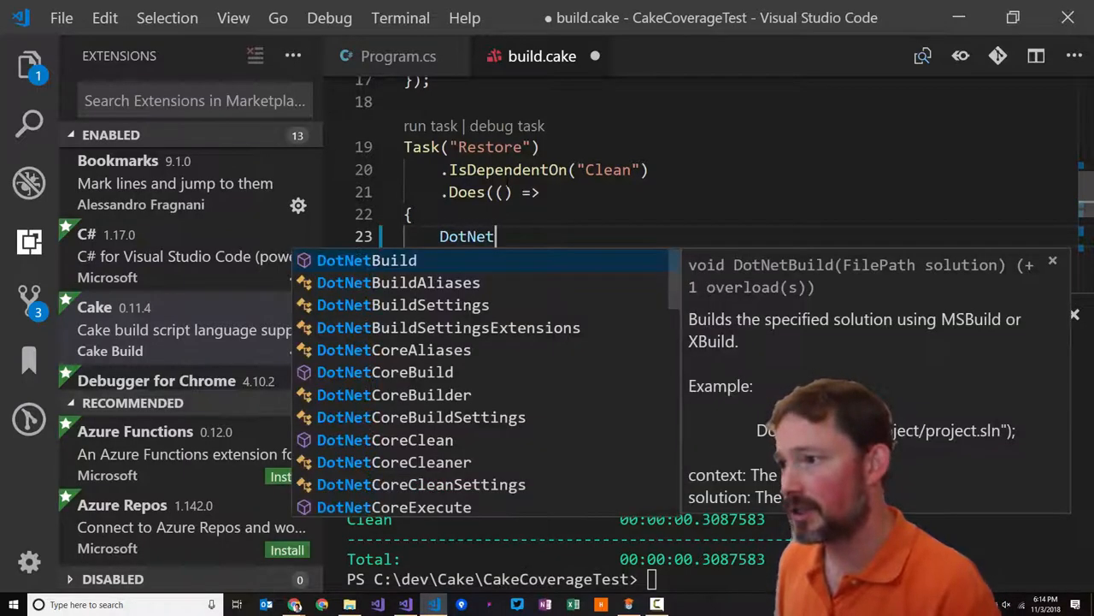
pyautogui.write('Cor')
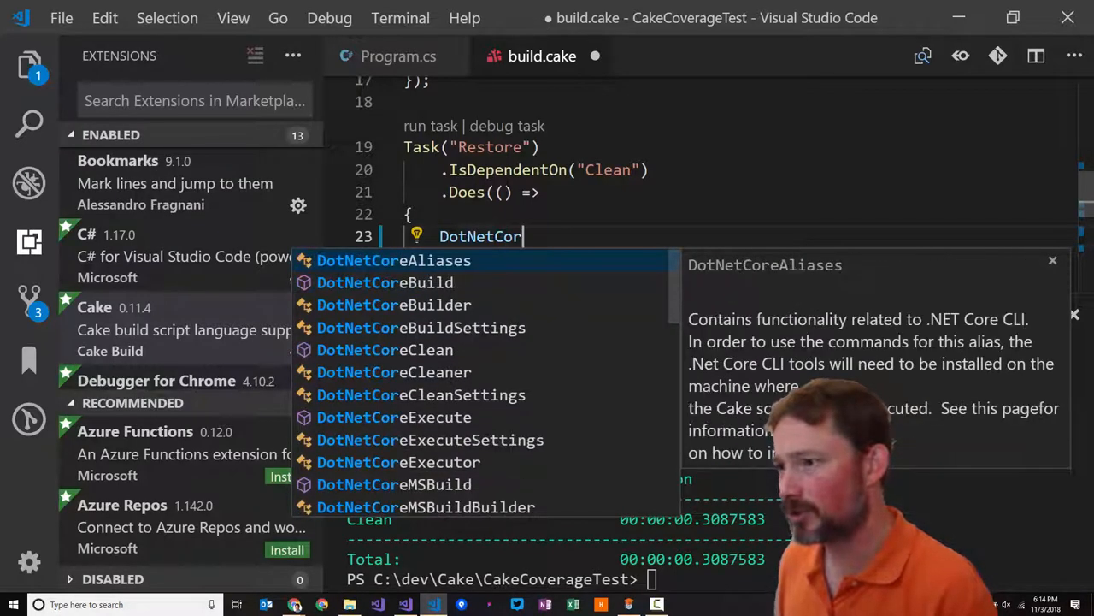
pyautogui.write('Restore(')
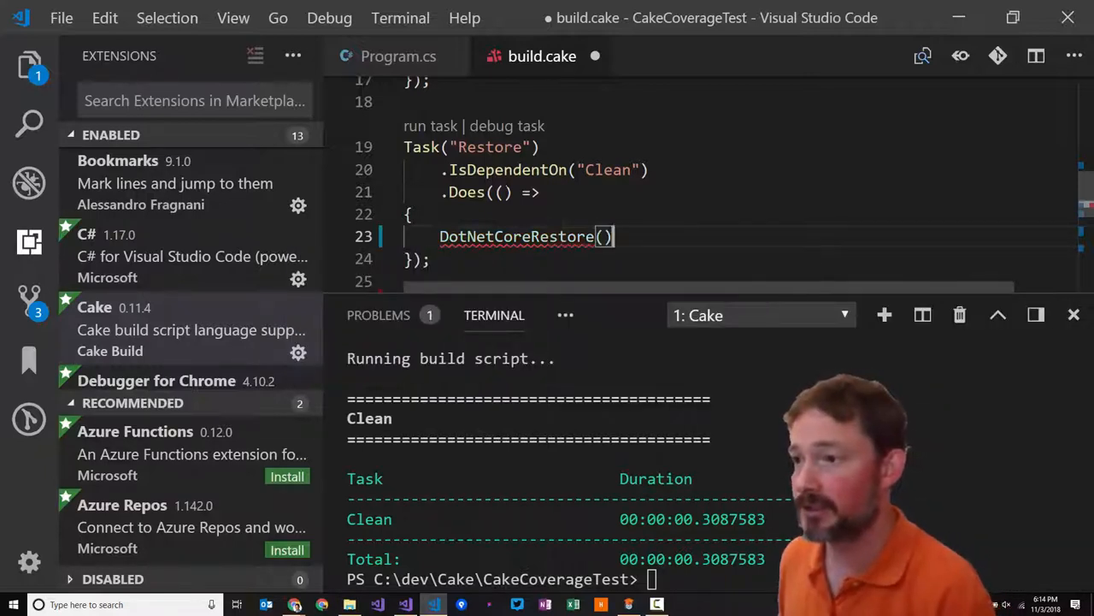
pyautogui.write(';')
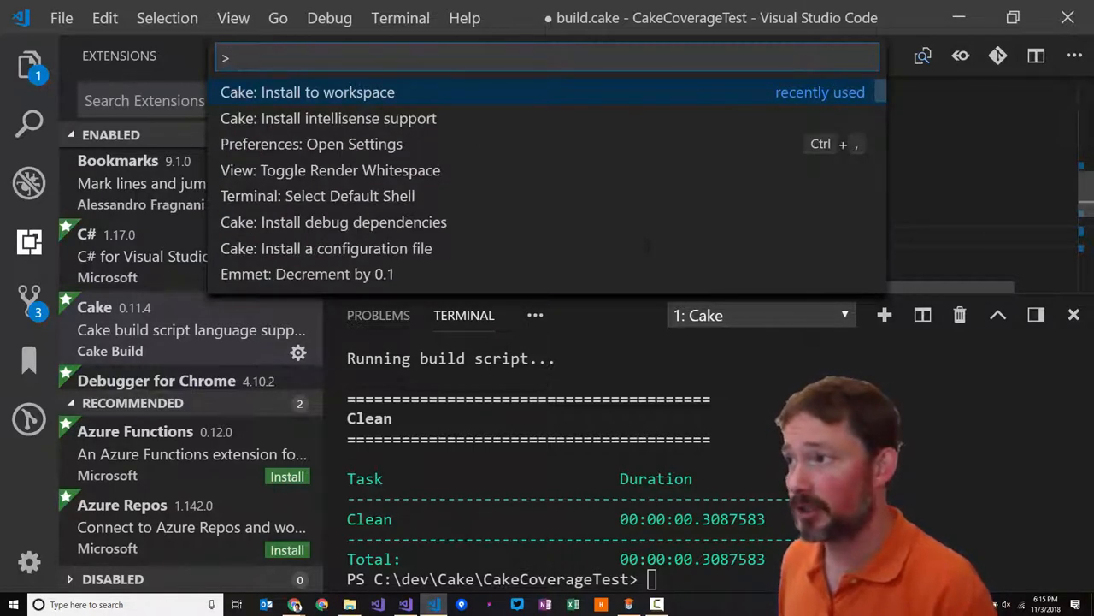
pyautogui.write('Cake')
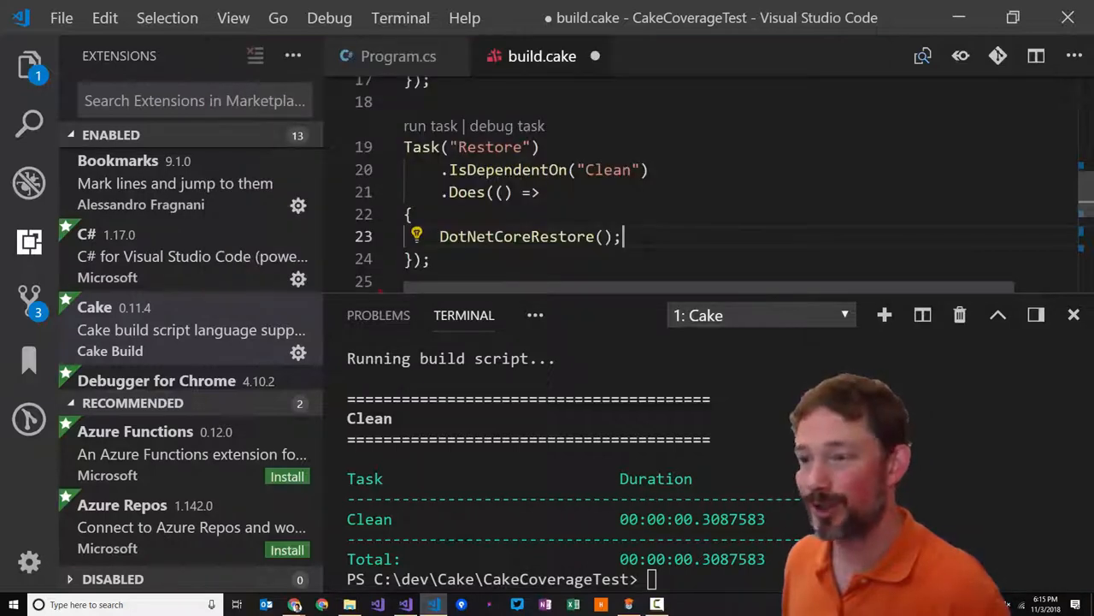
pyautogui.doubleClick(513, 236)
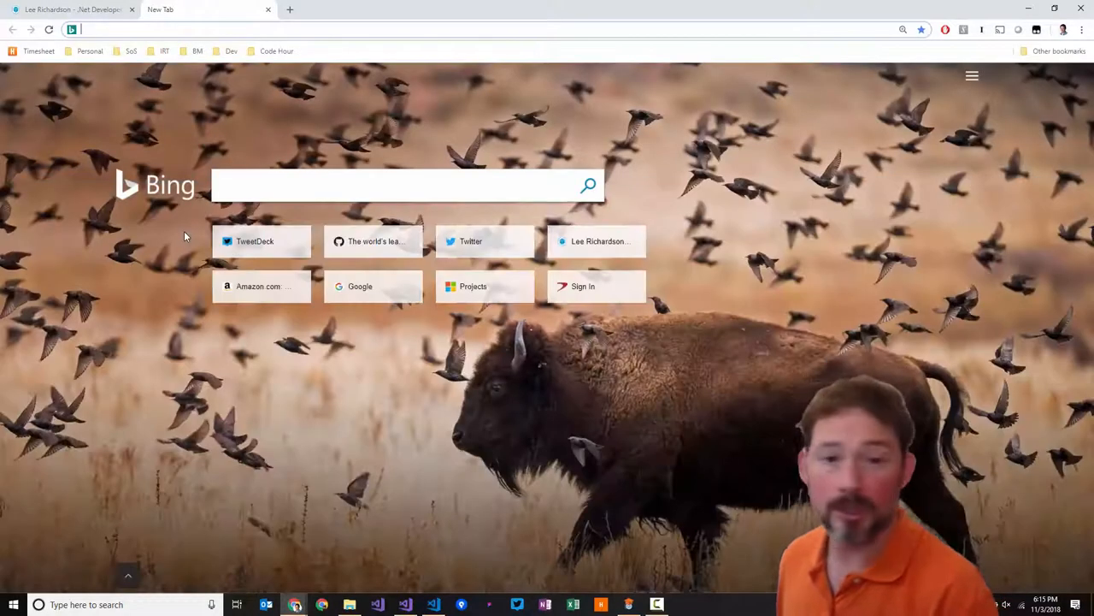
# Search for build cake, reach cakebuild.net's Reference and its DotNetCore section
pyautogui.write('build b')
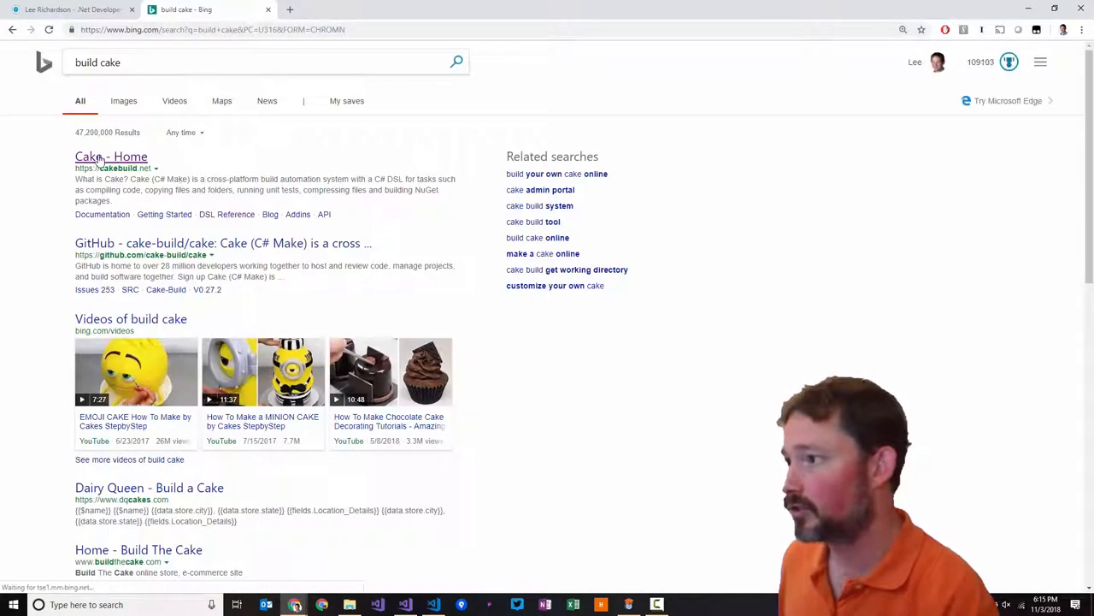
pyautogui.click(109, 158)
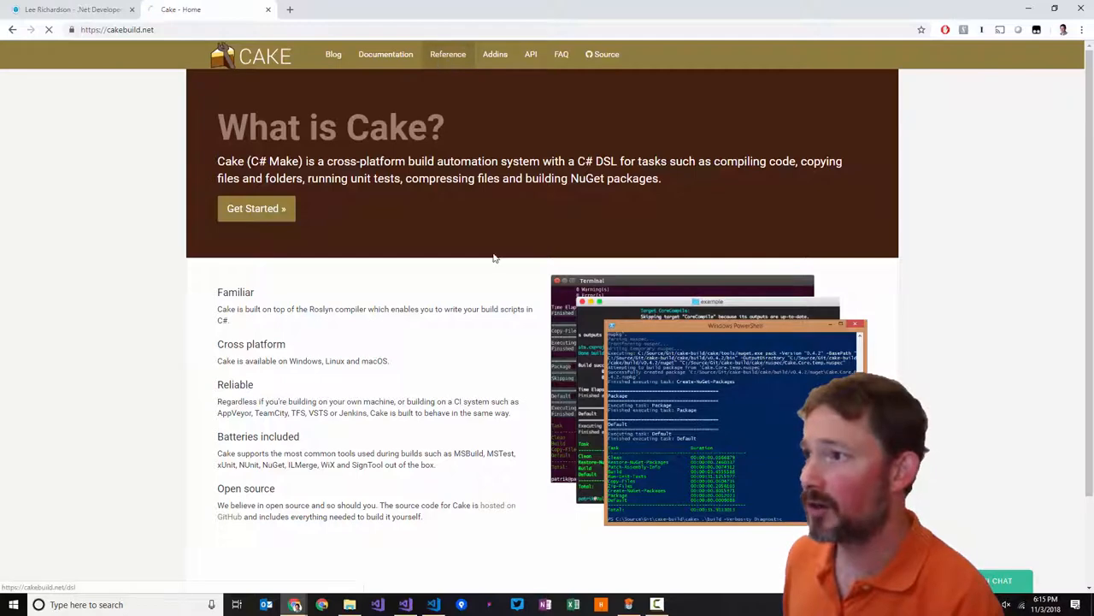
pyautogui.click(448, 53)
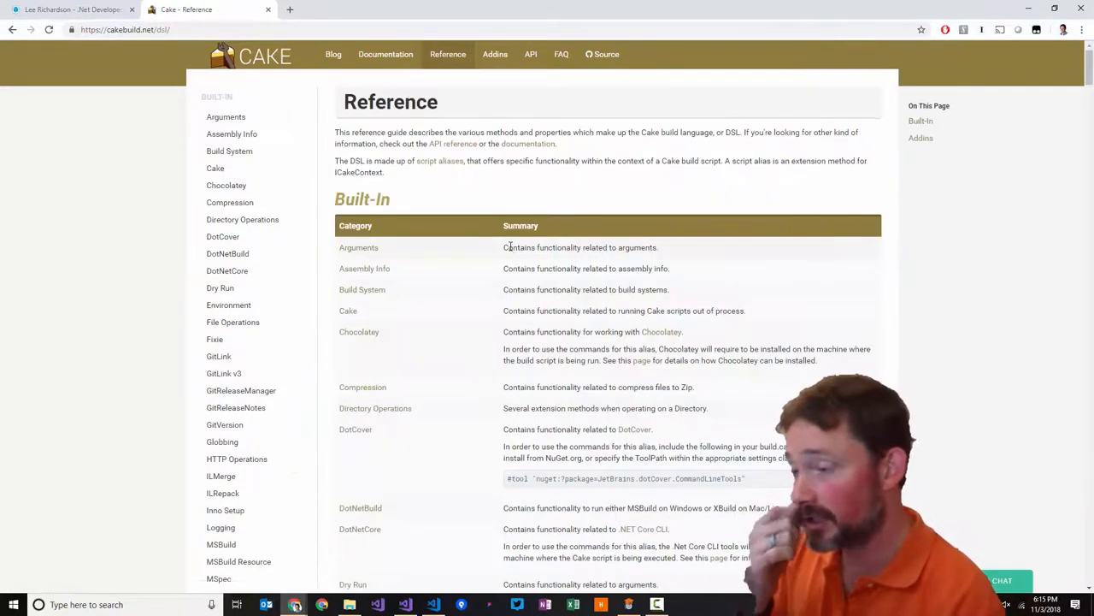
pyautogui.moveTo(12, 378)
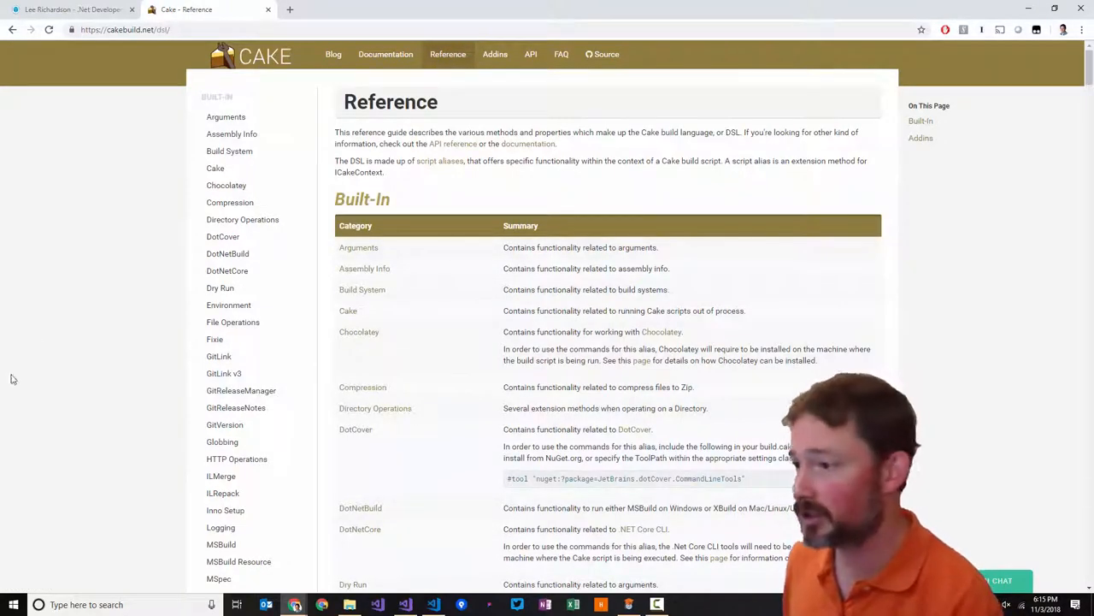
pyautogui.moveTo(116, 297)
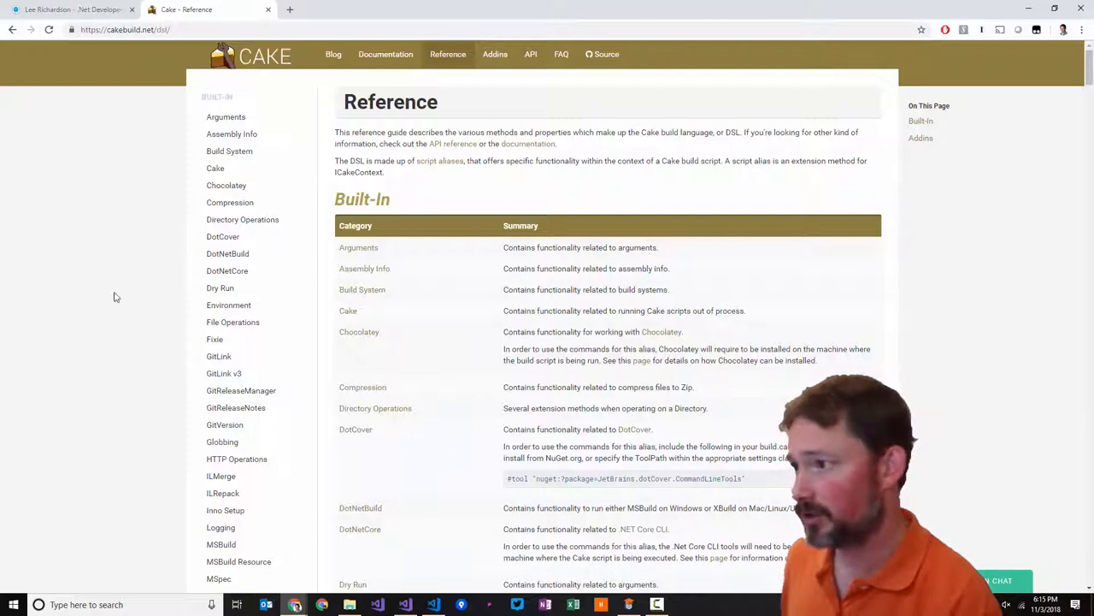
pyautogui.moveTo(237, 276)
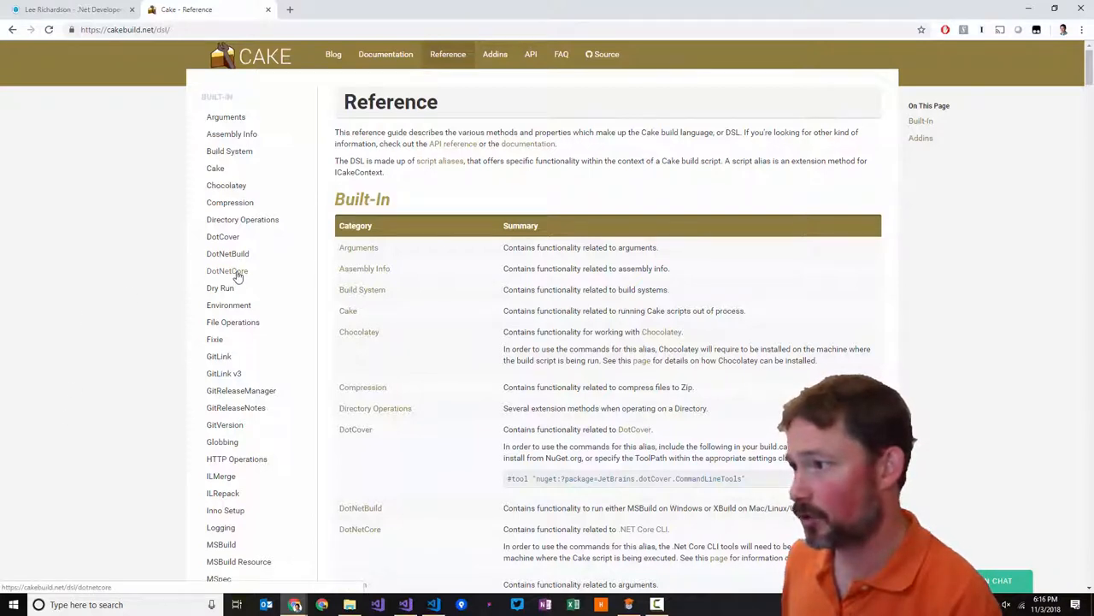
pyautogui.click(228, 270)
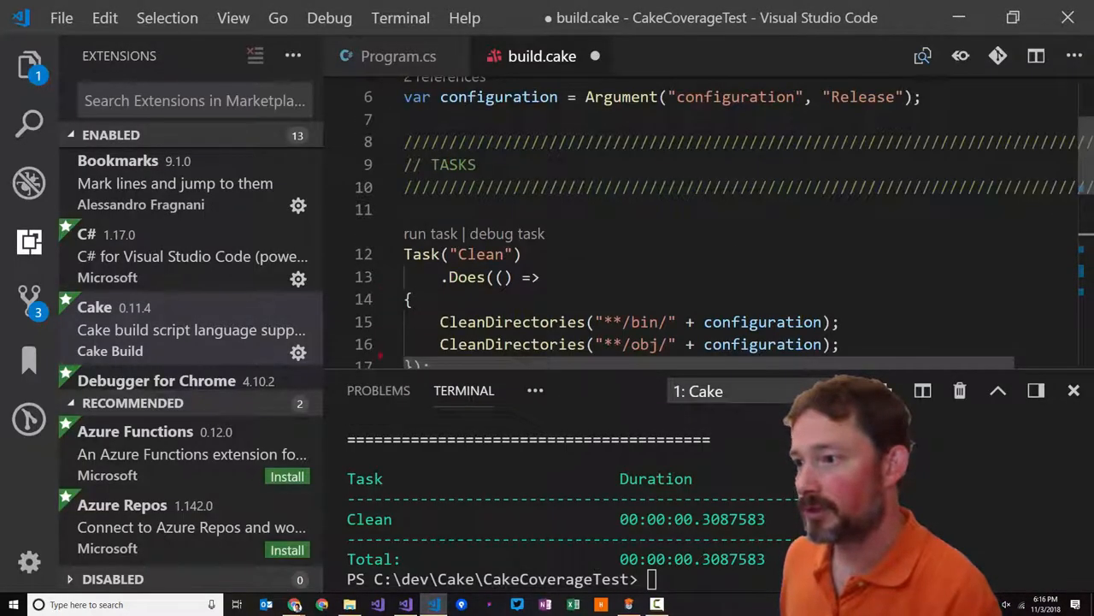
# Scroll the DotNetCore page to the Restore, Run and Test aliases and select a DotNetCoreRestore overload
pyautogui.scroll(-3)
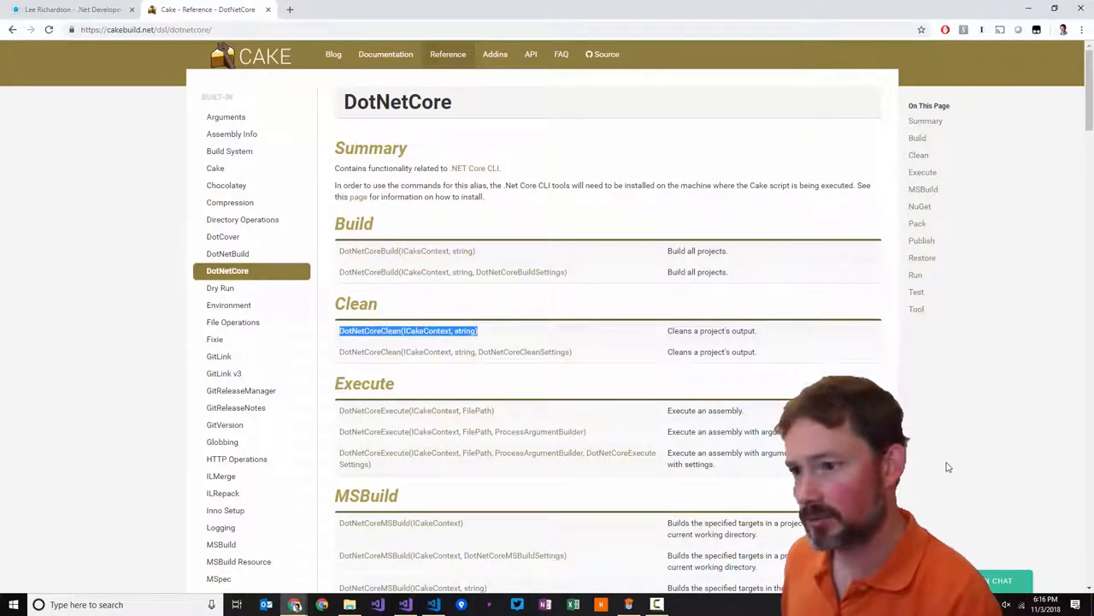
pyautogui.scroll(-3)
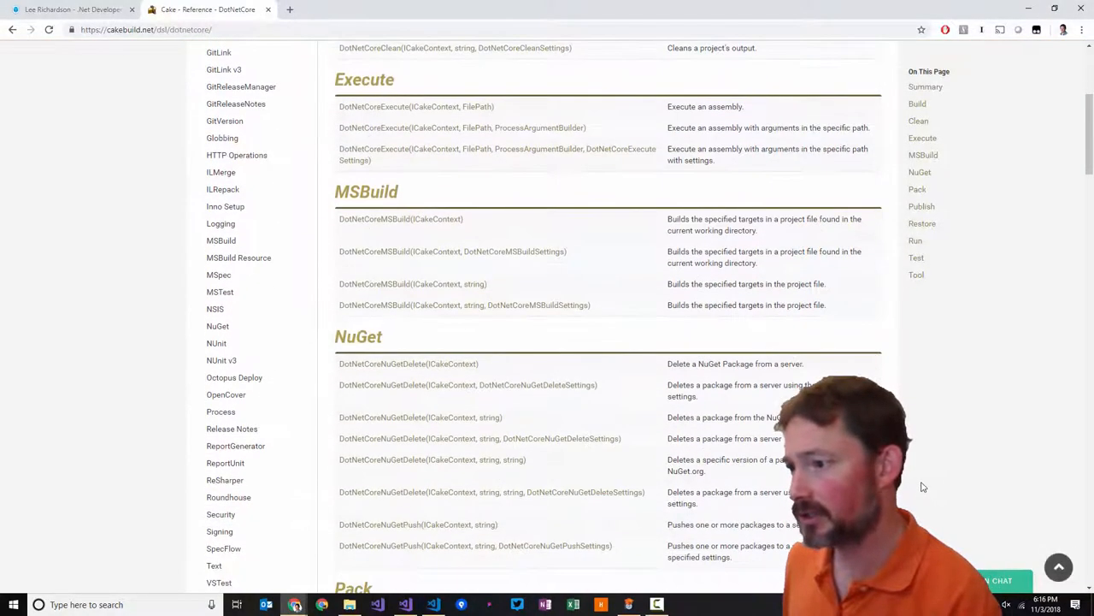
pyautogui.scroll(-3)
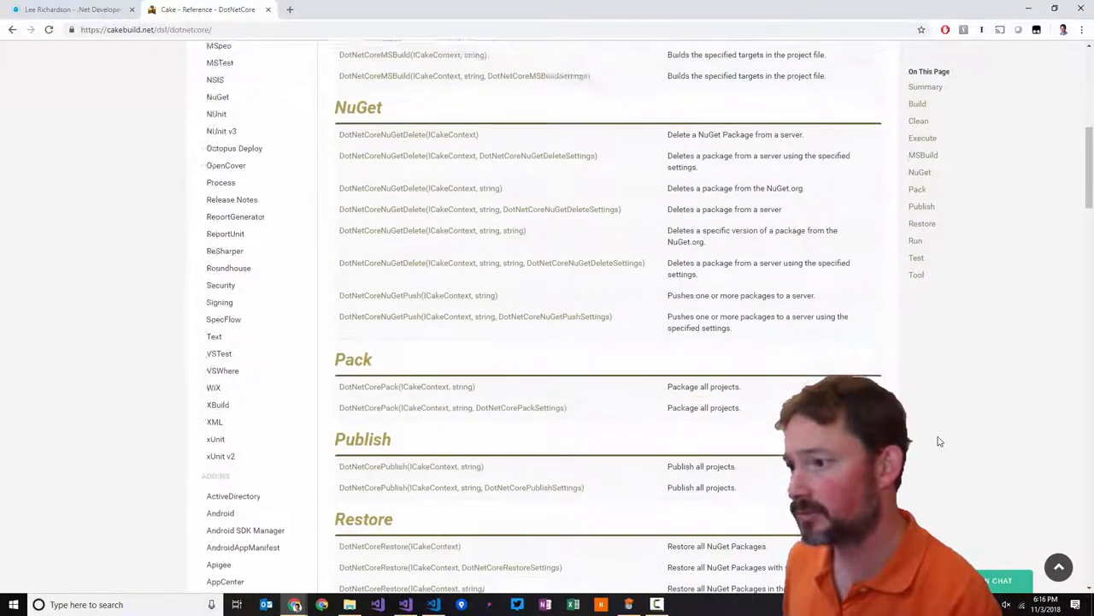
pyautogui.scroll(-3)
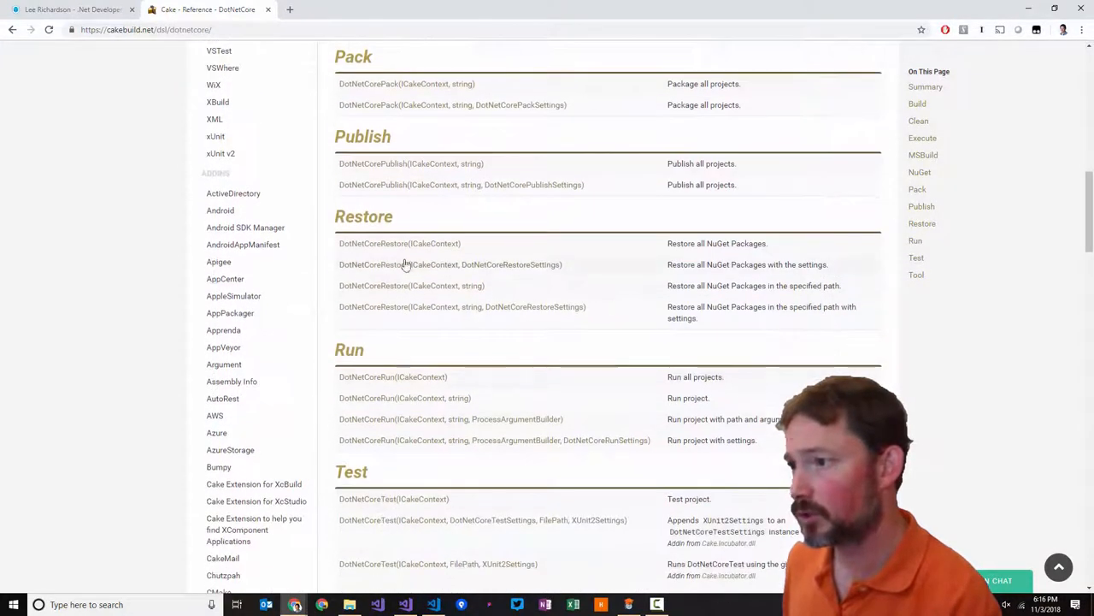
pyautogui.doubleClick(400, 242)
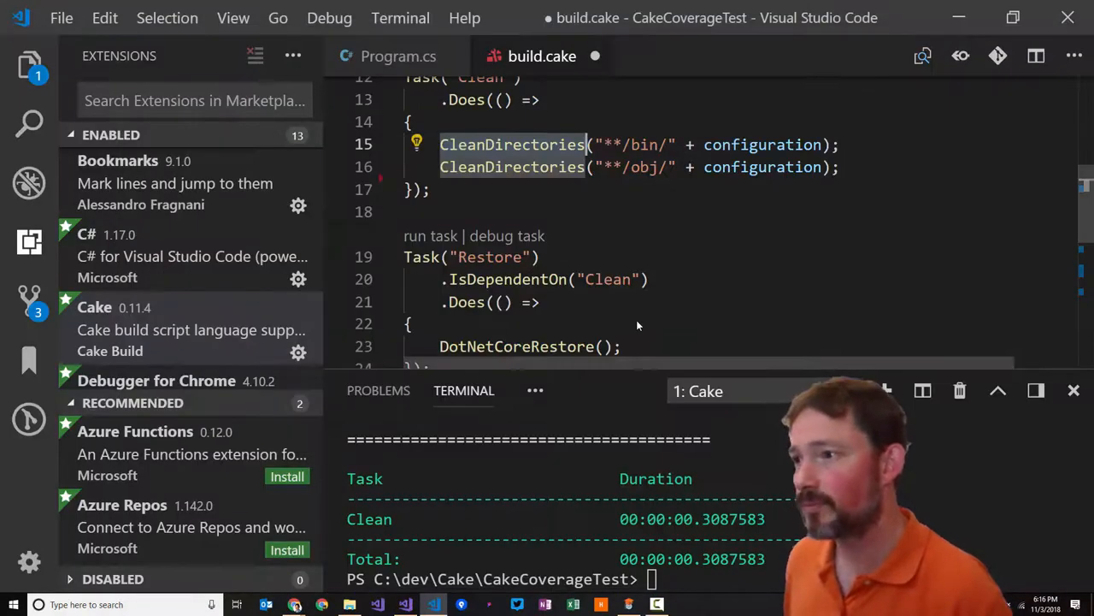
# Add a Build task with .IsDependentOn("Restore") and an empty Does body
pyautogui.scroll(-3)
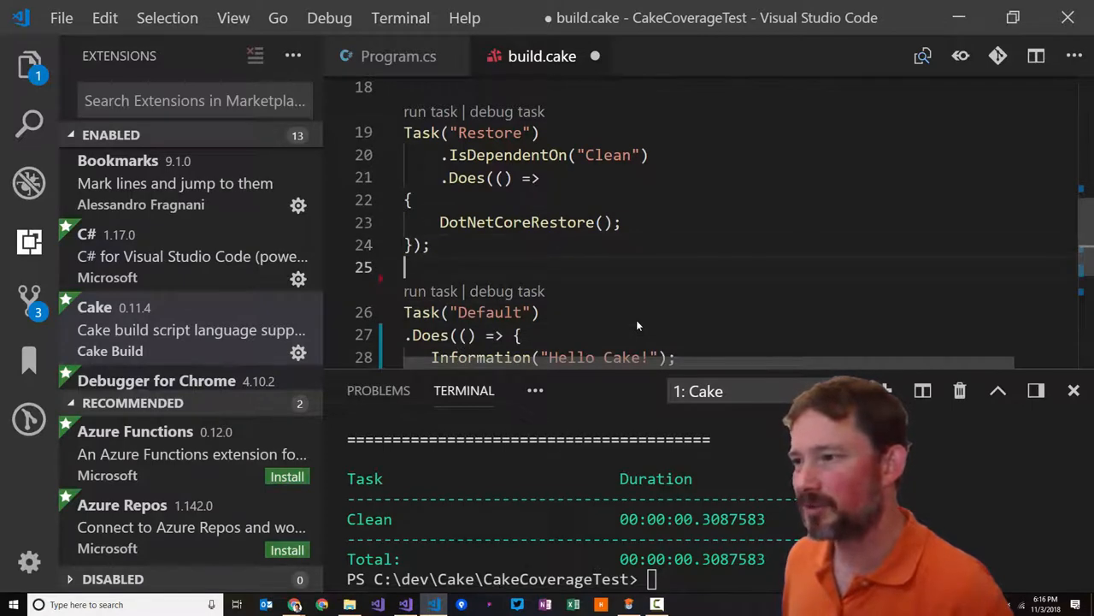
pyautogui.press('Enter')
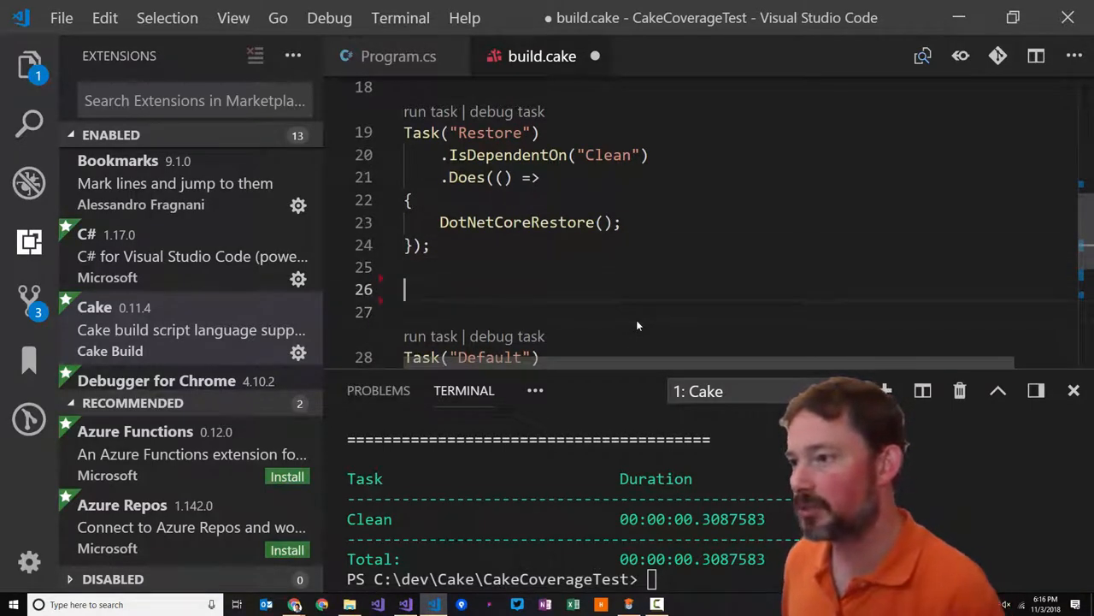
pyautogui.write('task')
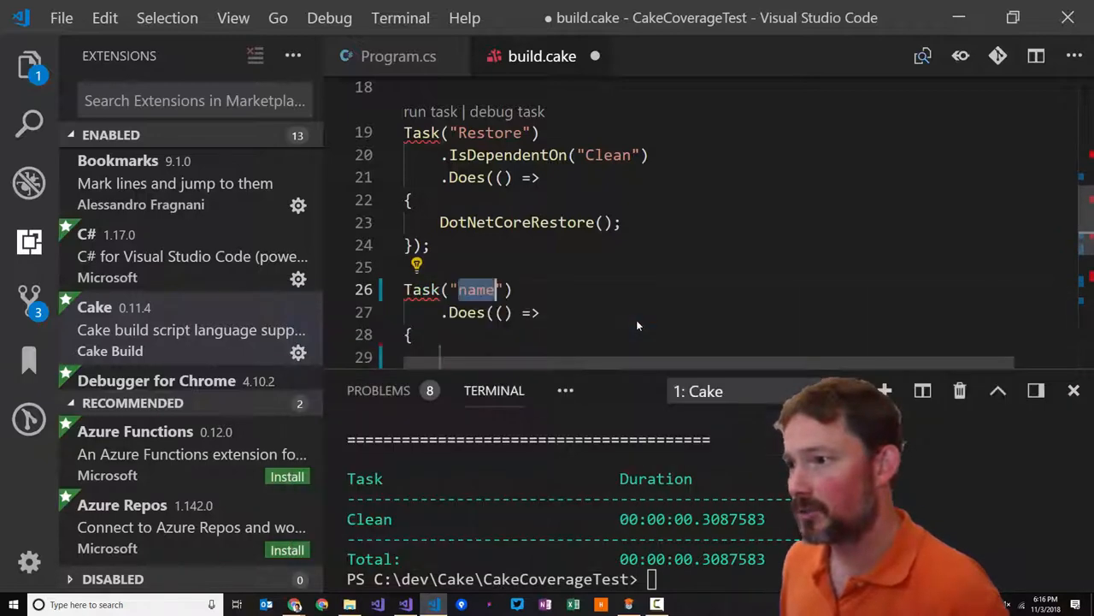
pyautogui.write('Build')
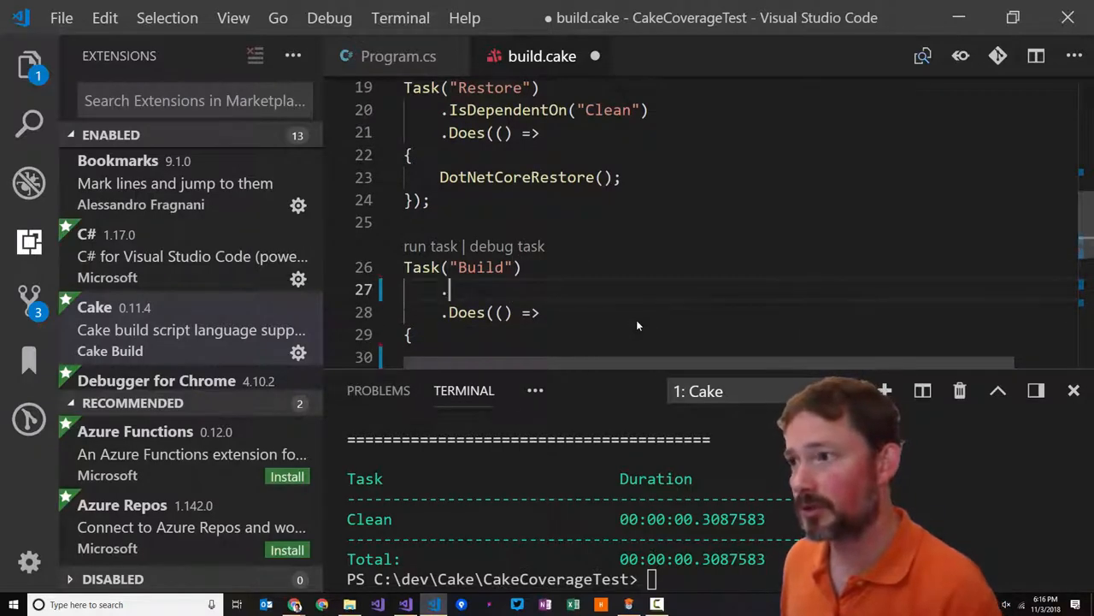
pyautogui.write('.IsDependentOn')
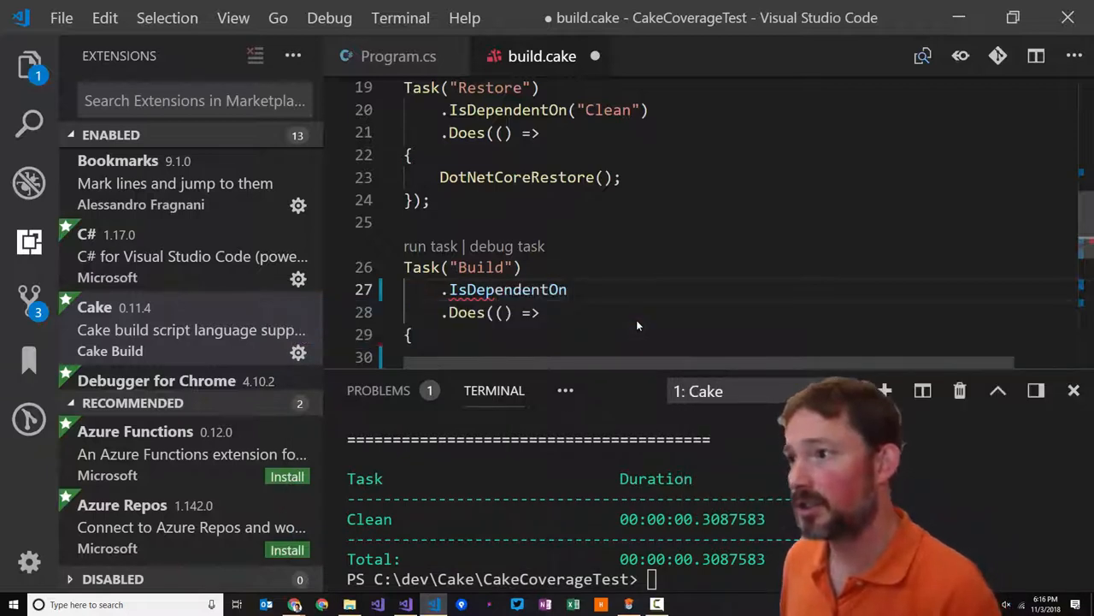
pyautogui.write('("Restore"')
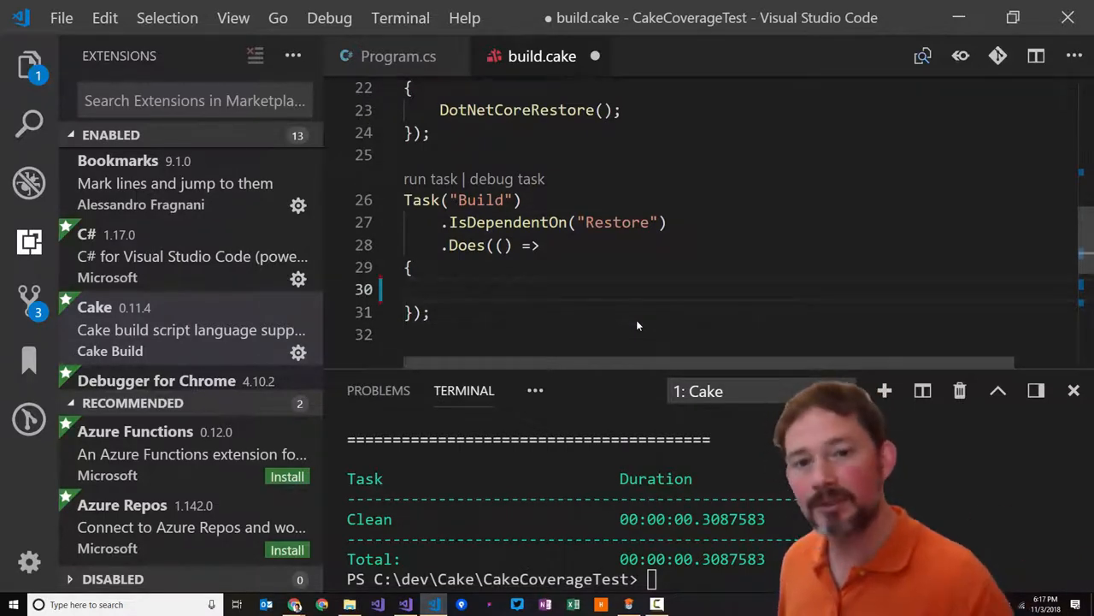
# Call DotNetCoreBuild("./") in the Build task and switch to the project folder window
pyautogui.write('D')
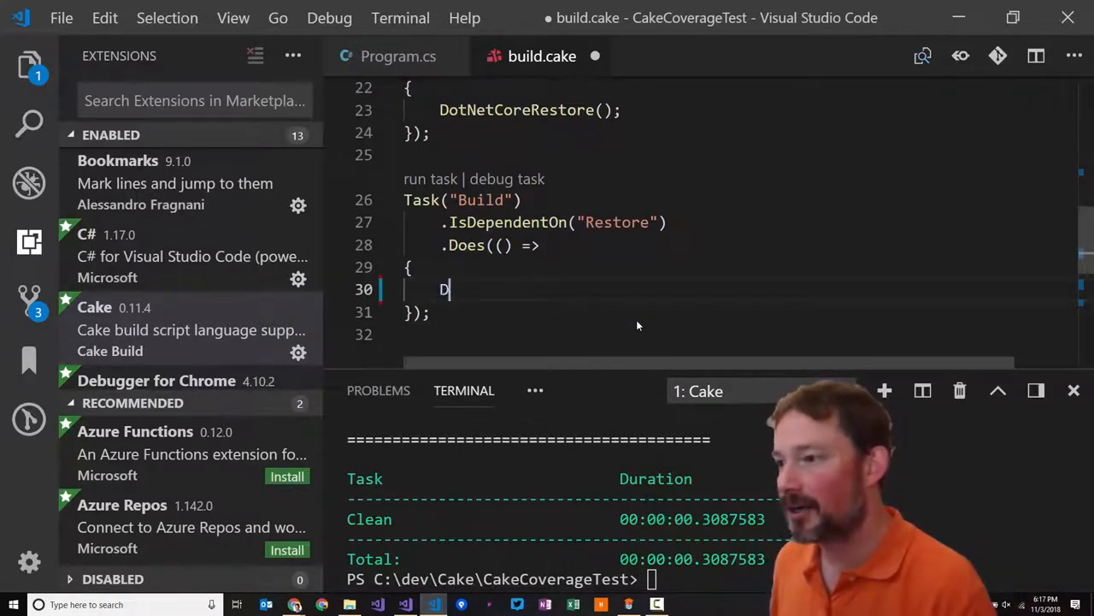
pyautogui.write('otNet')
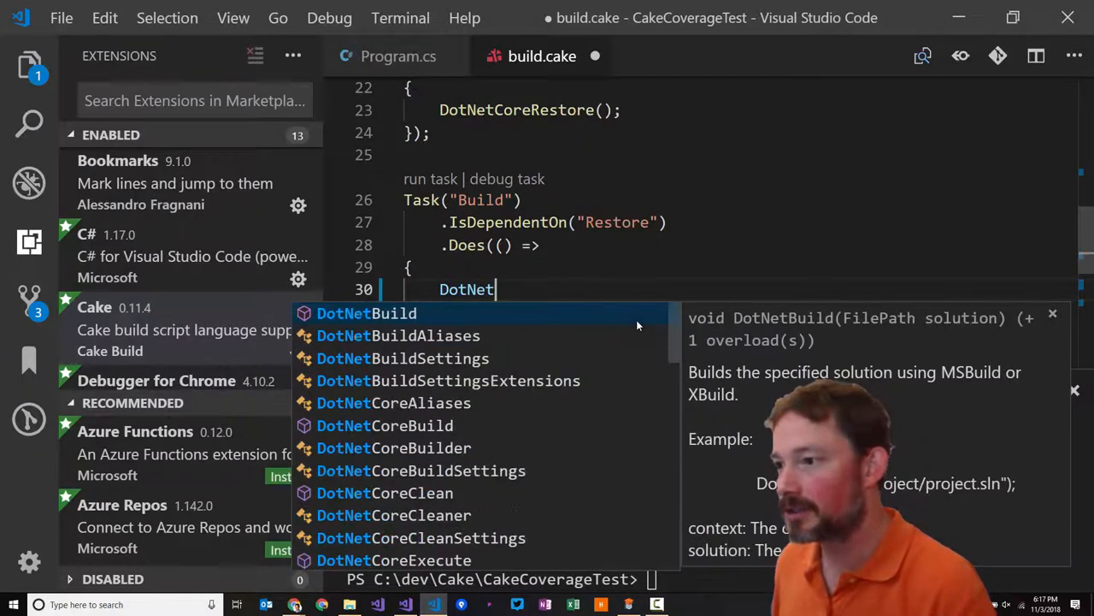
pyautogui.write('CoreBuil')
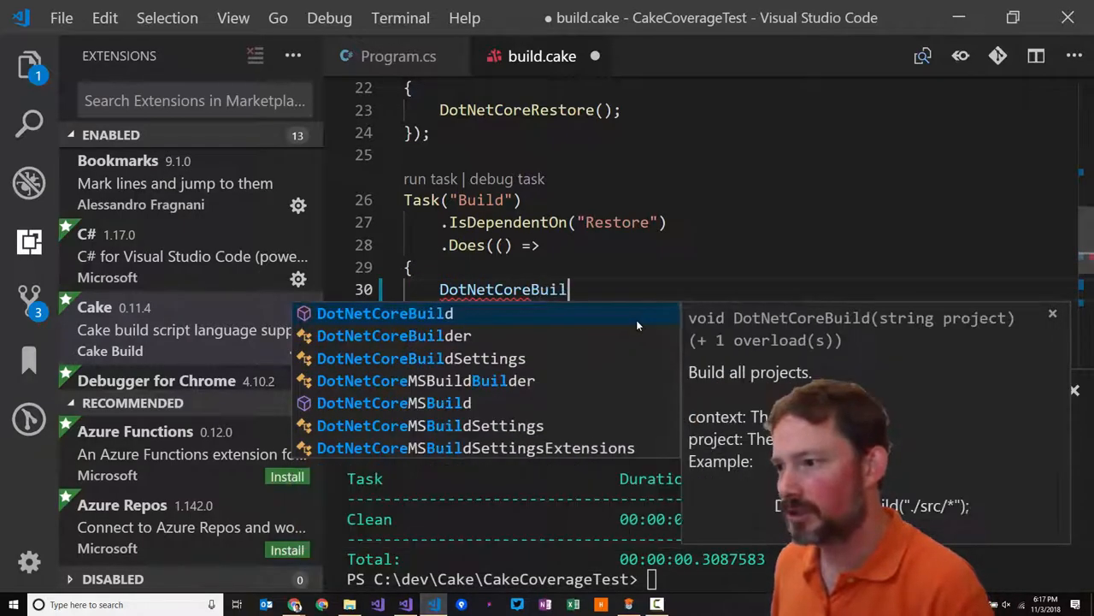
pyautogui.press('Enter')
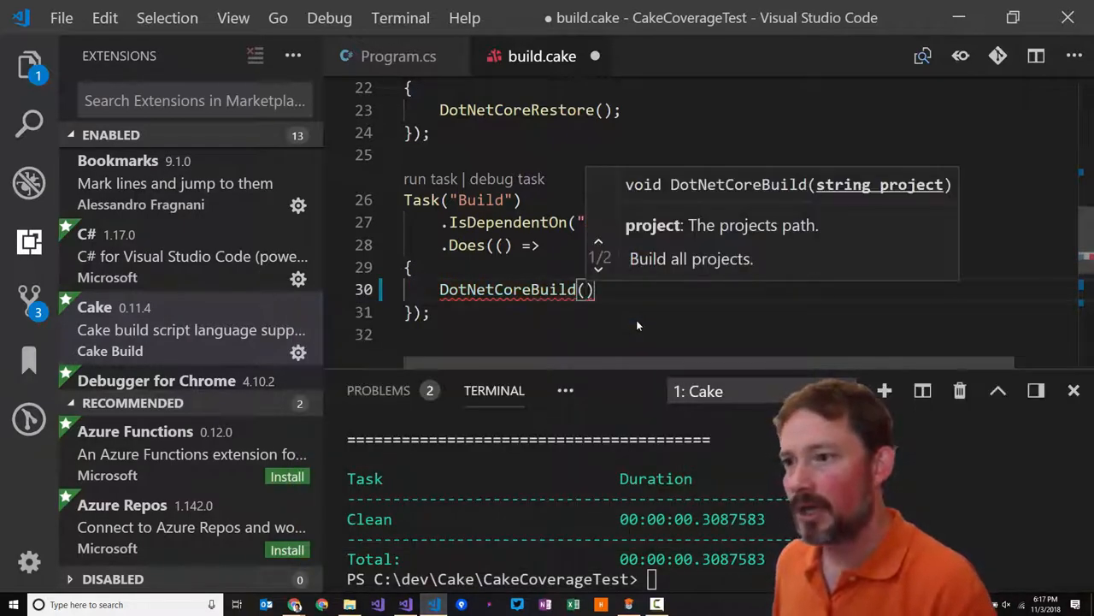
pyautogui.write('""')
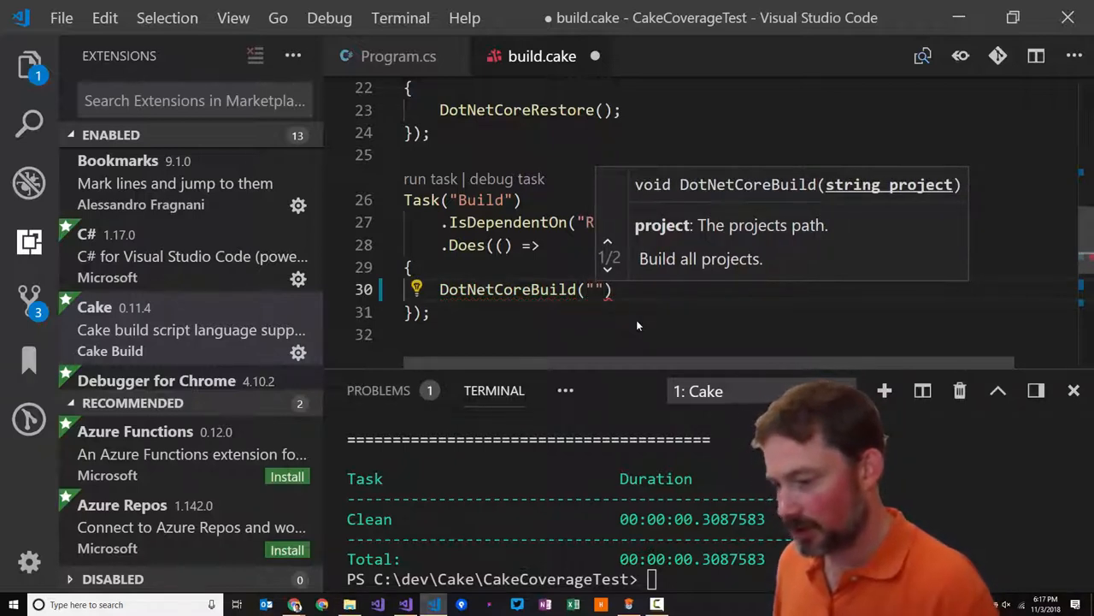
pyautogui.write('./')
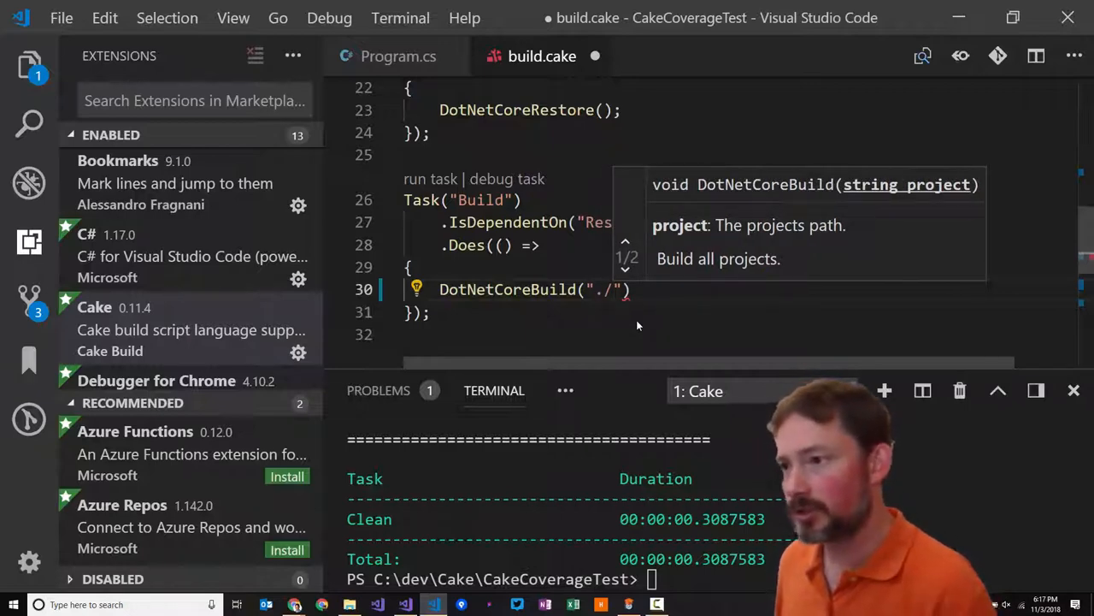
pyautogui.press('alt+tab')
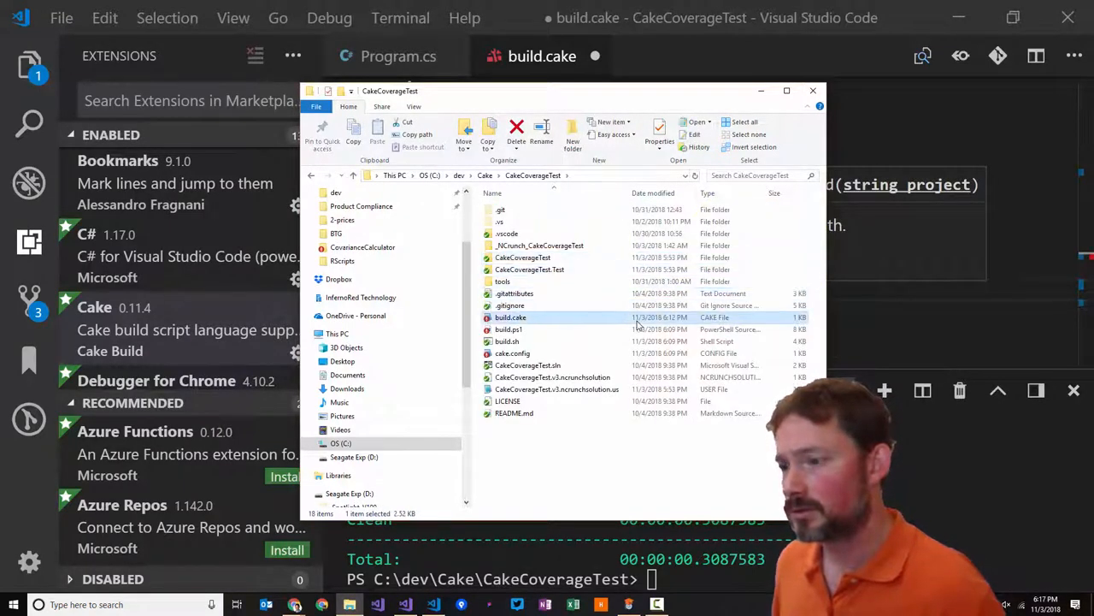
# Bring the CakeCoverageTest folder window forward to read the .sln file name
pyautogui.click(529, 366)
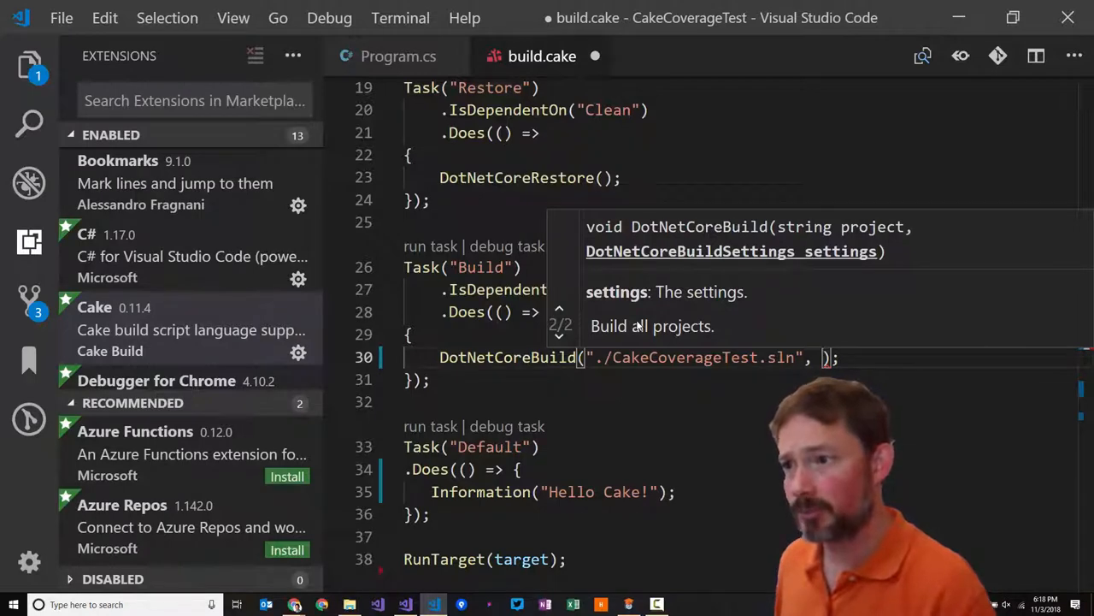
# Pass new DotNetCoreBuildSettings { Configuration = configuration } to DotNetCoreBuild for ./CakeCoverageTest.sln
pyautogui.write('new D')
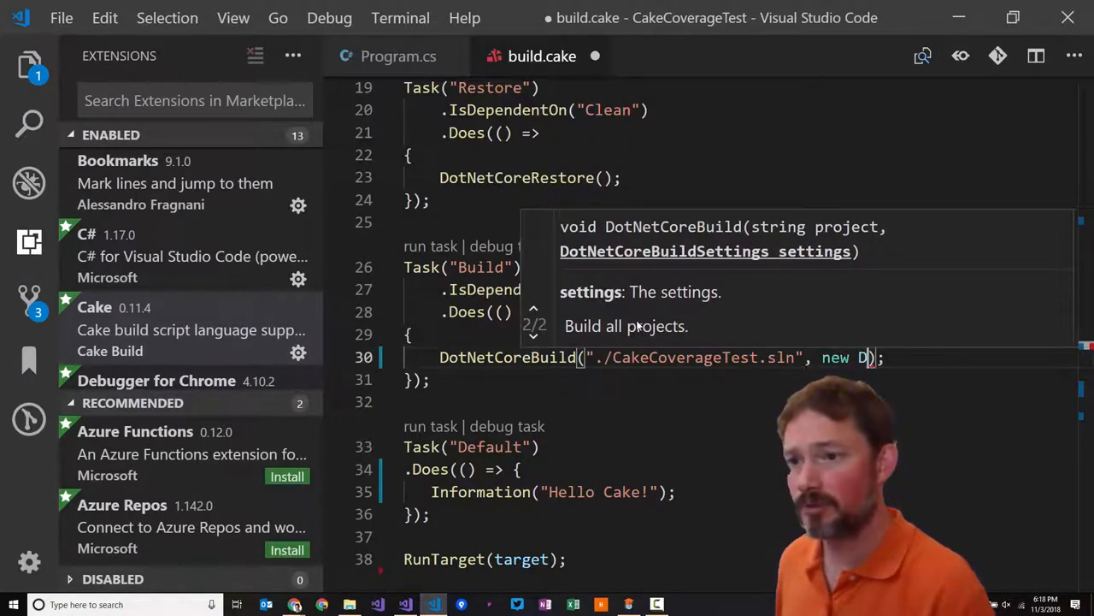
pyautogui.write('otNetCoreBuildSettings {')
pyautogui.write('Con')
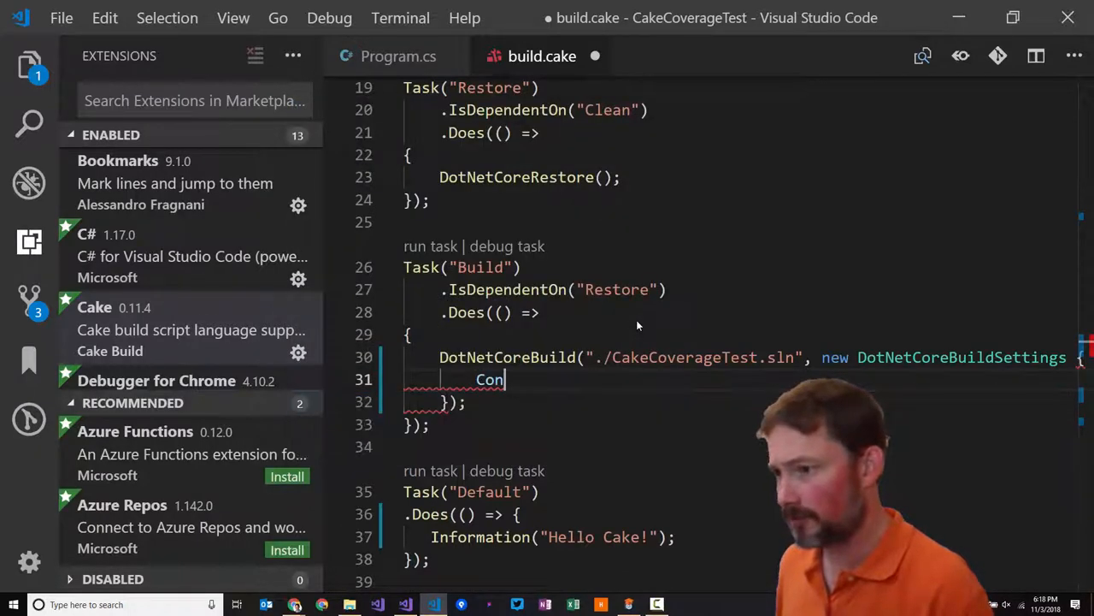
pyautogui.write('figuration =')
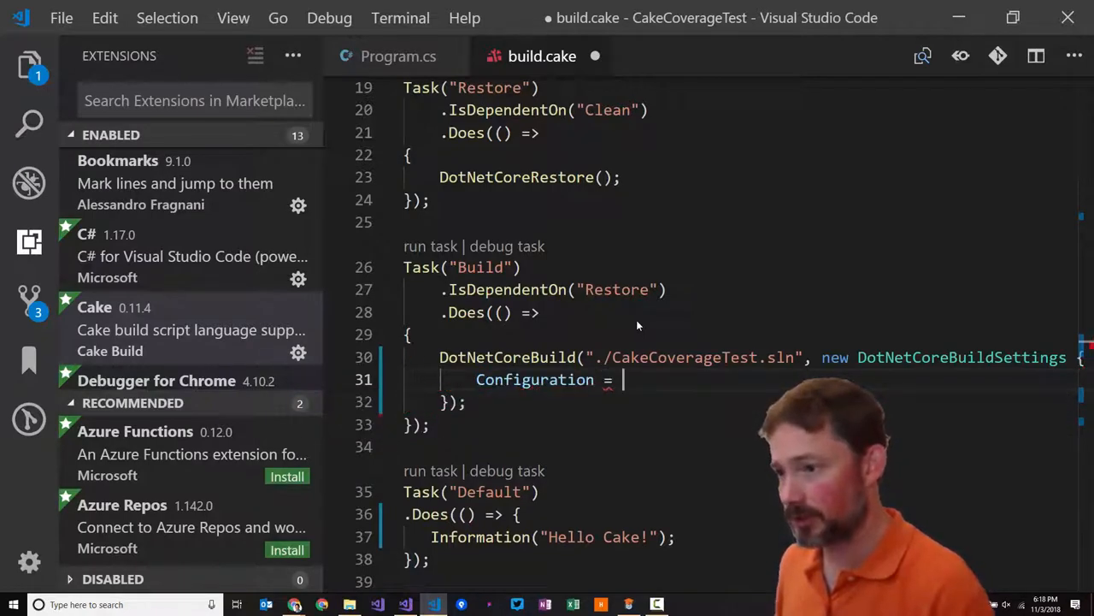
pyautogui.write('confi')
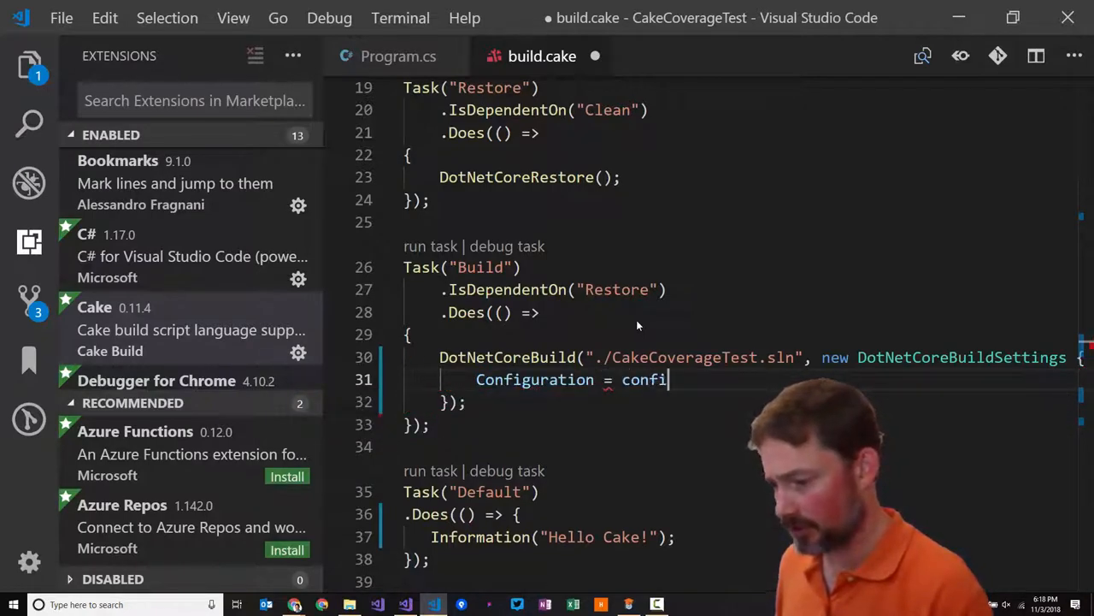
pyautogui.write('gu')
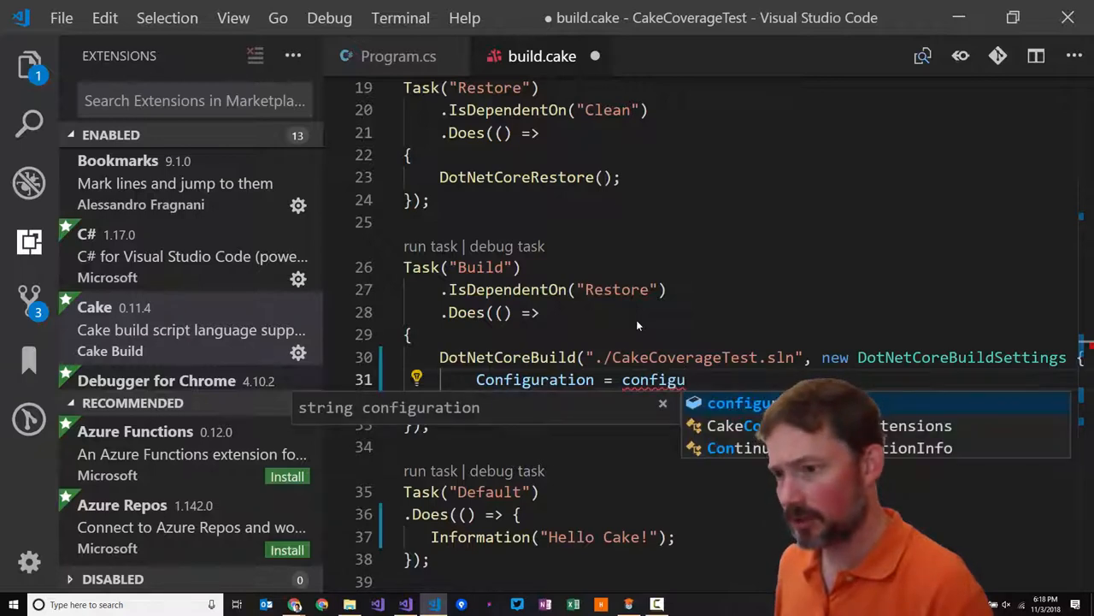
pyautogui.press('Tab')
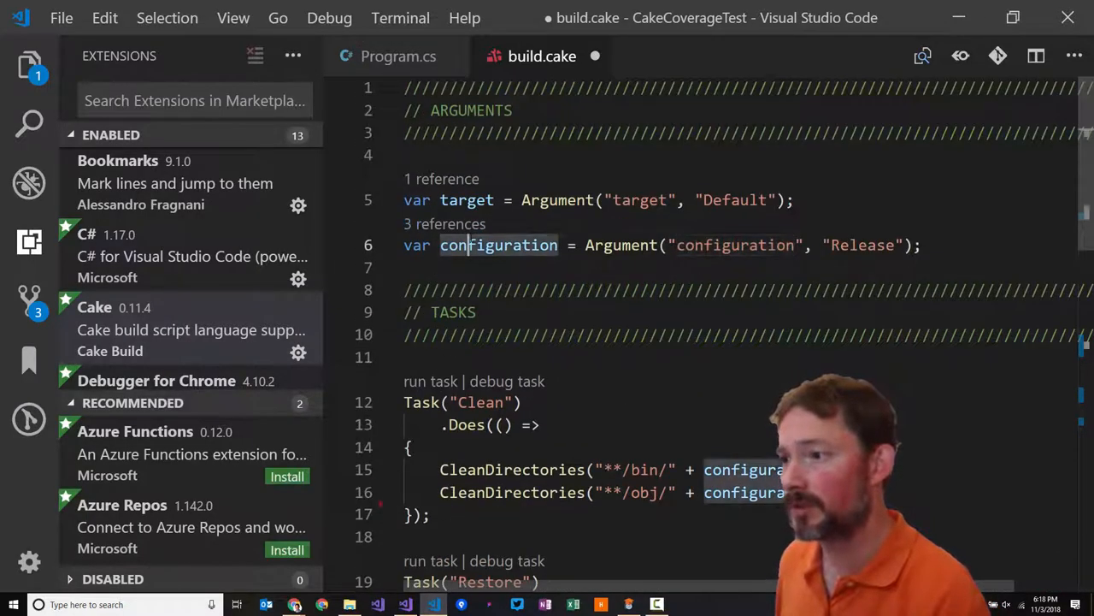
pyautogui.scroll(-3)
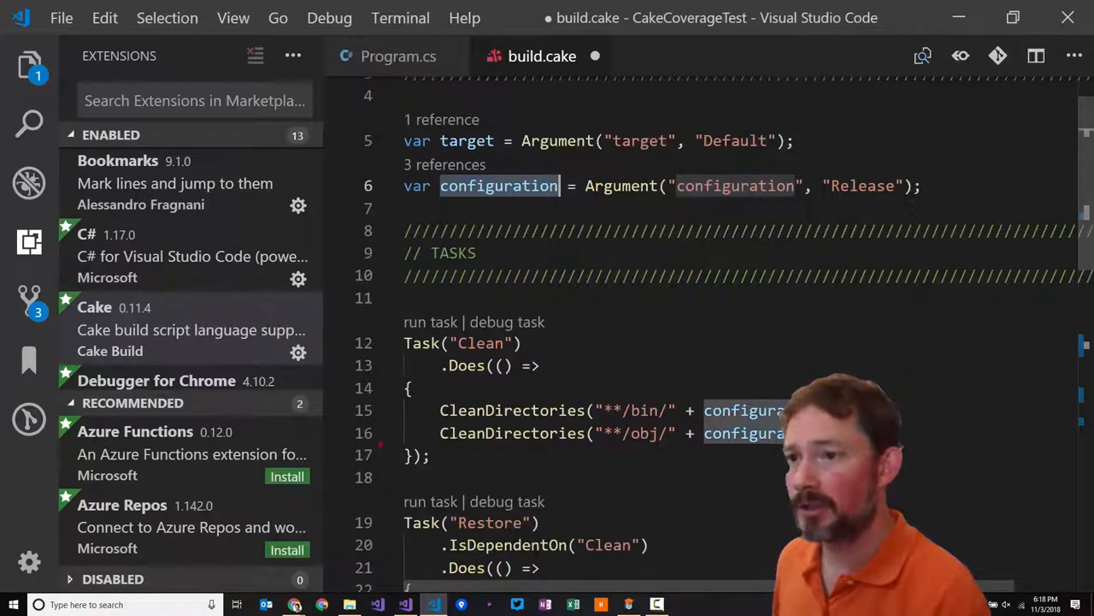
pyautogui.scroll(-3)
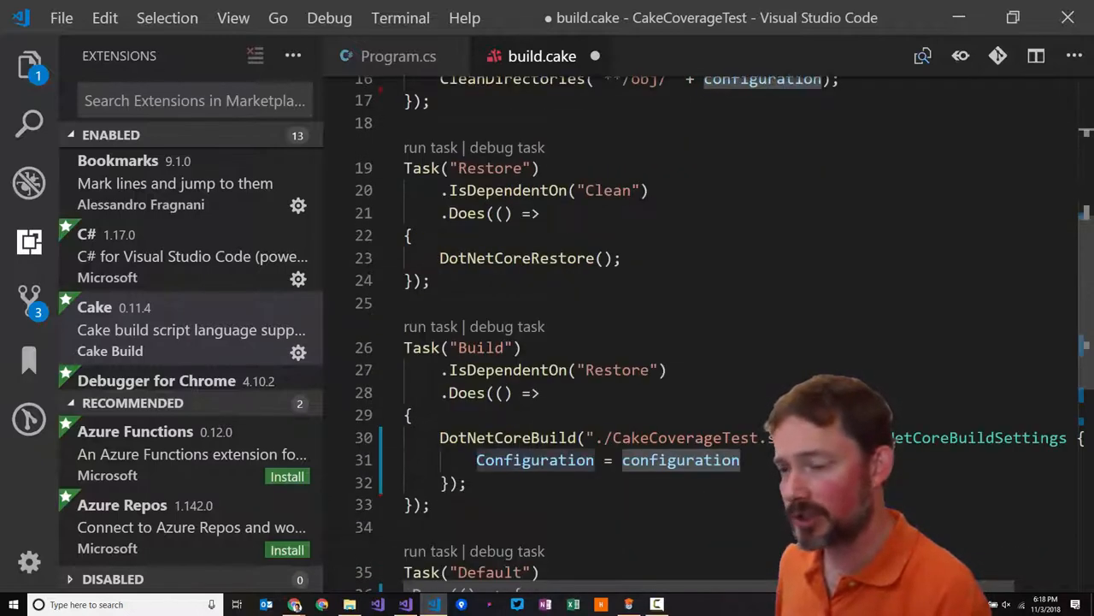
pyautogui.scroll(-3)
pyautogui.write('p')
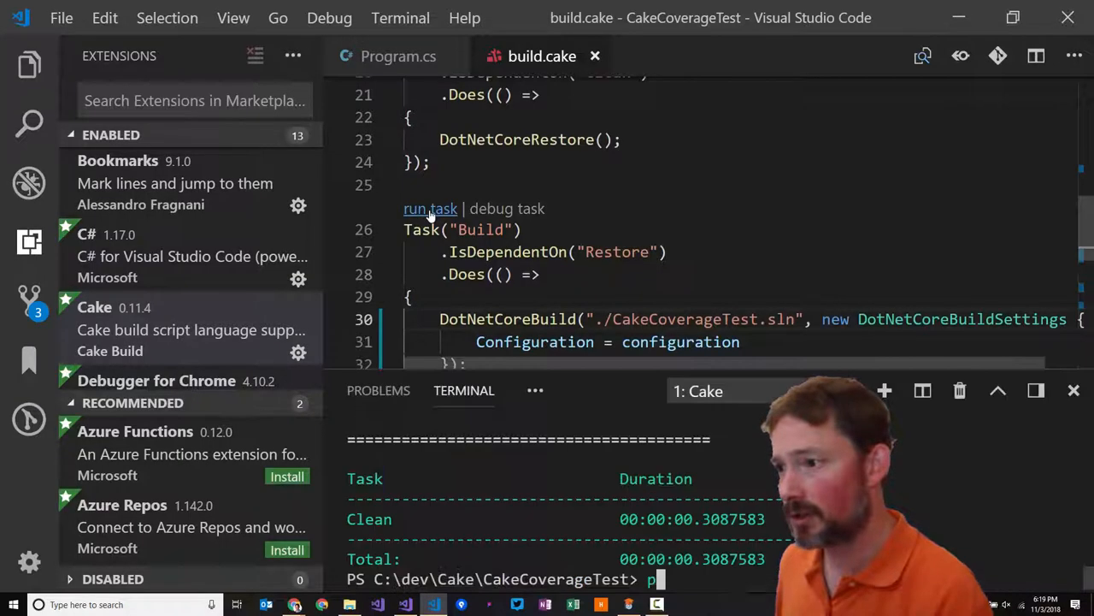
# Start the Cake script's Build target in the terminal and switch to the project folder window
pyautogui.press('Enter')
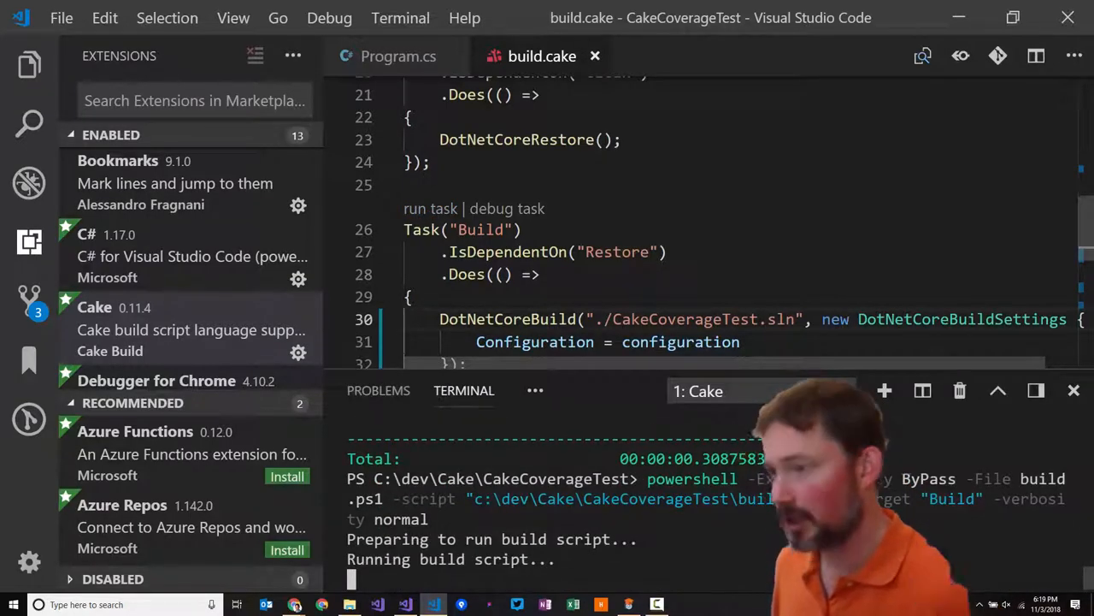
pyautogui.click(376, 604)
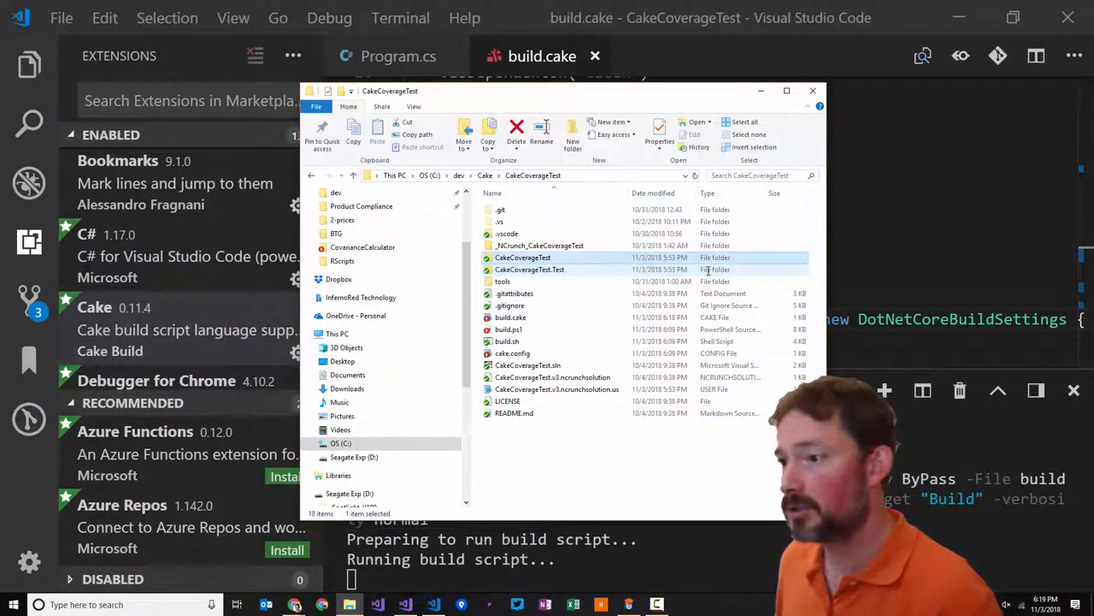
# Look into the project's bin\Release output folder, then watch the build finish in the editor
pyautogui.click(530, 270)
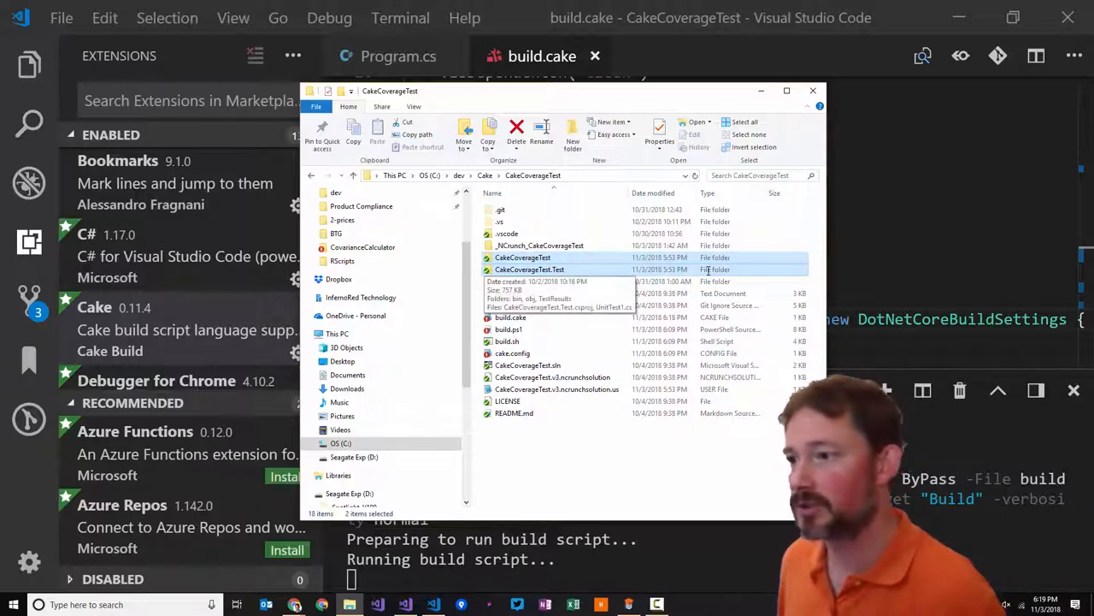
pyautogui.doubleClick(524, 257)
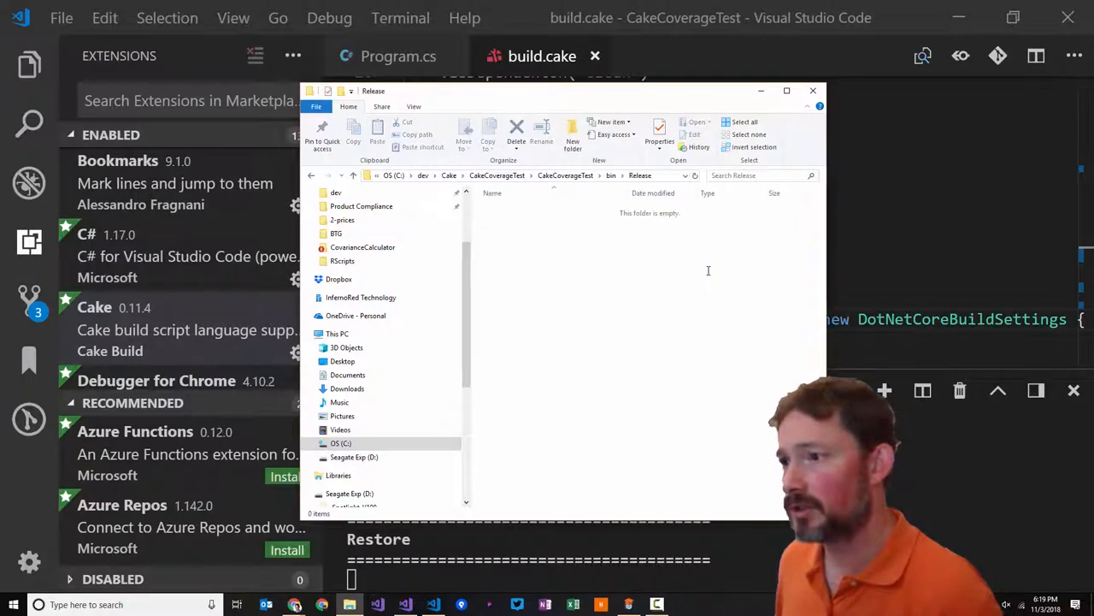
pyautogui.click(814, 91)
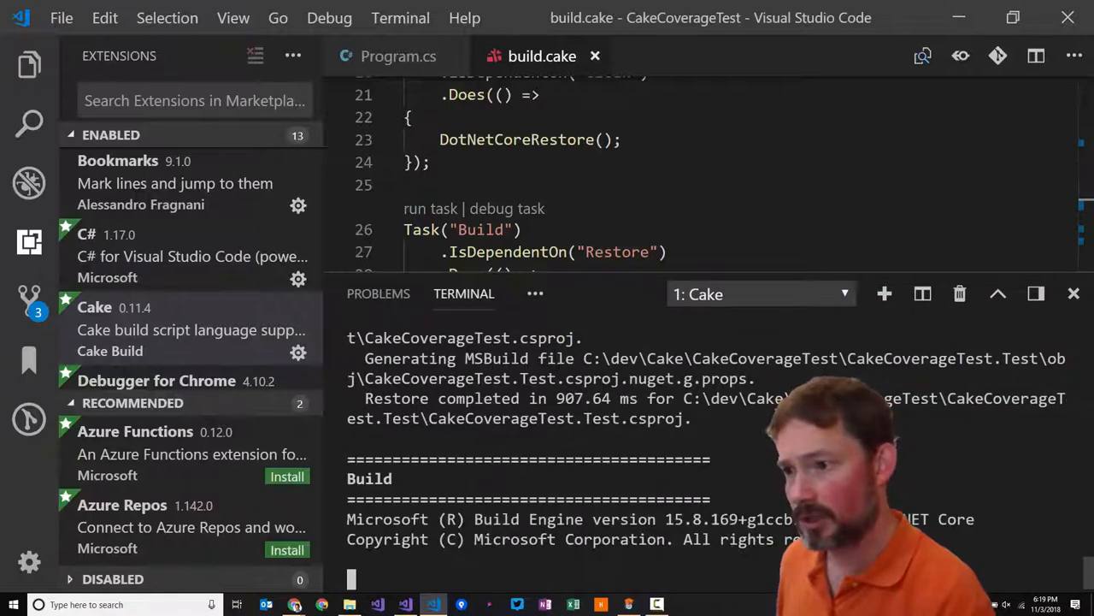
pyautogui.scroll(-3)
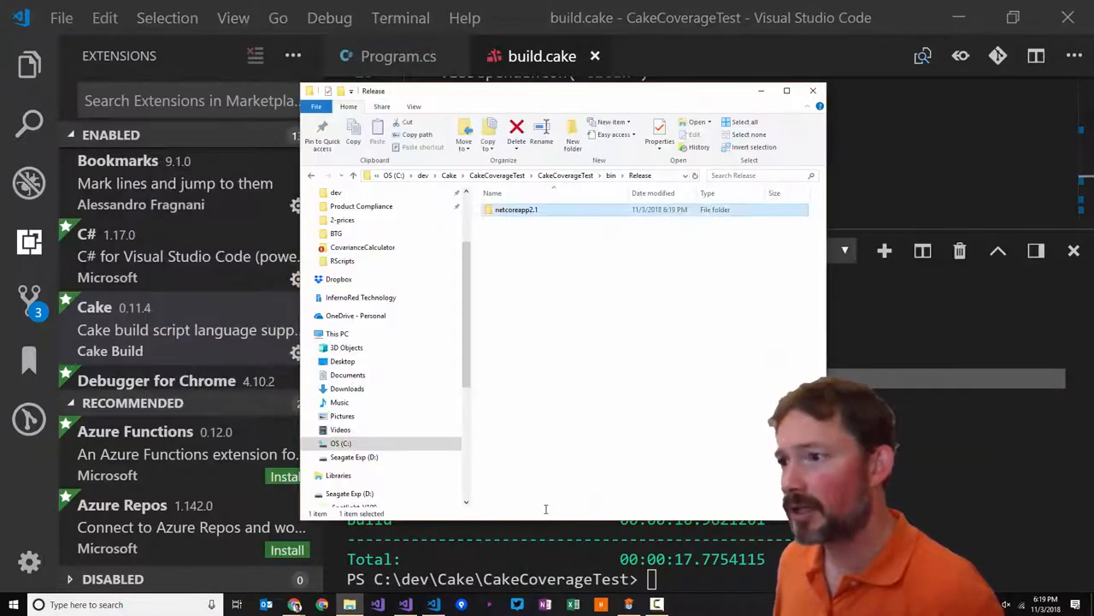
# Confirm the netcoreapp2.1 folder exists, navigate back up to the solution root and return to the script
pyautogui.doubleClick(513, 208)
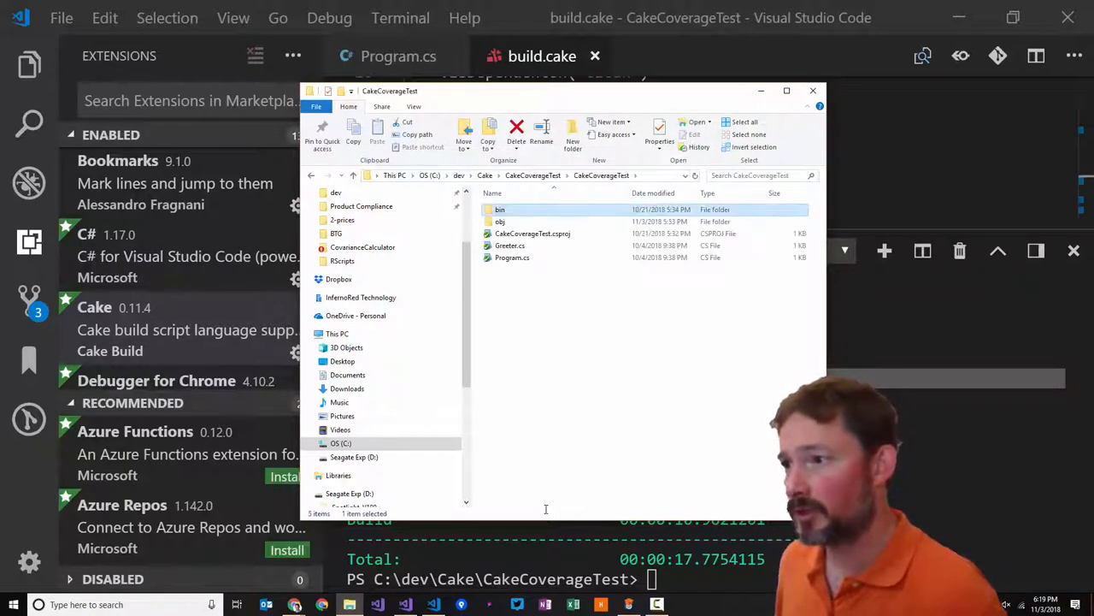
pyautogui.click(532, 175)
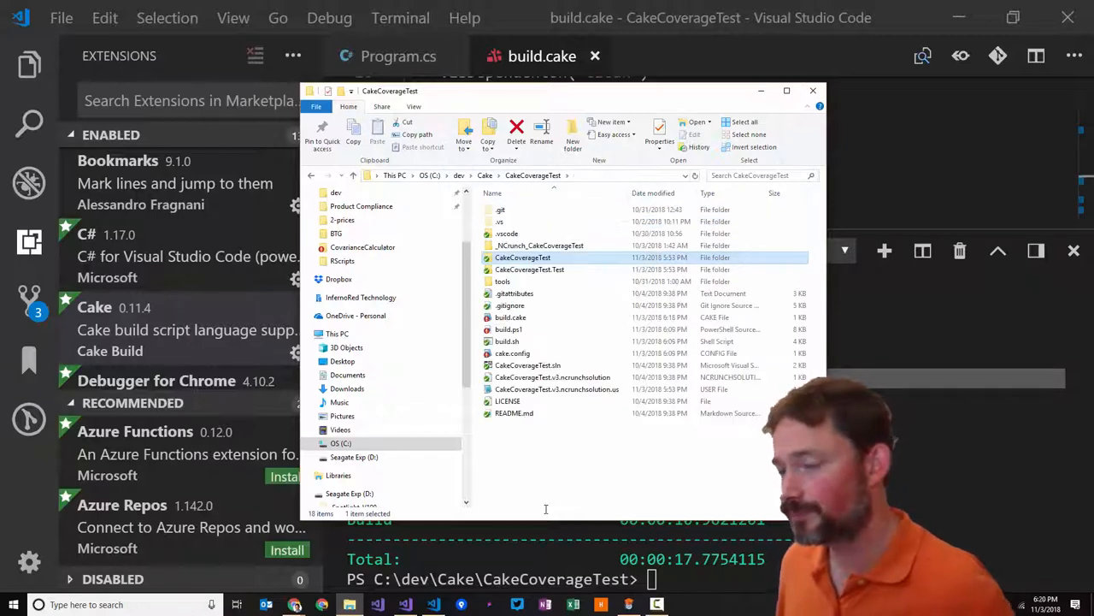
pyautogui.click(814, 91)
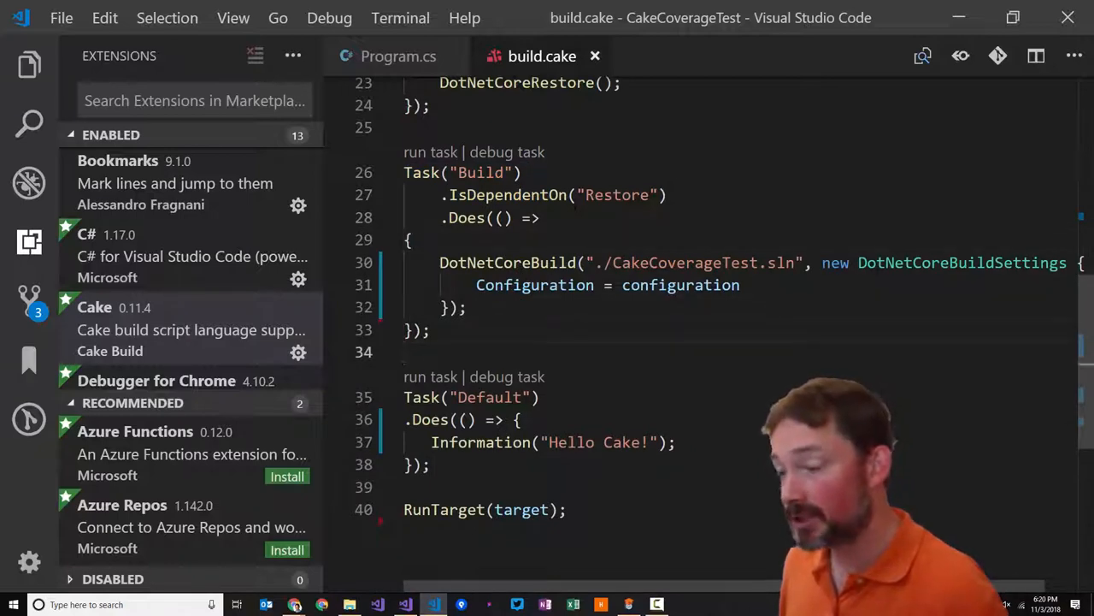
# Insert a Cake Task snippet named "Test" with an empty Does body after the Build task
pyautogui.press('Enter')
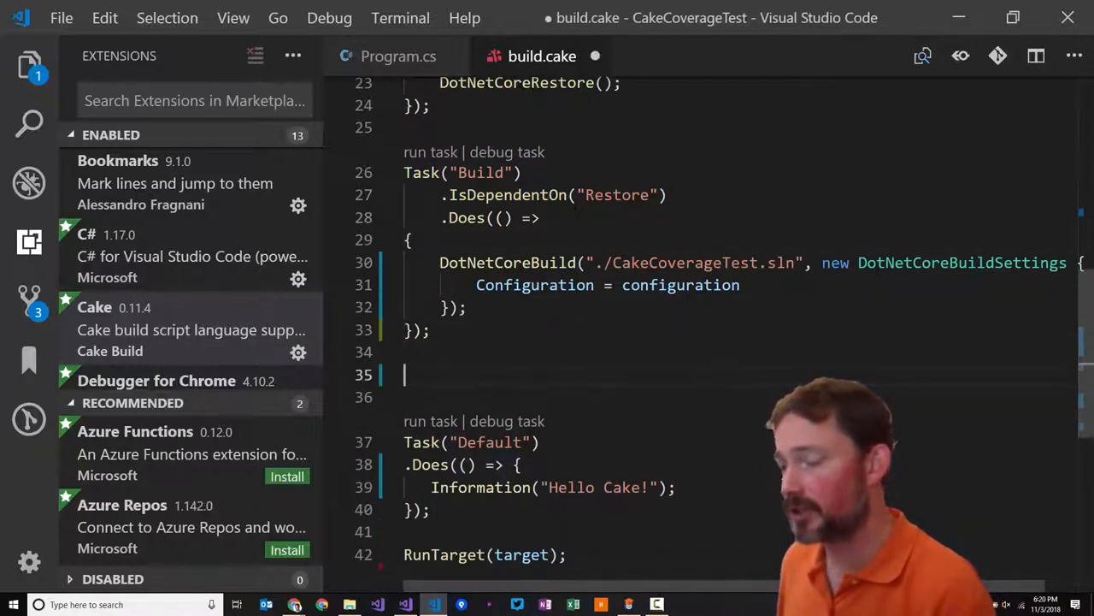
pyautogui.write('Task')
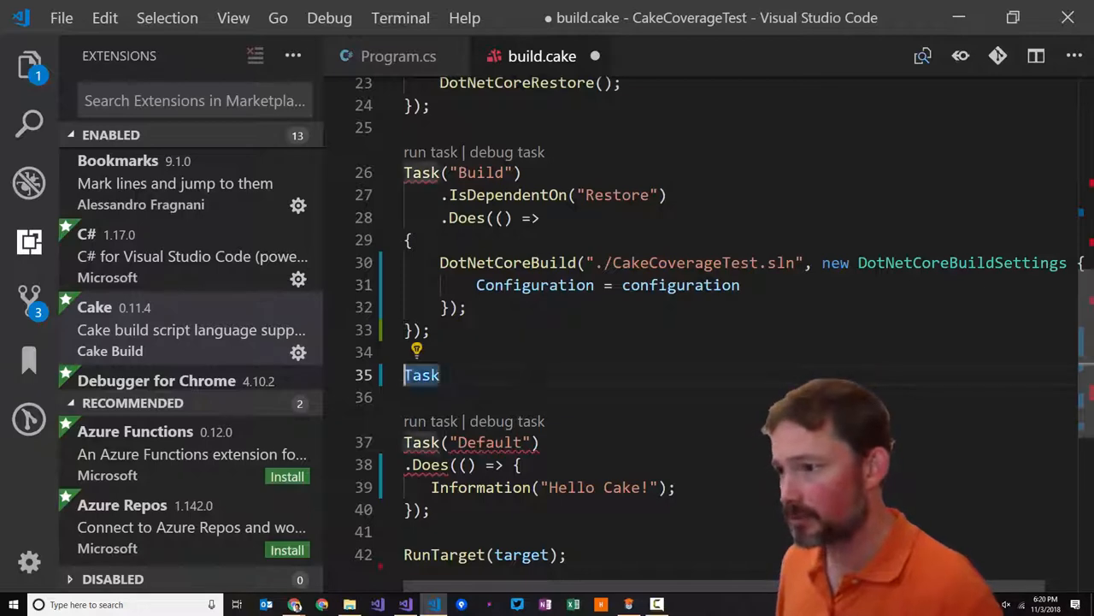
pyautogui.write('task')
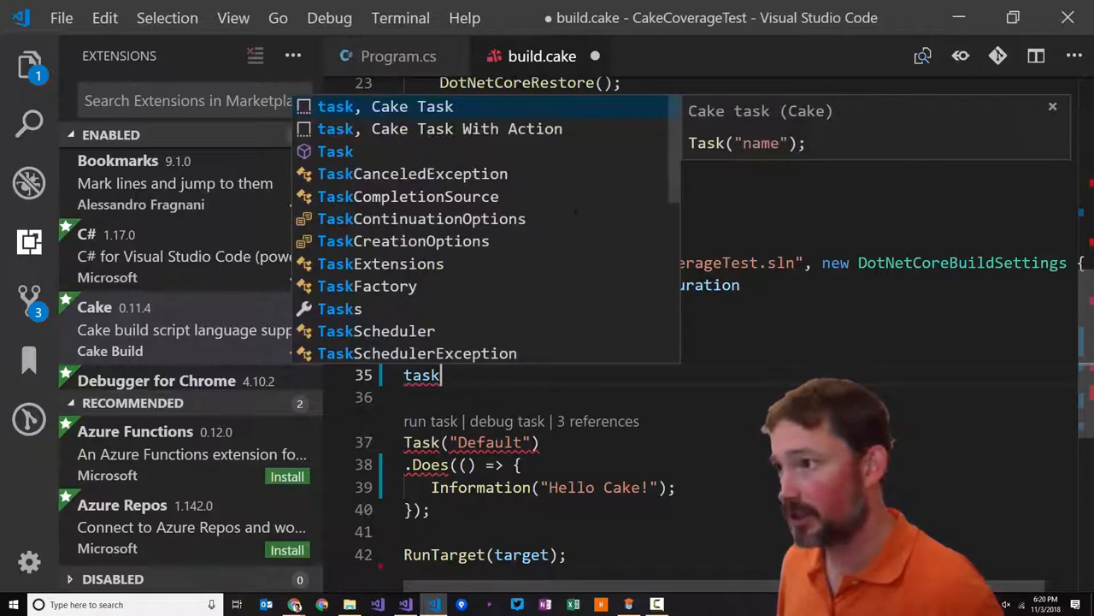
pyautogui.click(335, 106)
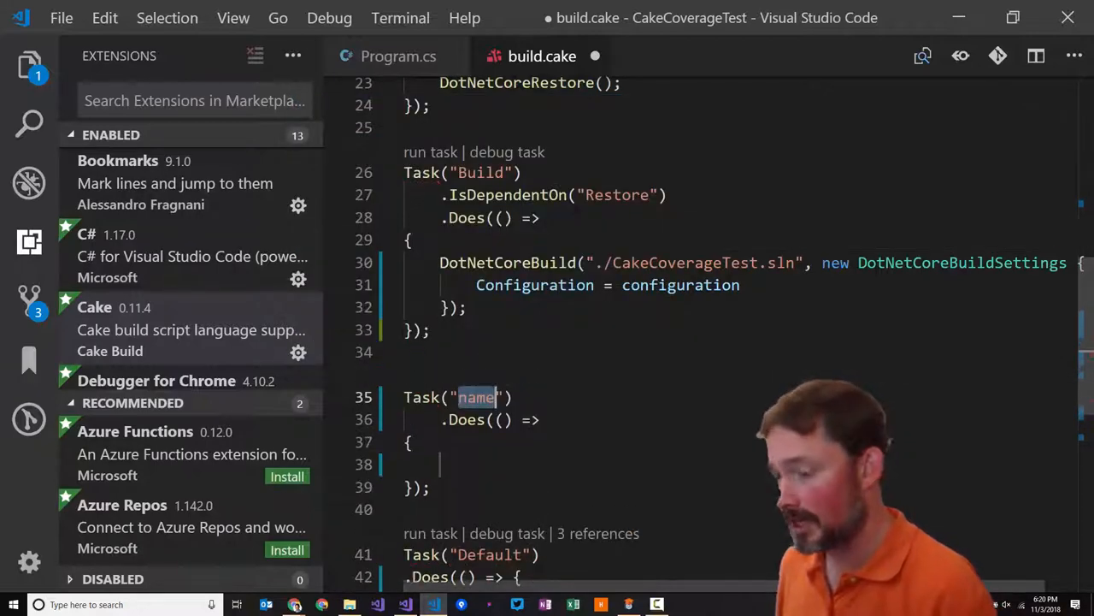
pyautogui.write('Test')
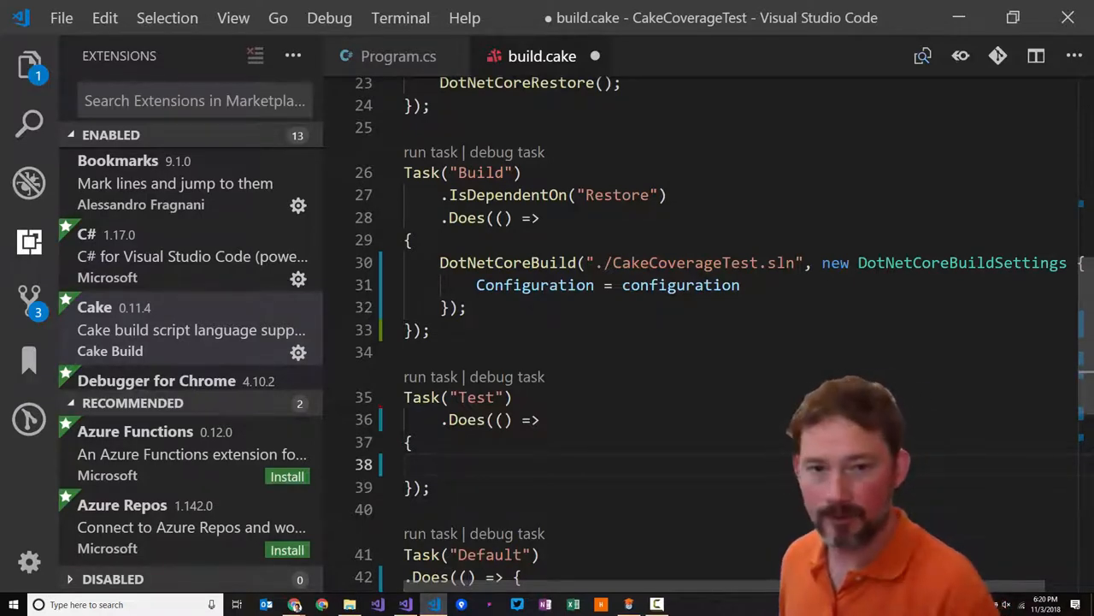
# Write a // dotnetcore test placeholder comment in the Test task, then delete it
pyautogui.write('//')
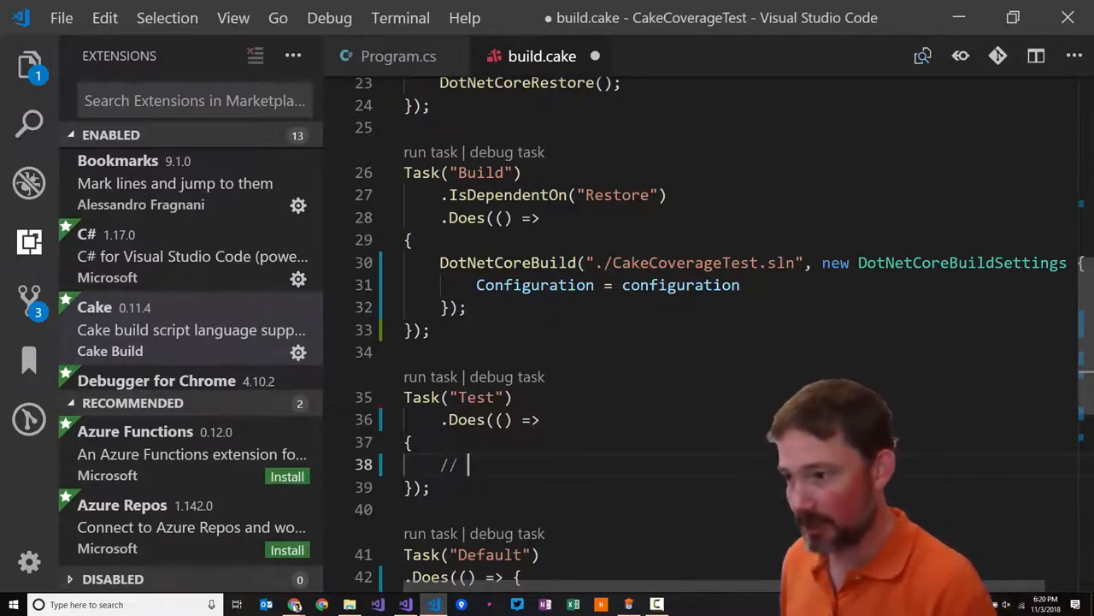
pyautogui.write('dotnetcore')
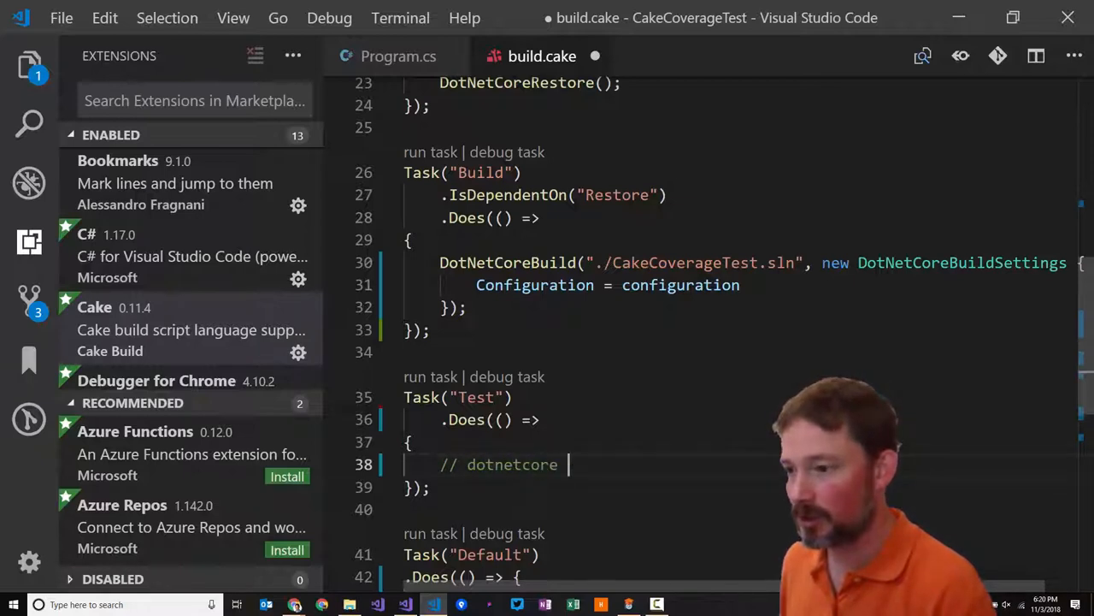
pyautogui.write('test')
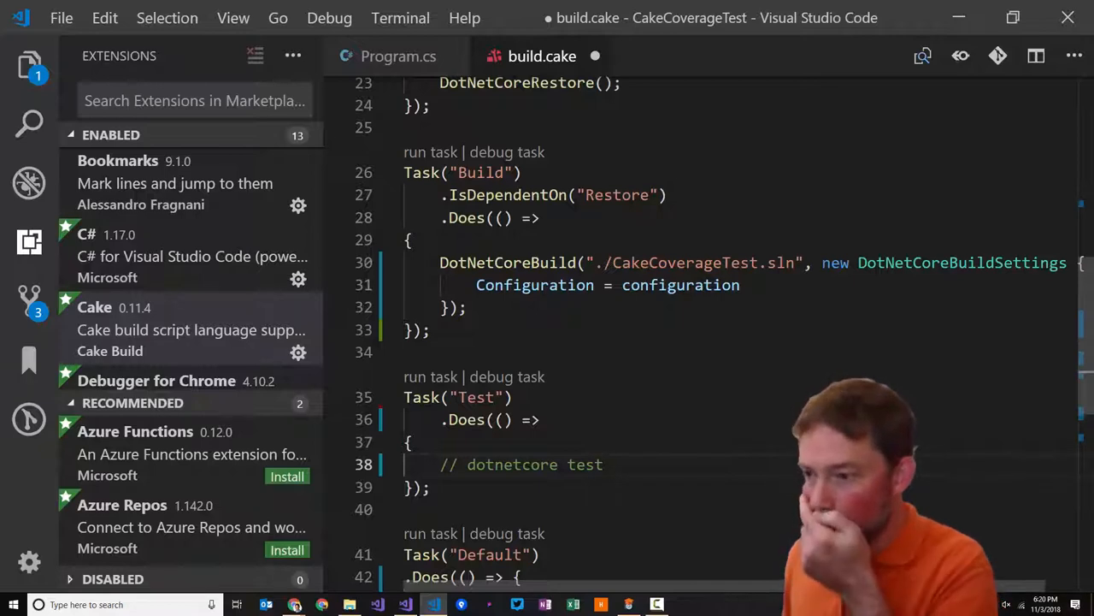
pyautogui.tripleClick(522, 465)
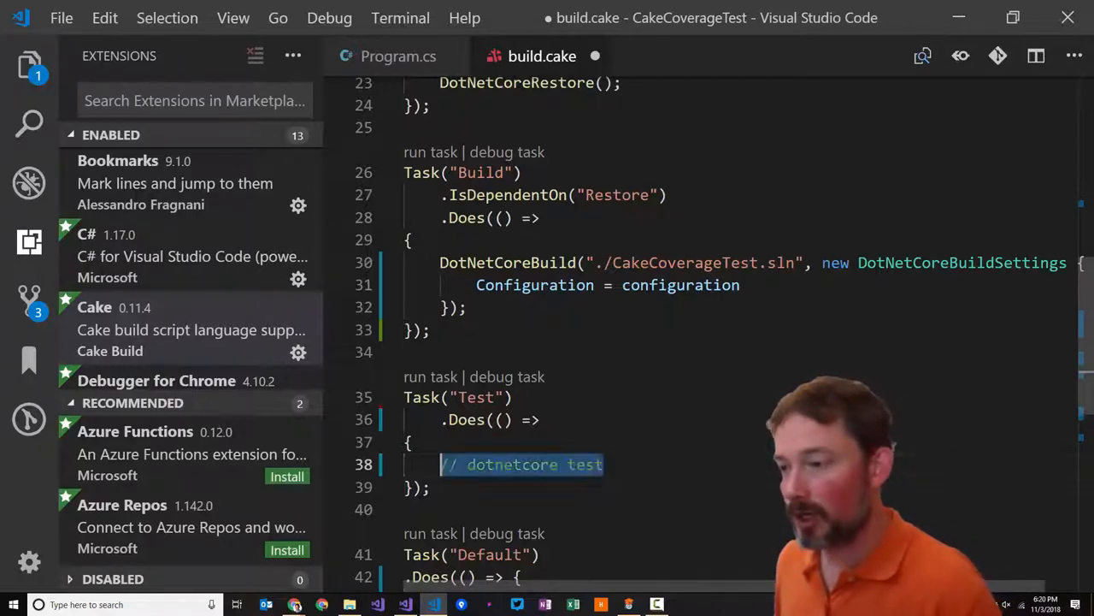
pyautogui.press('Delete')
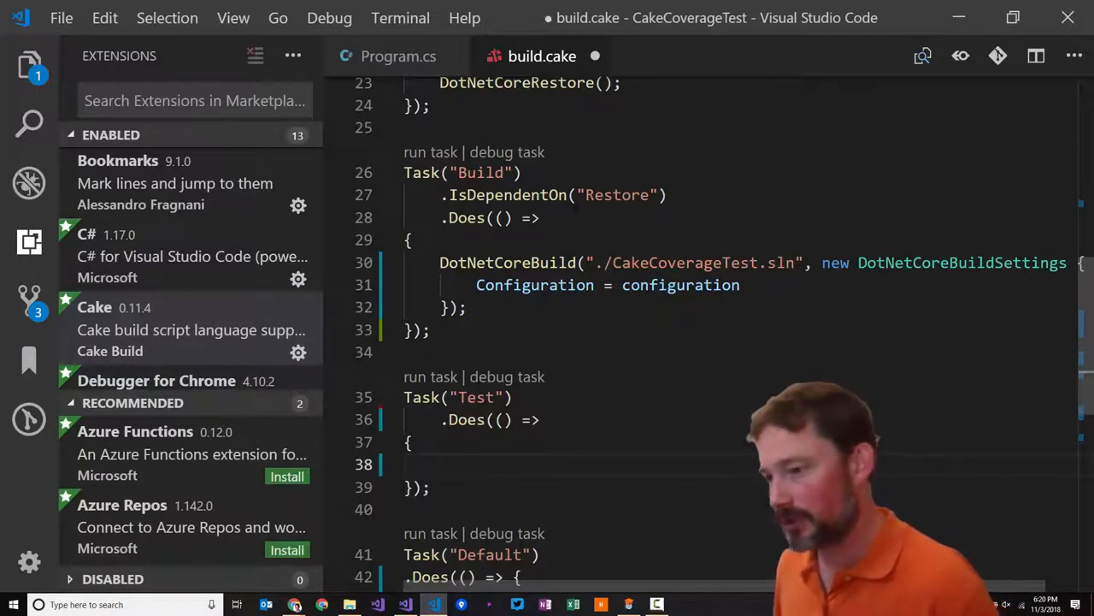
# Begin a DotNetCoreTest("./") call inside the Test task via IntelliSense
pyautogui.write('D')
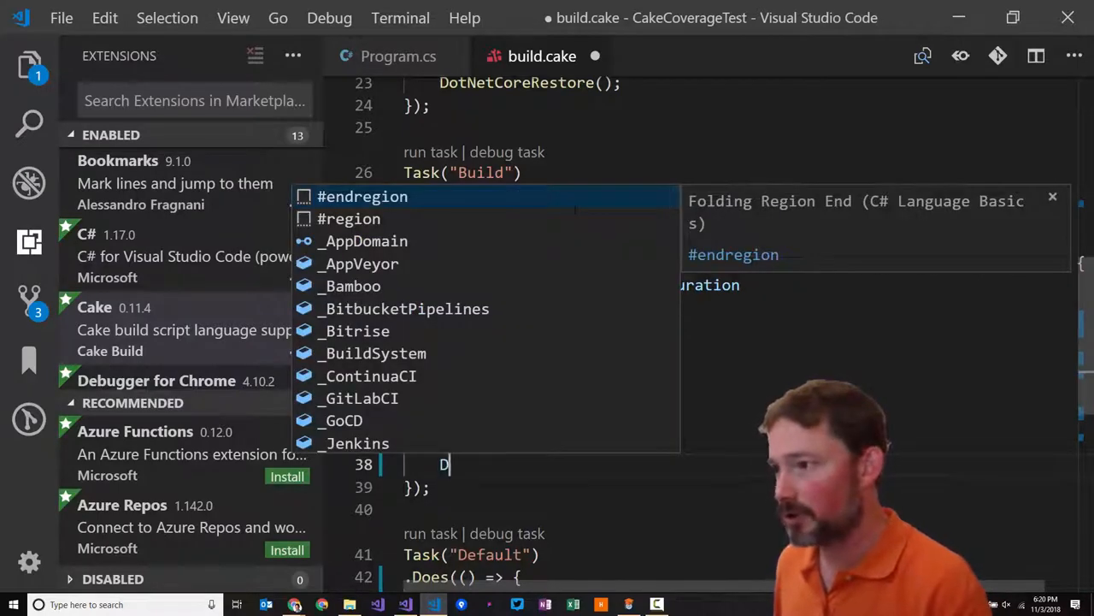
pyautogui.write('otNetCore')
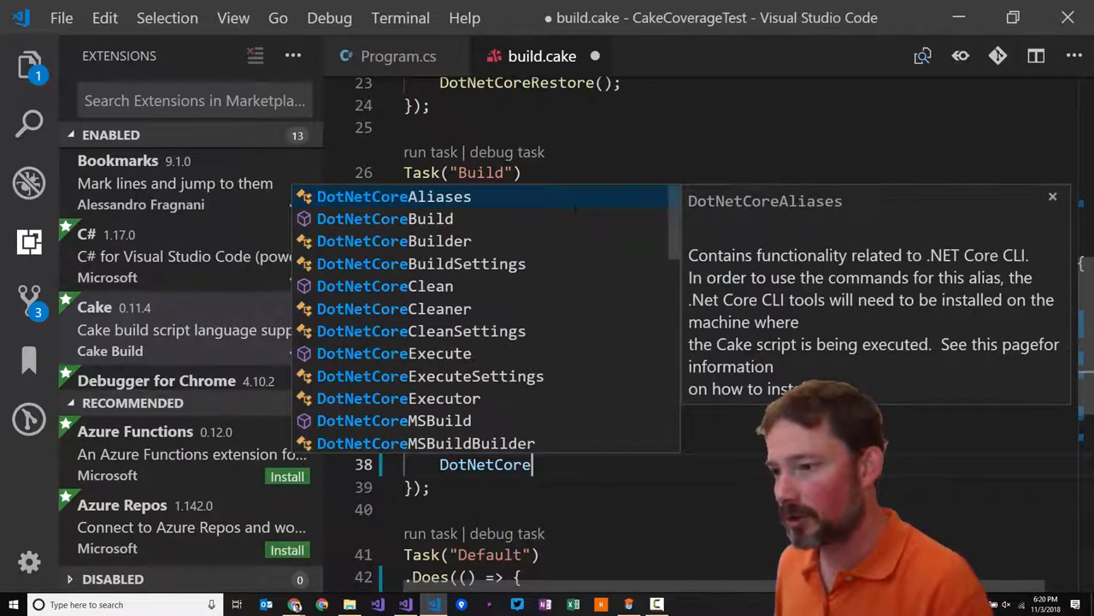
pyautogui.write('Test')
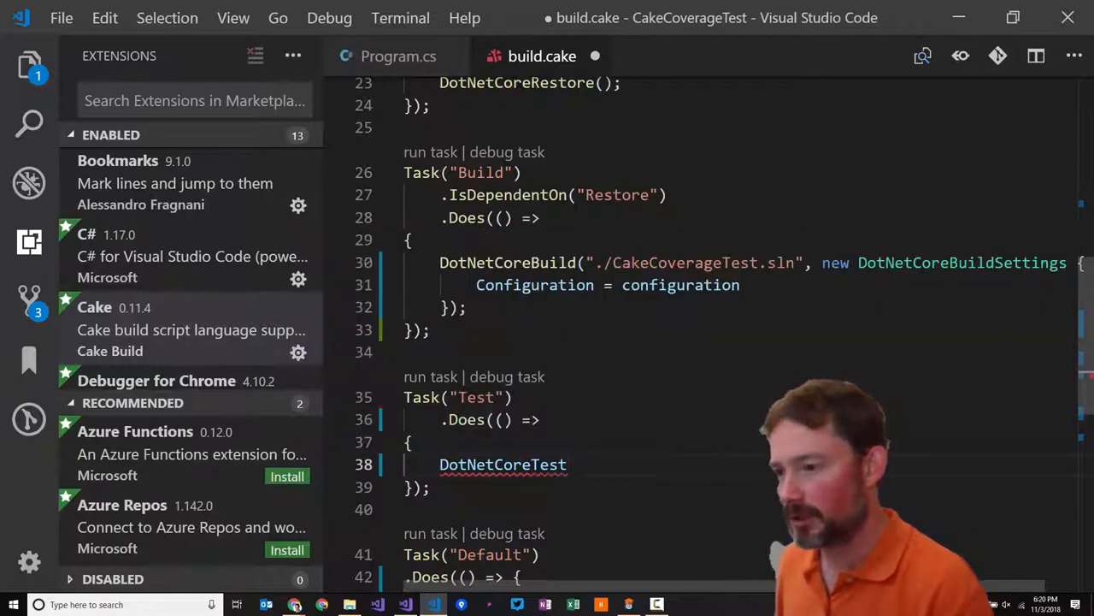
pyautogui.write('("")')
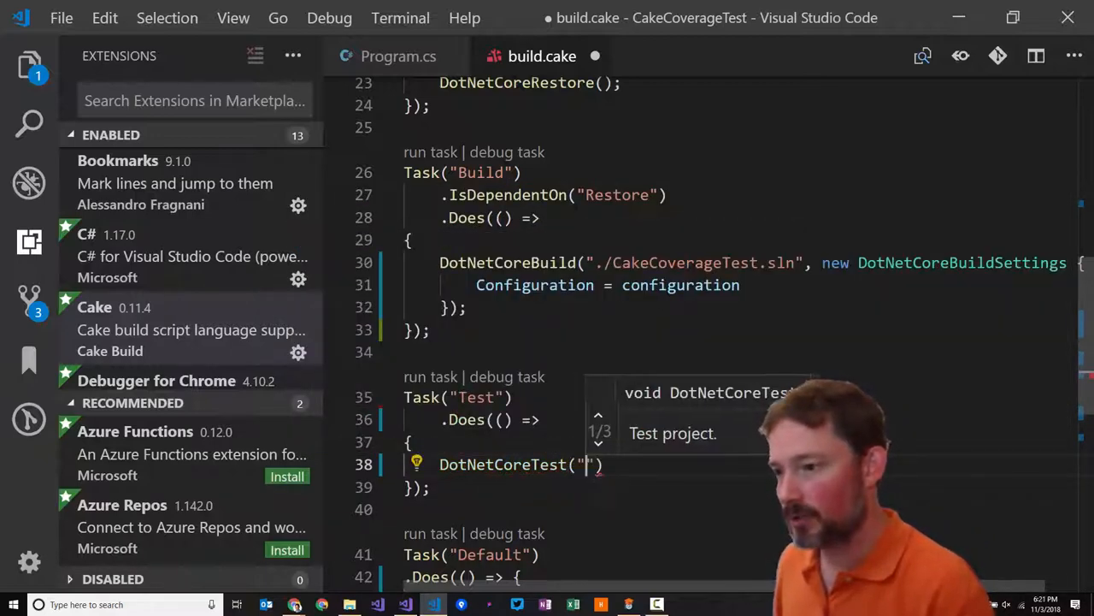
pyautogui.write('./')
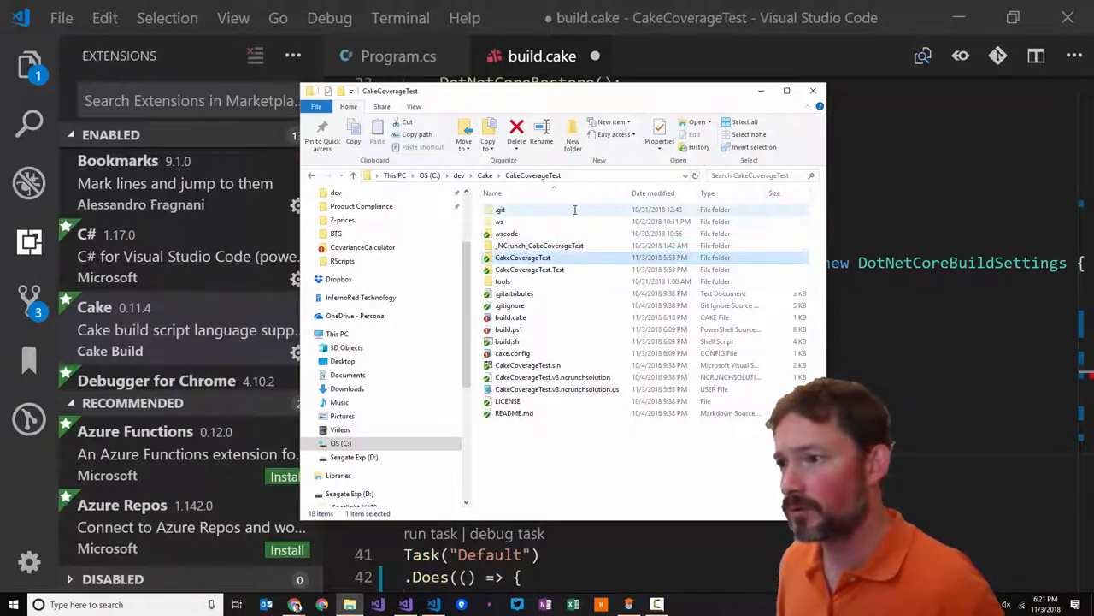
# Browse into the CakeCoverageTest.Test folder to find its .csproj file name
pyautogui.click(528, 270)
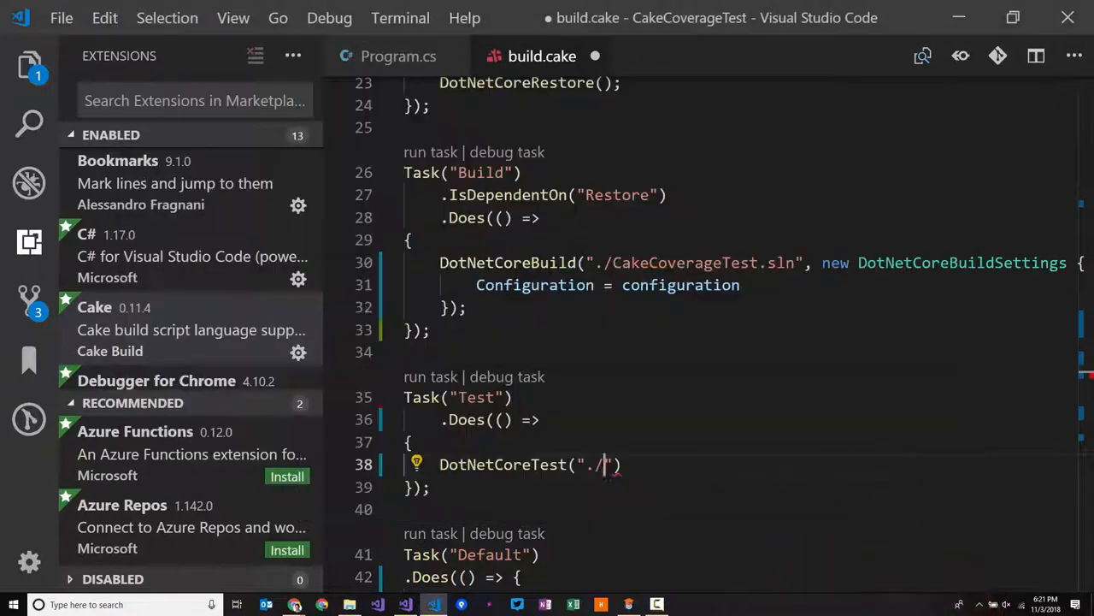
pyautogui.write('CakeCoverageTest.Test.csproj')
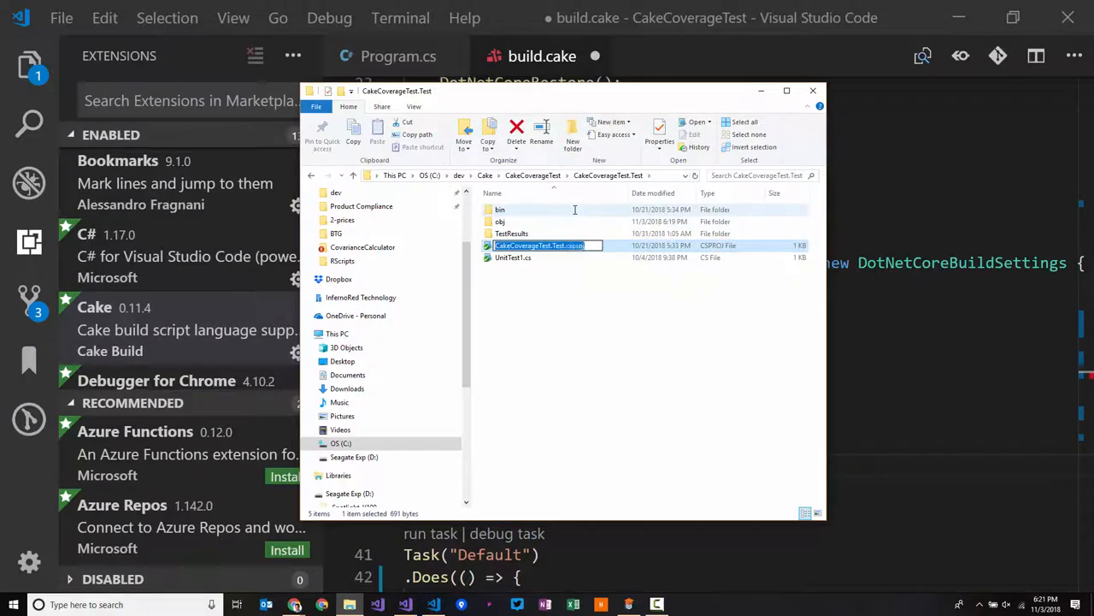
pyautogui.click(812, 90)
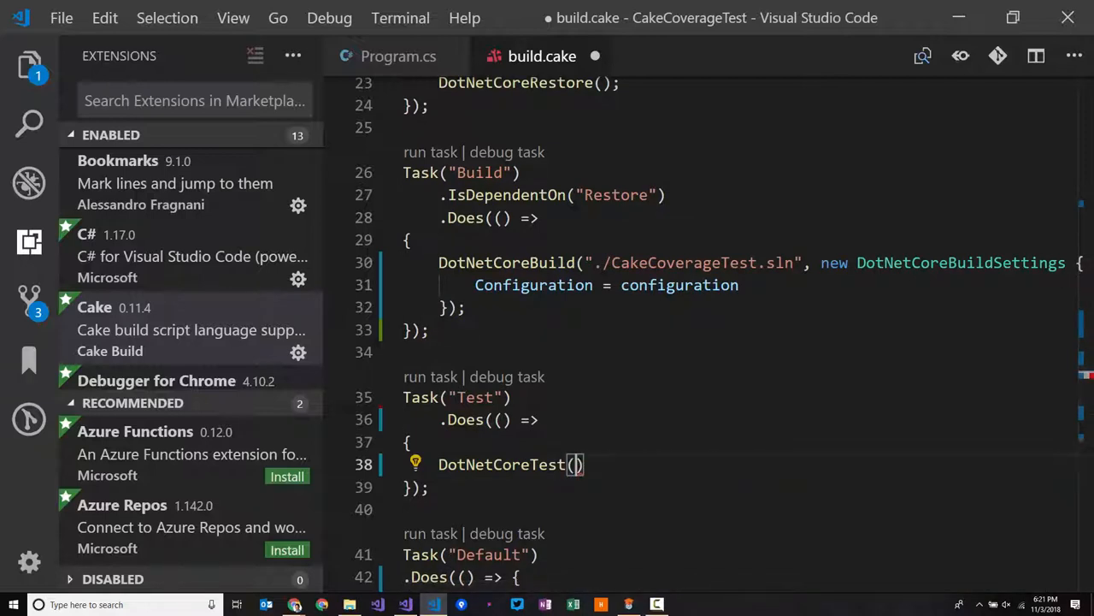
# Declare var testLocation = File("./CakeCoverageTest.Test/CakeCoverageTest.Test.csproj") above the DotNetCoreTest call
pyautogui.press('Enter')
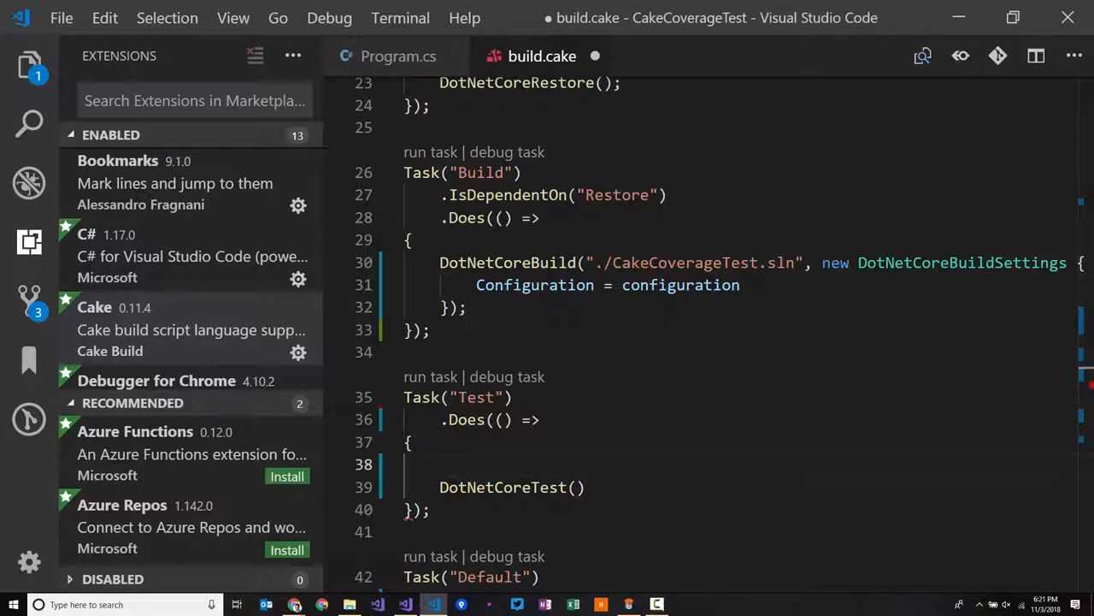
pyautogui.write('var tes')
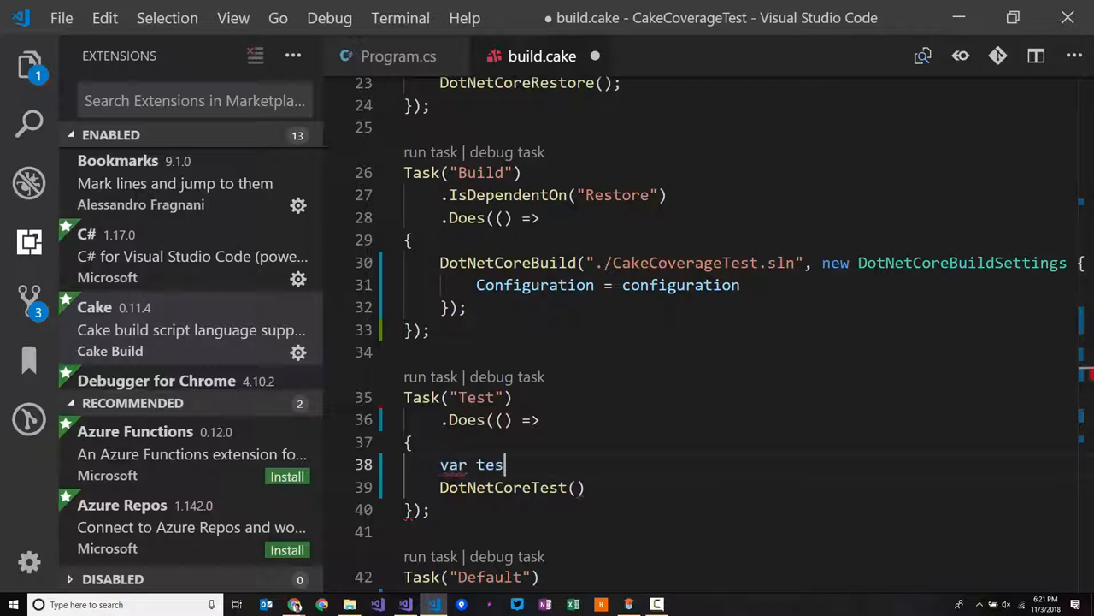
pyautogui.write('tLocation')
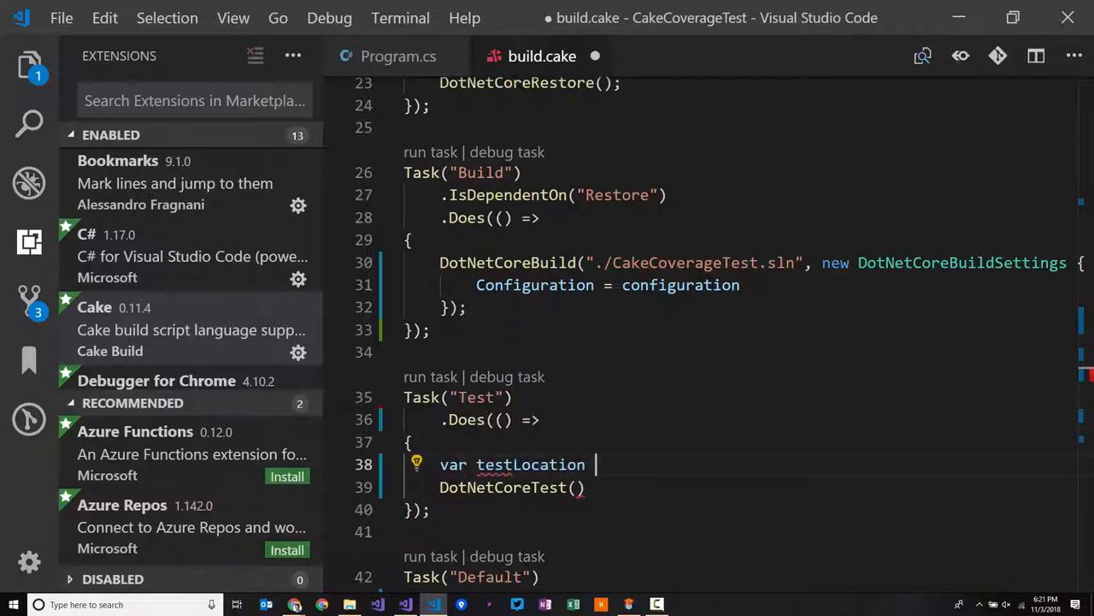
pyautogui.write('= File("./CakeCoverageTest.Test/CakeCoverageTest.Test.c')
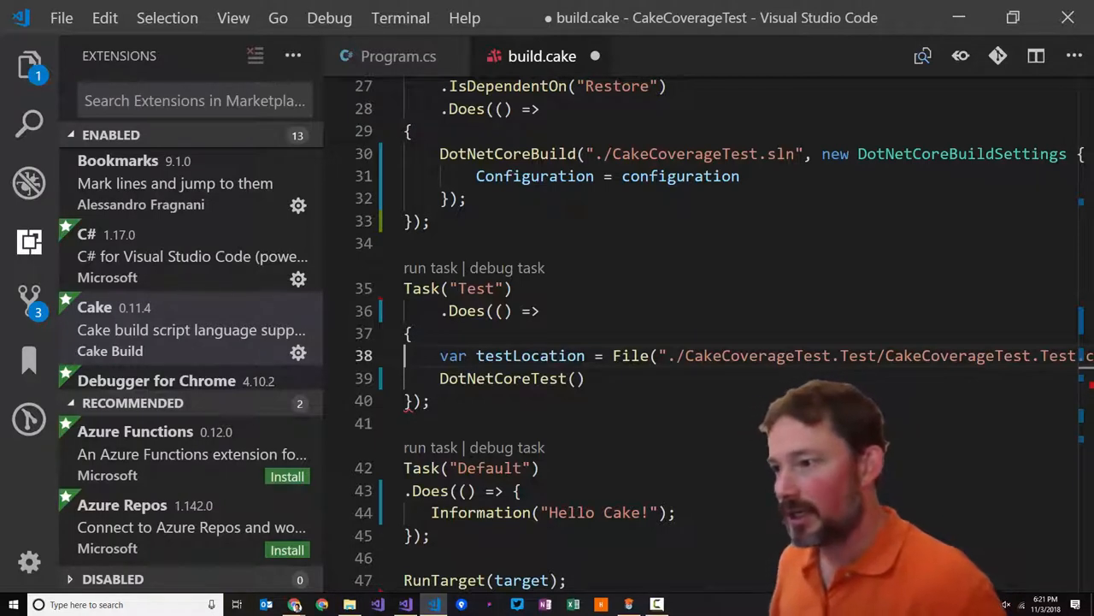
pyautogui.doubleClick(530, 355)
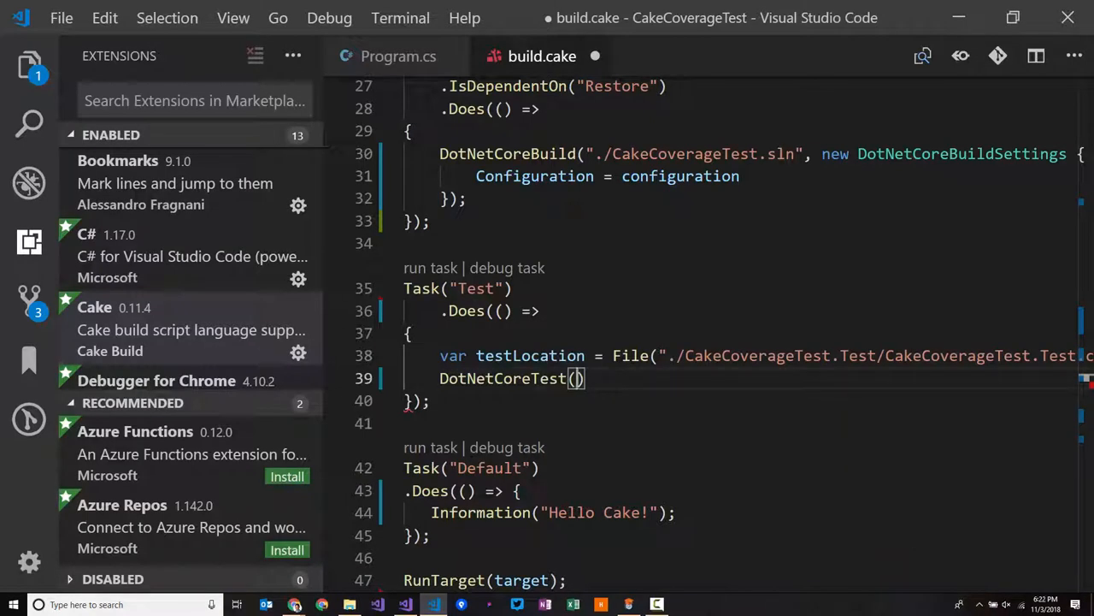
# Pass testLocation and a new DotNetCoreTestSettings as DotNetCoreTest's arguments
pyautogui.doubleClick(530, 356)
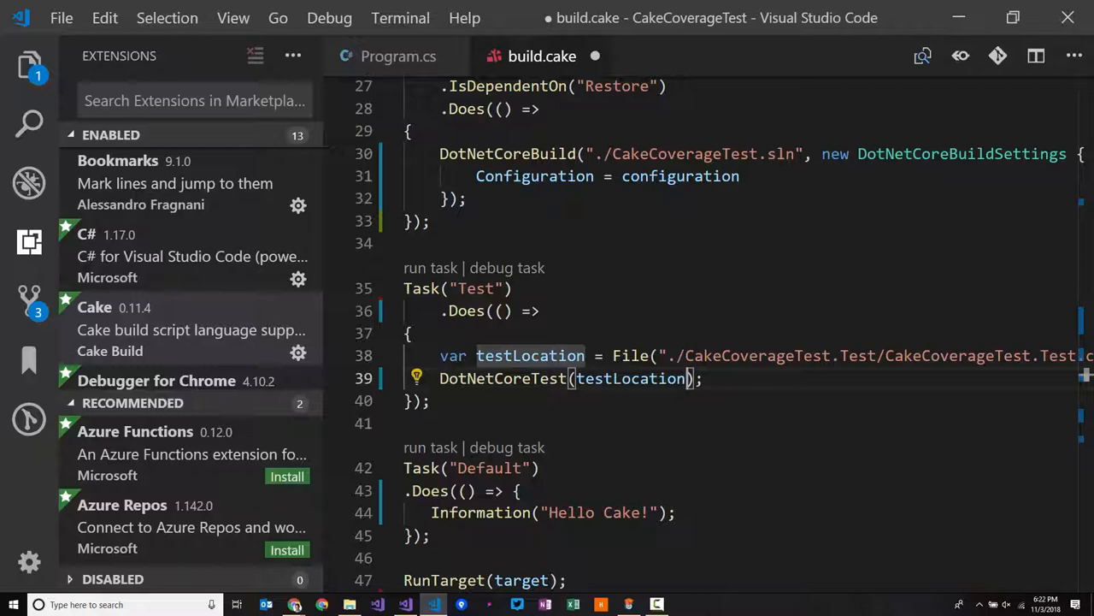
pyautogui.write(', new')
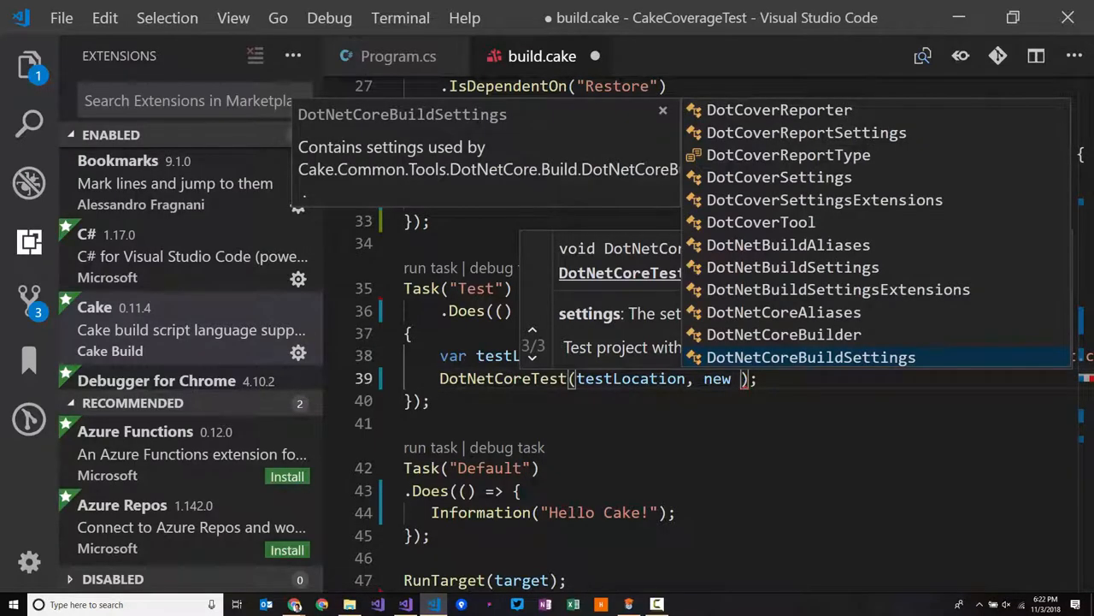
pyautogui.write('DotNetCoreTest')
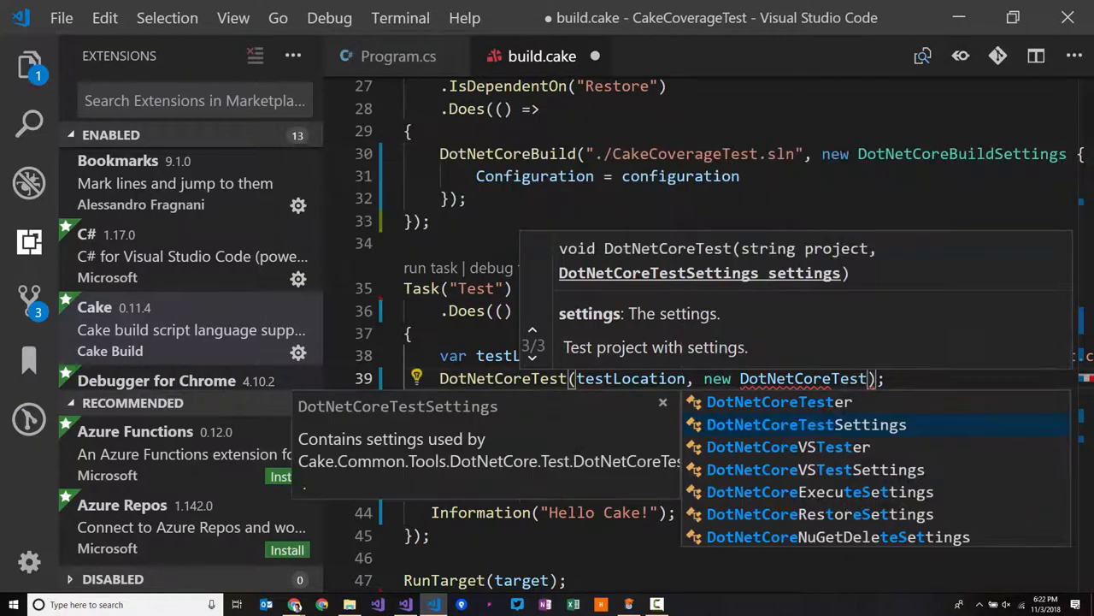
pyautogui.write('Set')
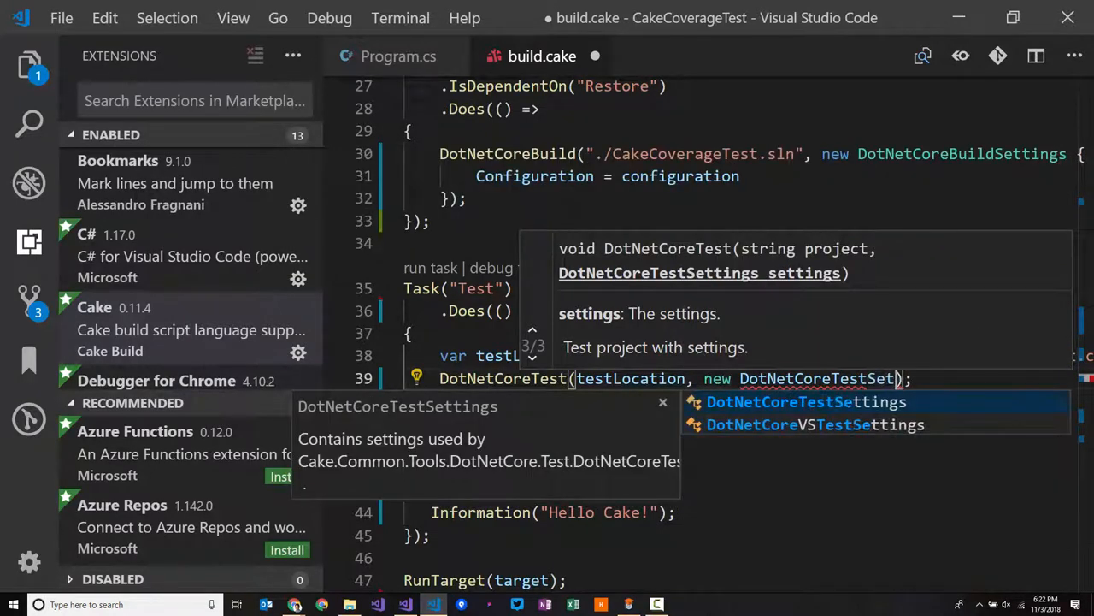